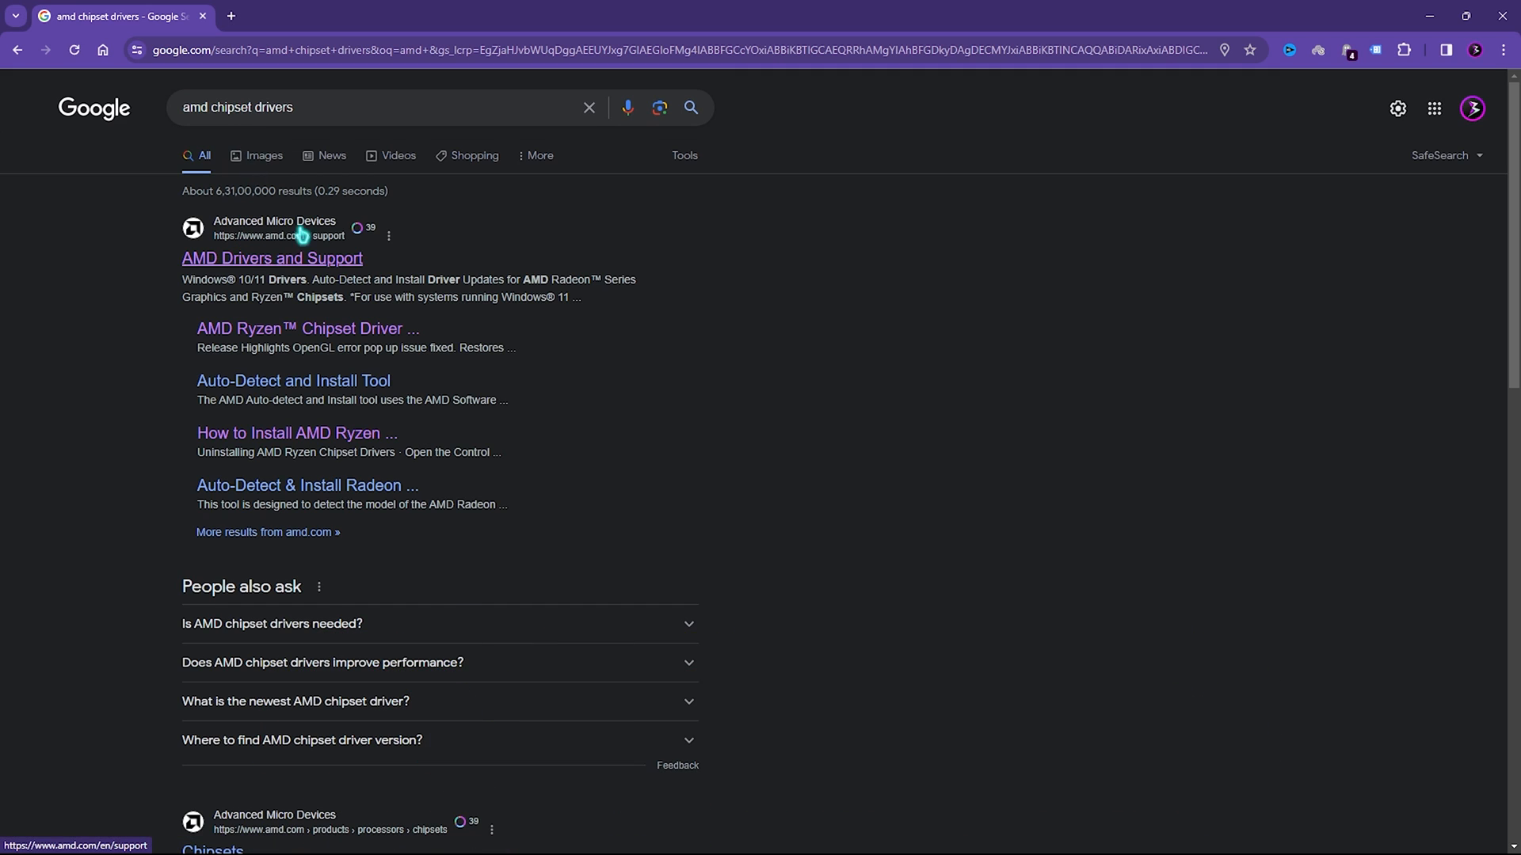
- Reach AMD's Drivers and Support page from the search results and start the Windows driver download
{"action": "left_click", "coordinate": [271, 259]}
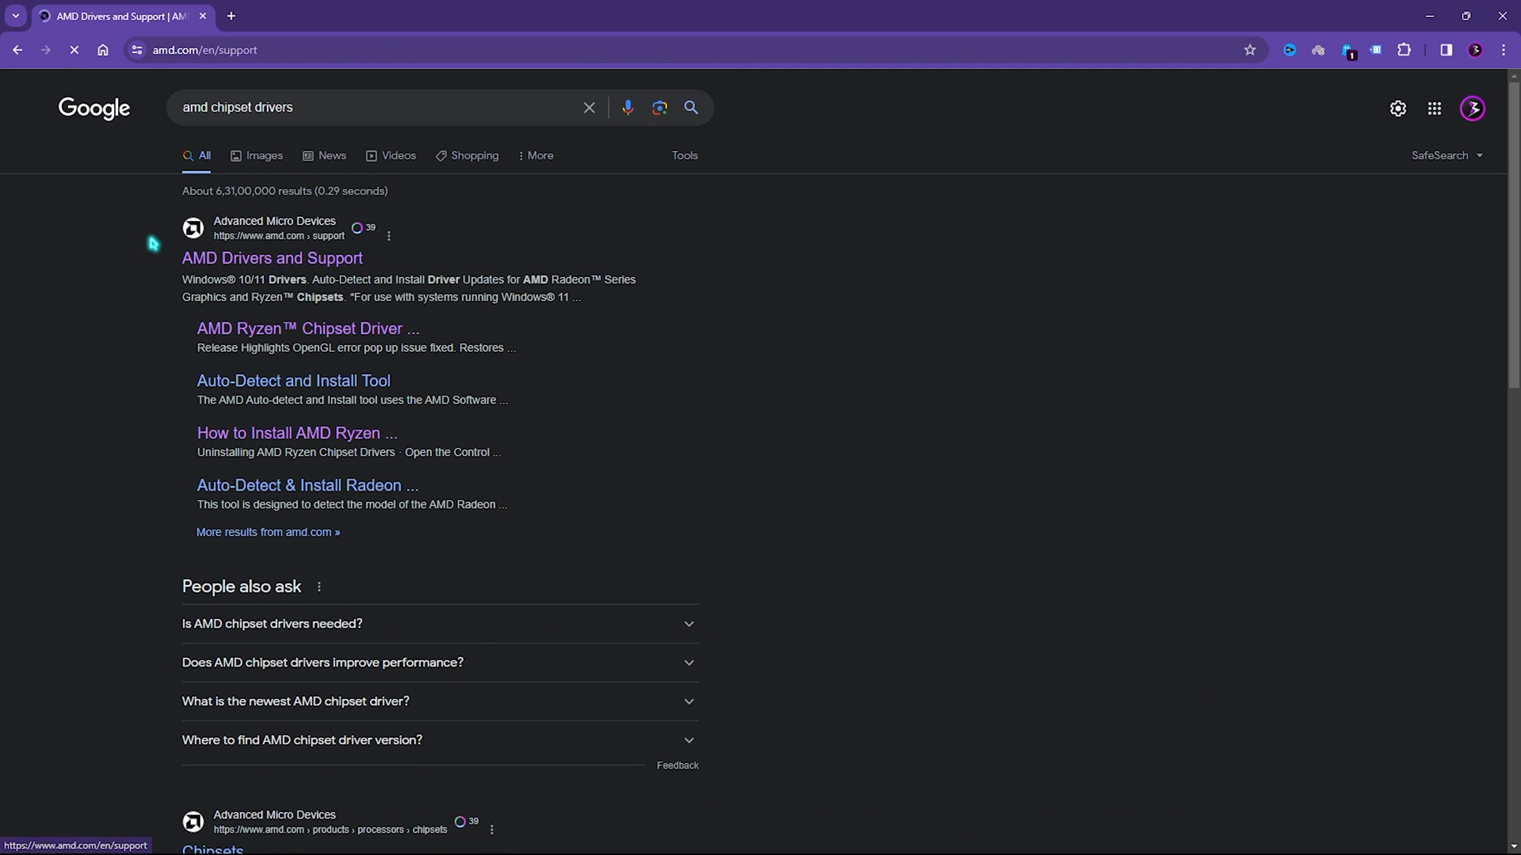
{"action": "left_click", "coordinate": [270, 258]}
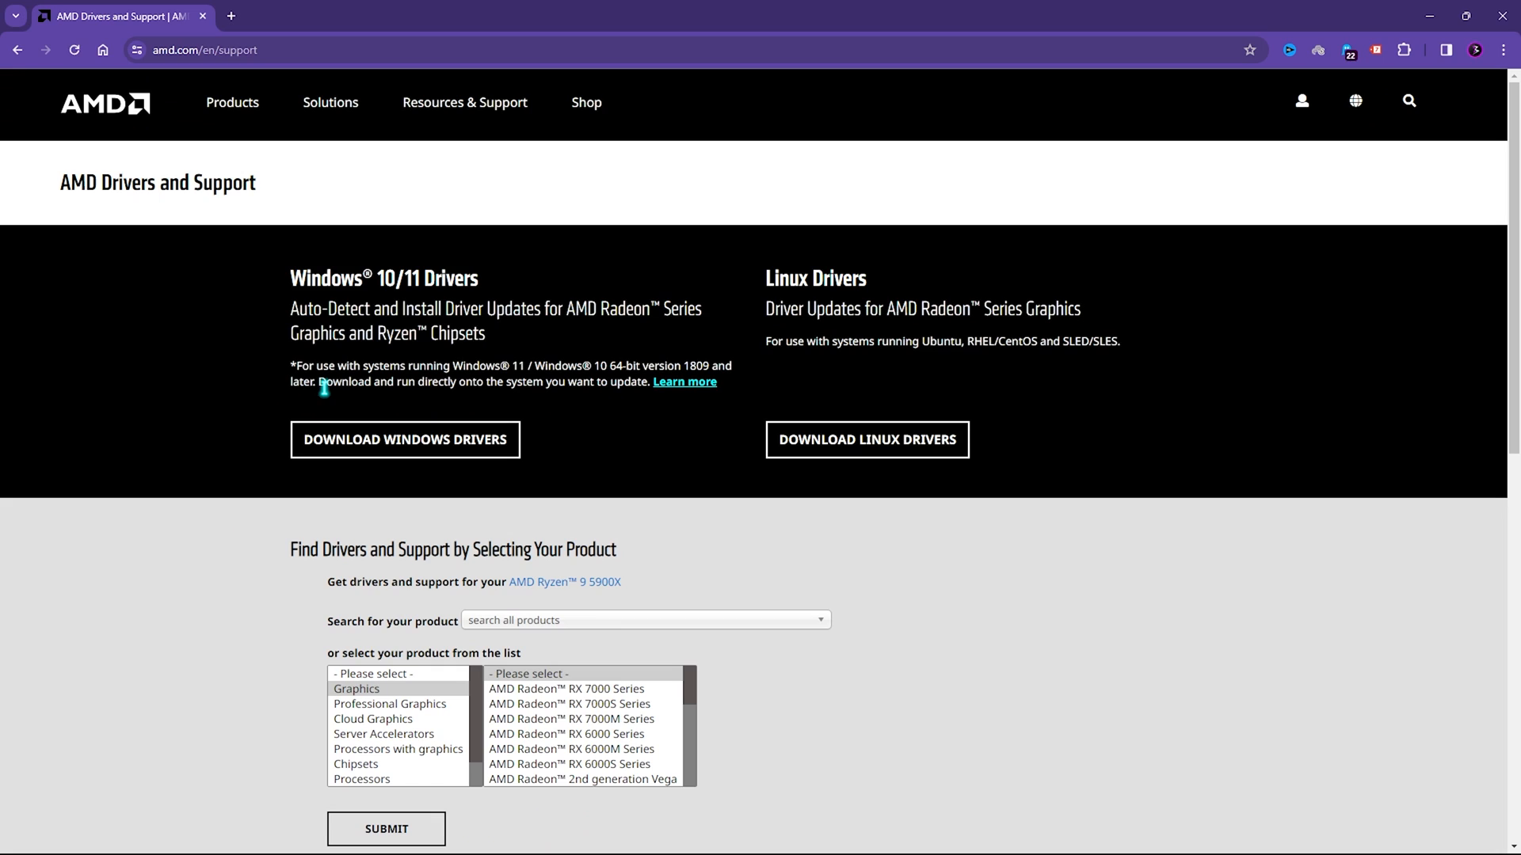
{"action": "left_click", "coordinate": [404, 439]}
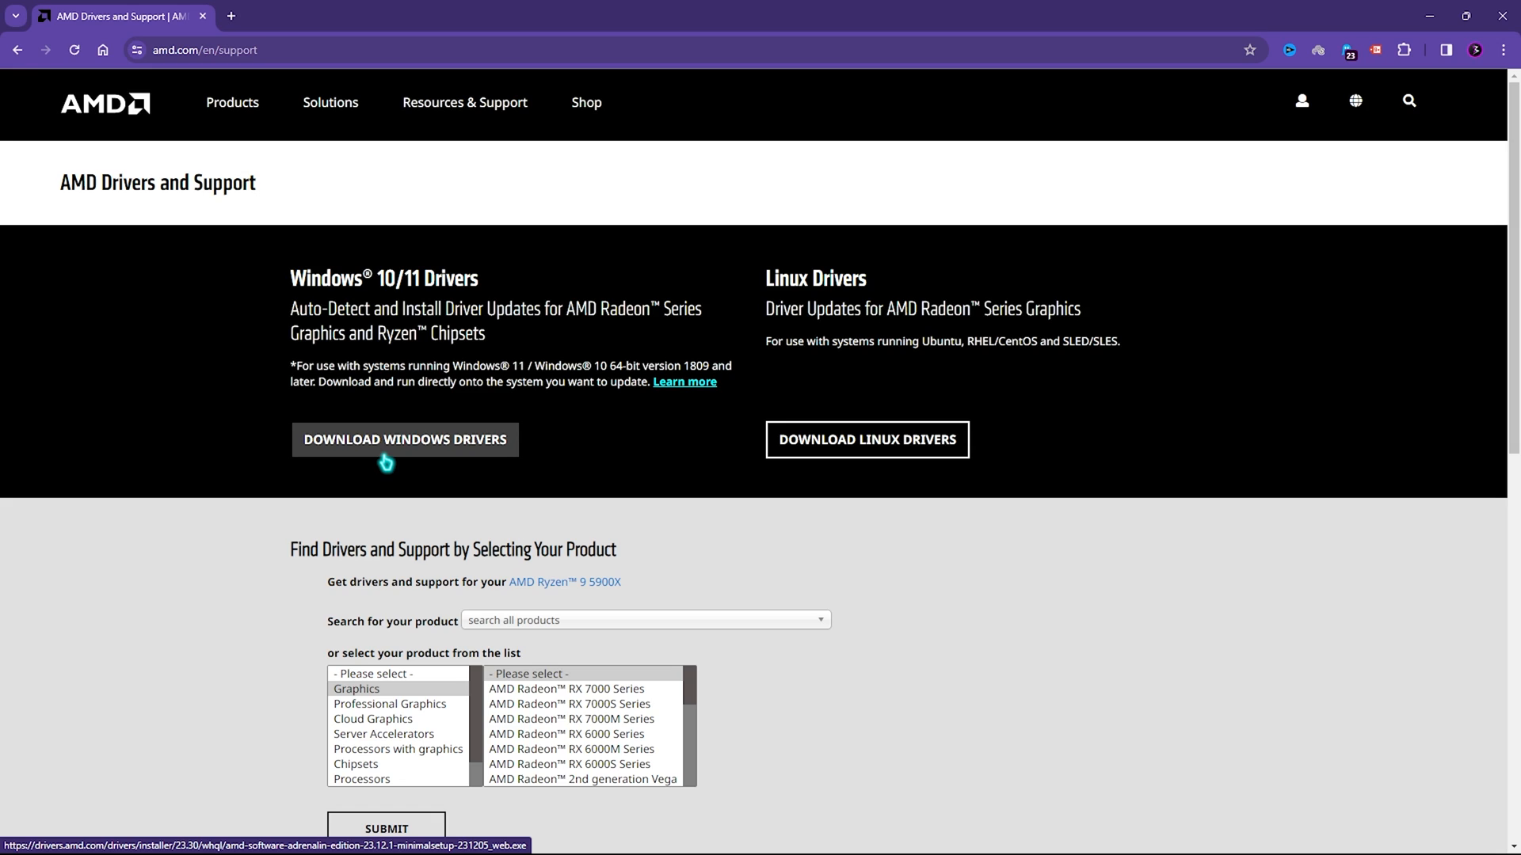
{"action": "mouse_move", "coordinate": [407, 556]}
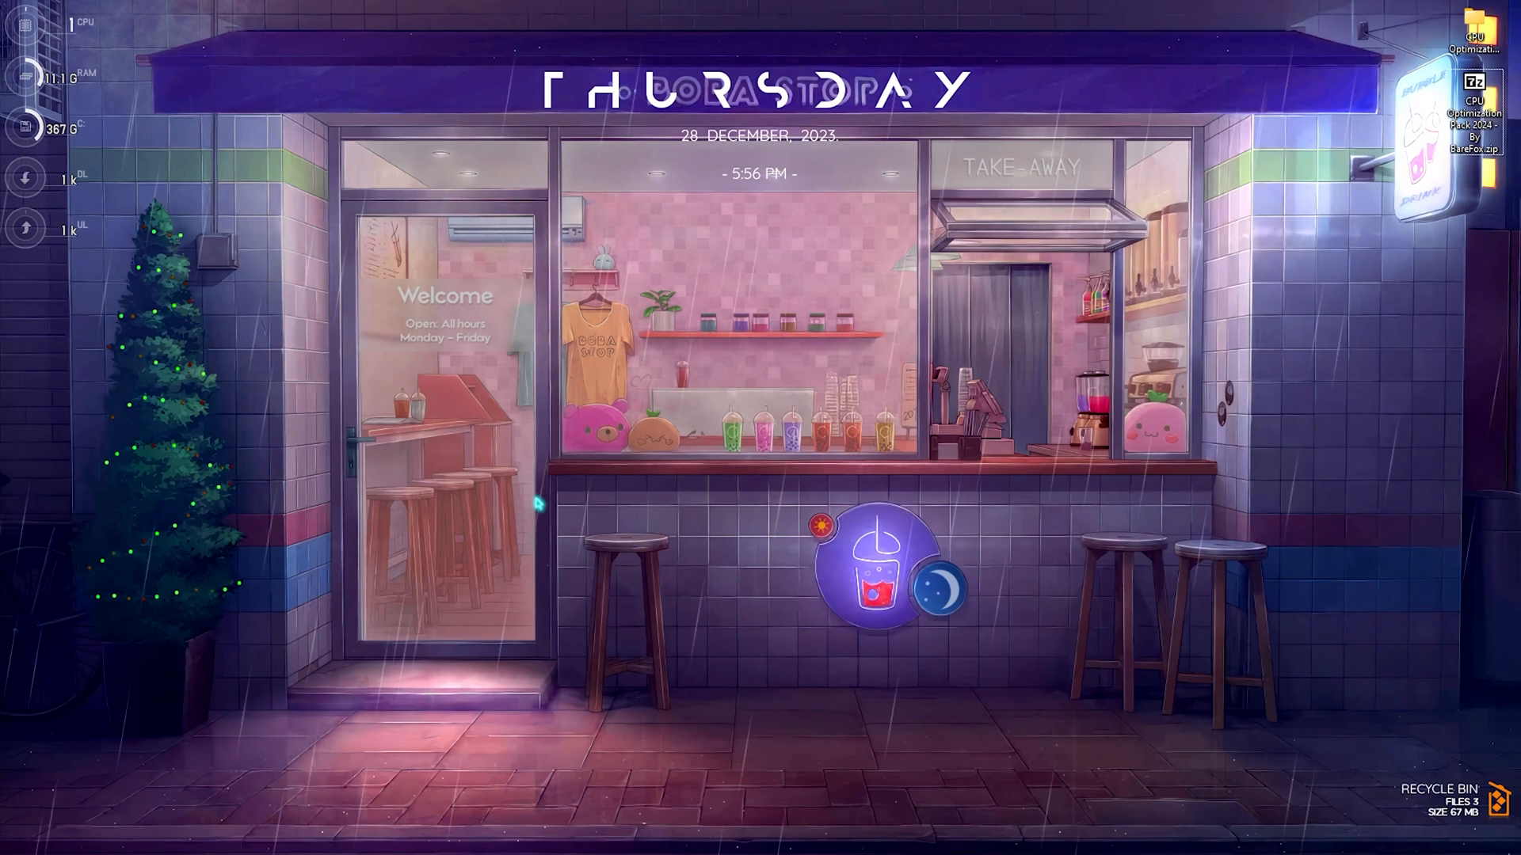
- Launch Settings from Start search and go to Gaming > Game Mode with the toggle on
{"action": "left_click", "coordinate": [620, 835]}
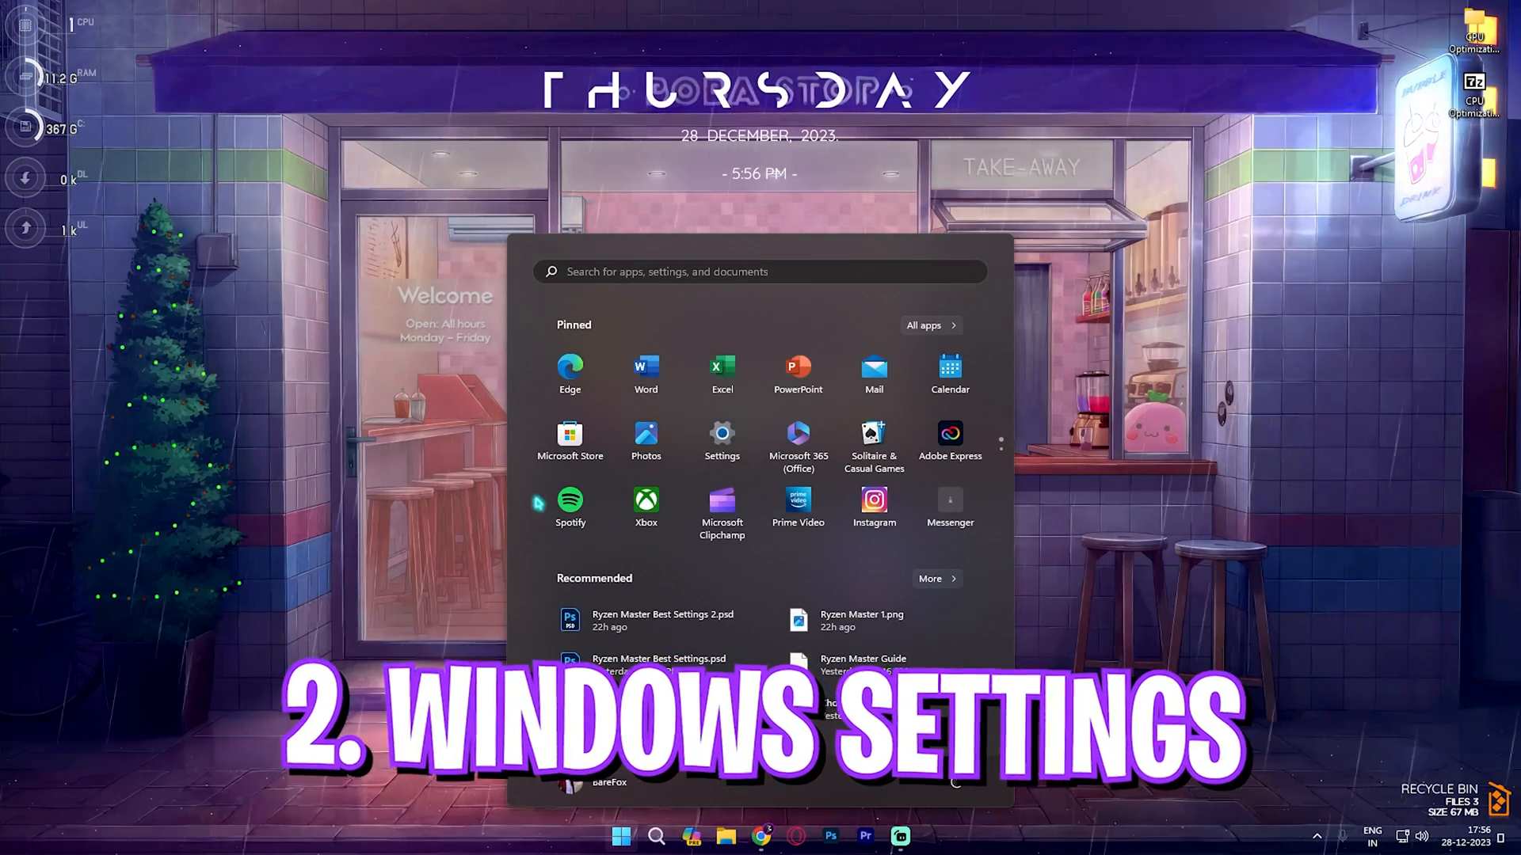
{"action": "type", "text": "settings"}
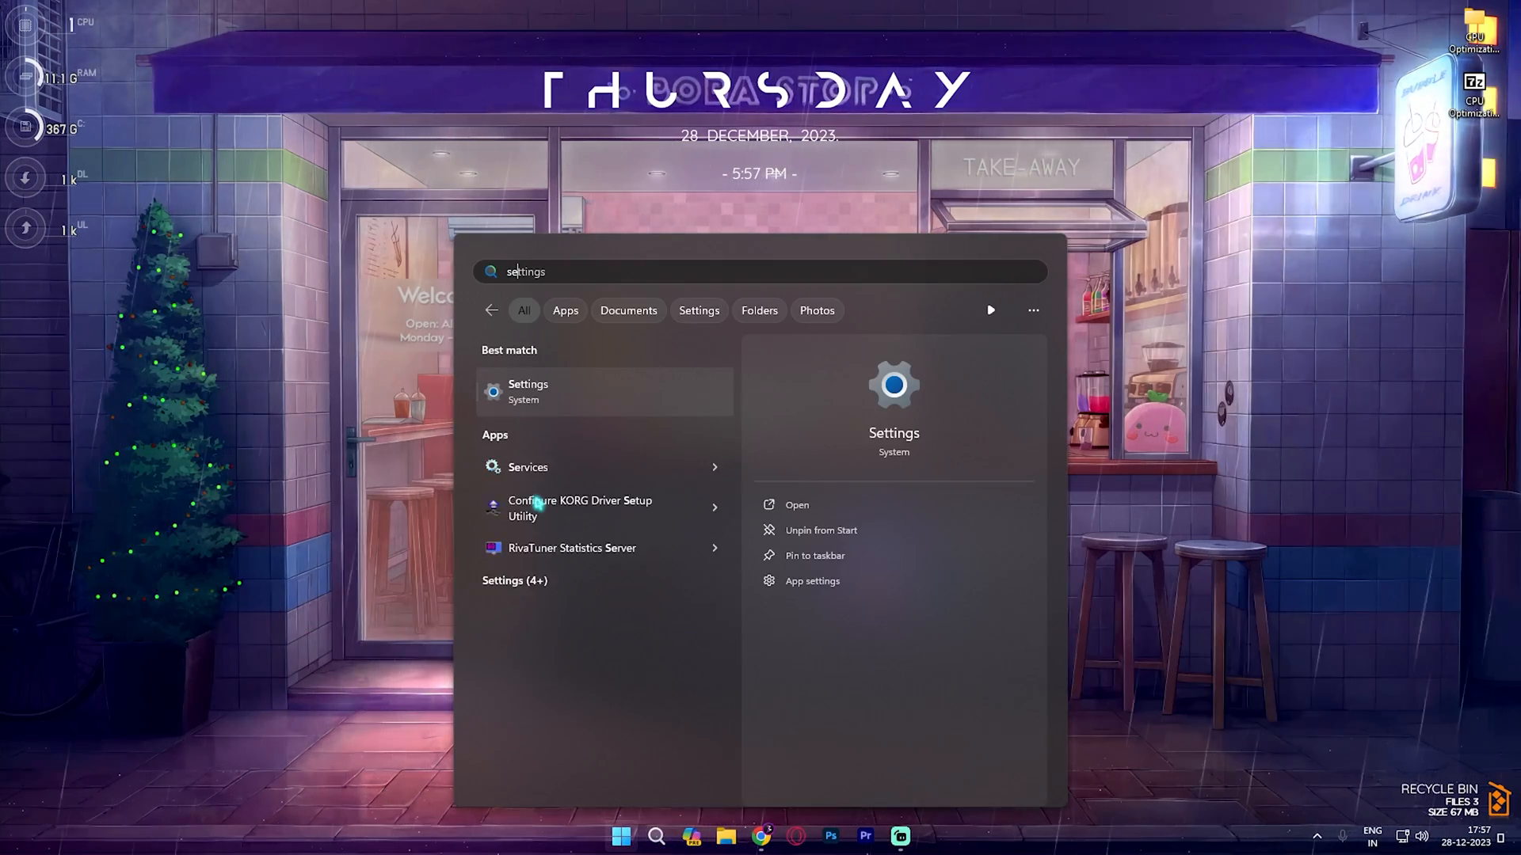
{"action": "left_click", "coordinate": [797, 503]}
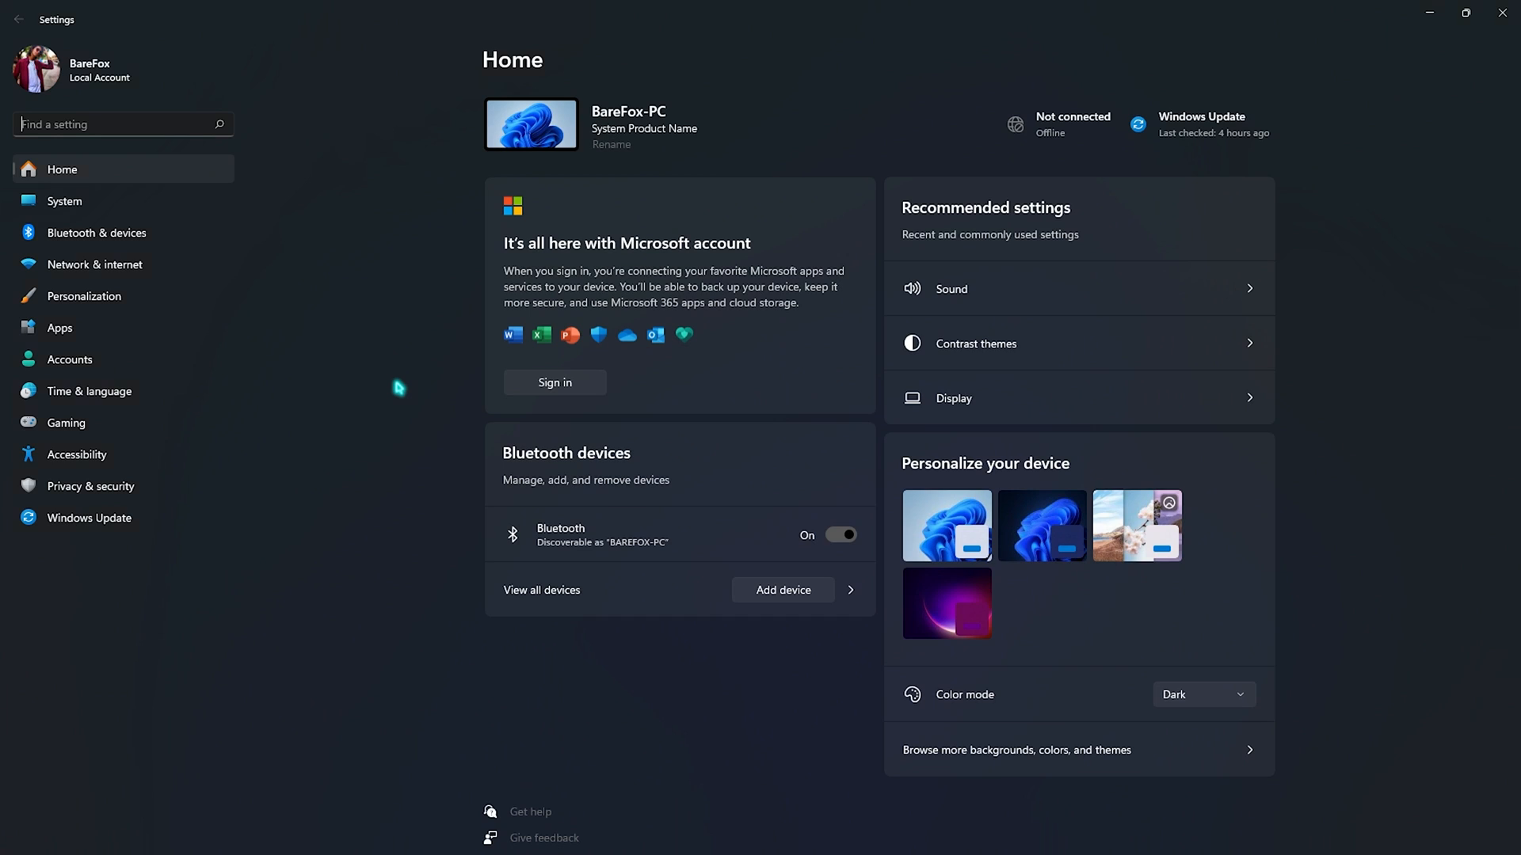
{"action": "mouse_move", "coordinate": [78, 429]}
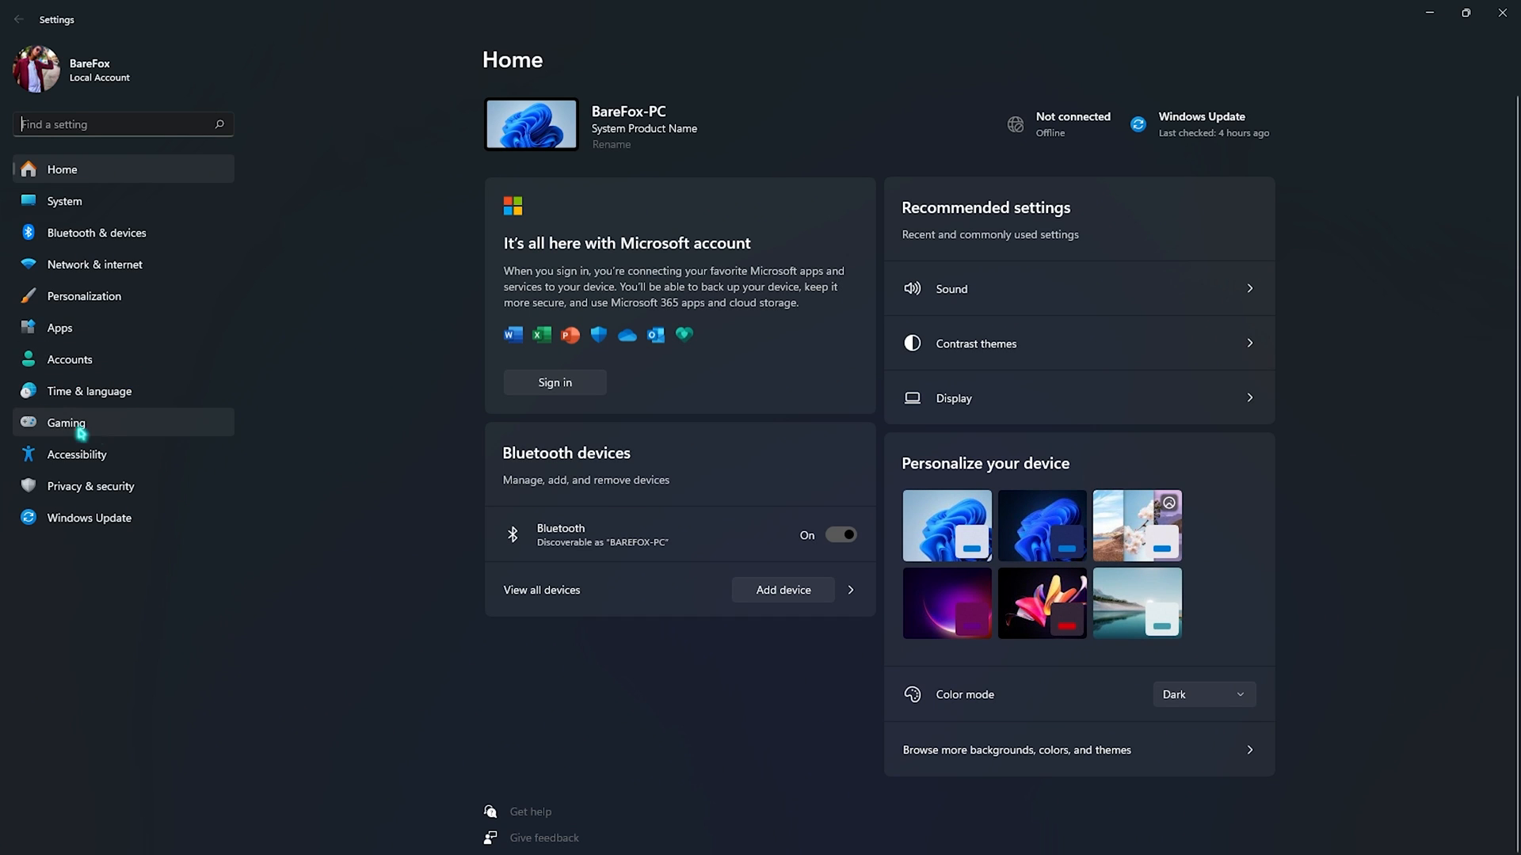
{"action": "left_click", "coordinate": [67, 422]}
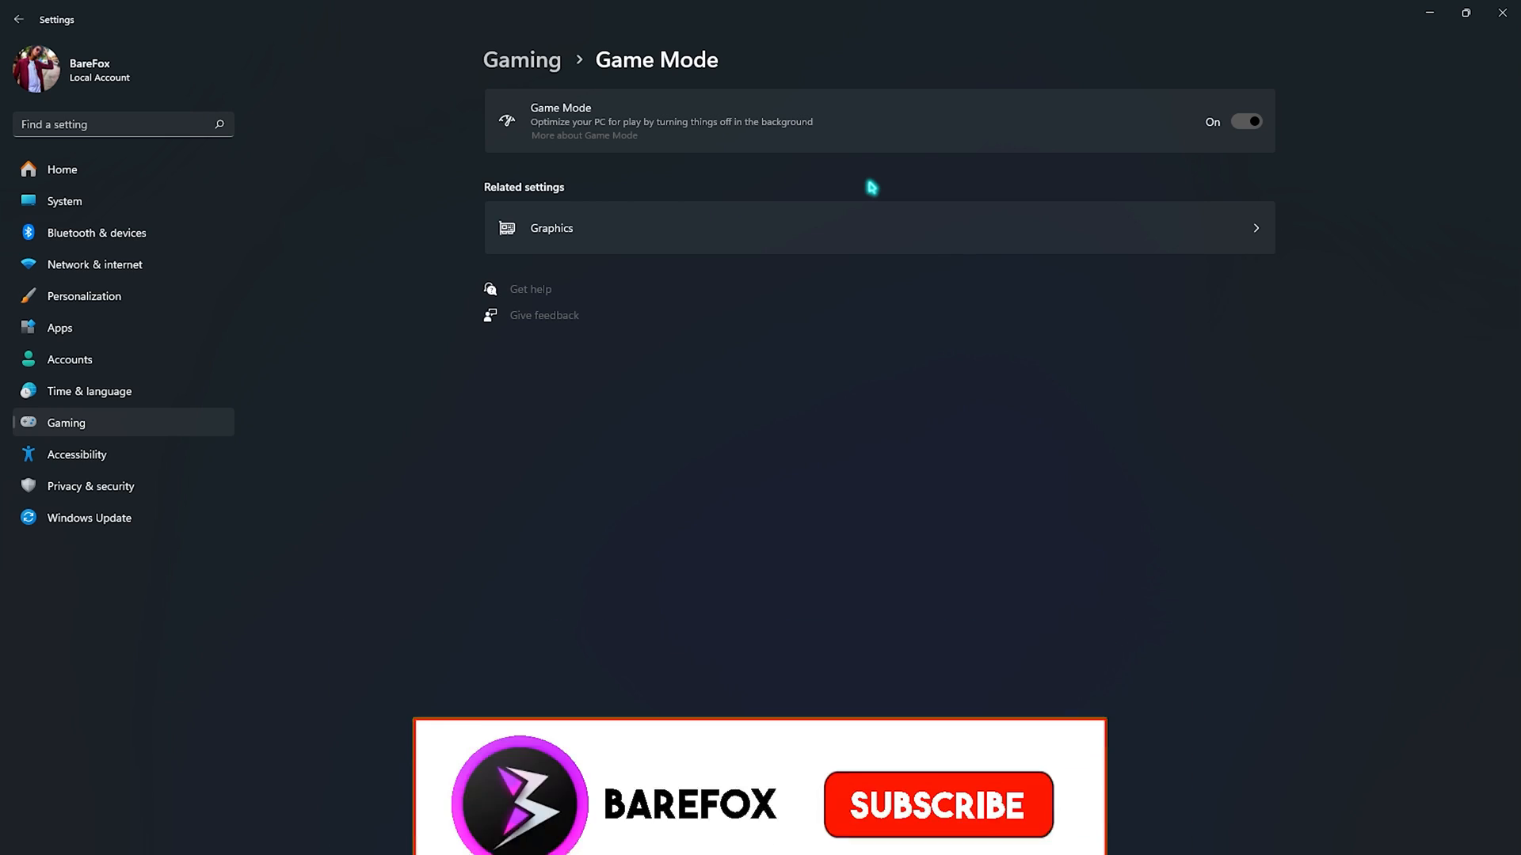
{"action": "left_click", "coordinate": [936, 805]}
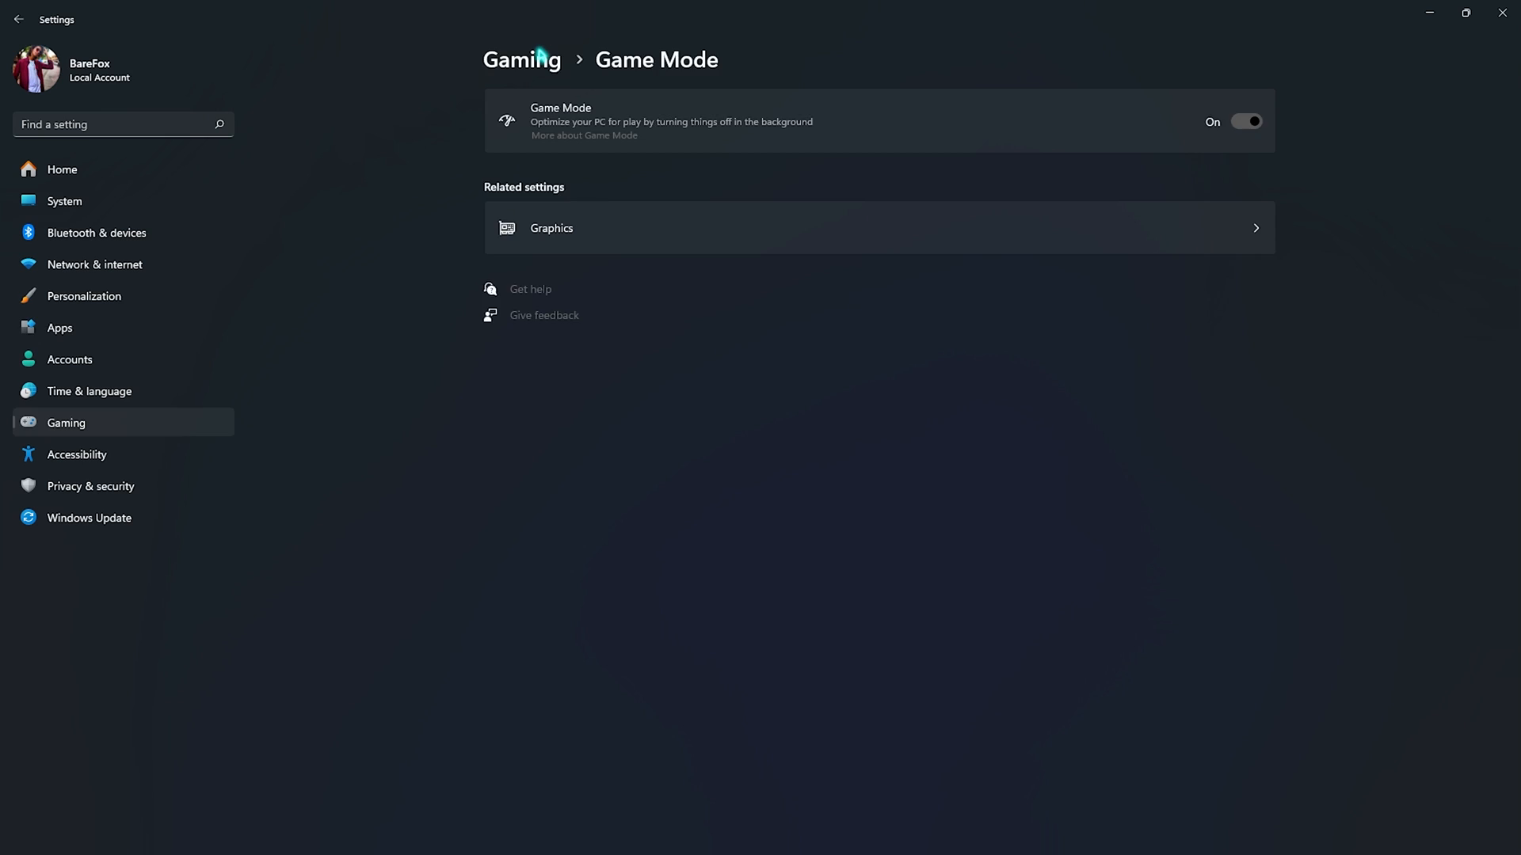
- In Apps > Startup, turn off Adobe GC Invoker Utility and CCXProcess.exe at login
{"action": "left_click", "coordinate": [59, 326]}
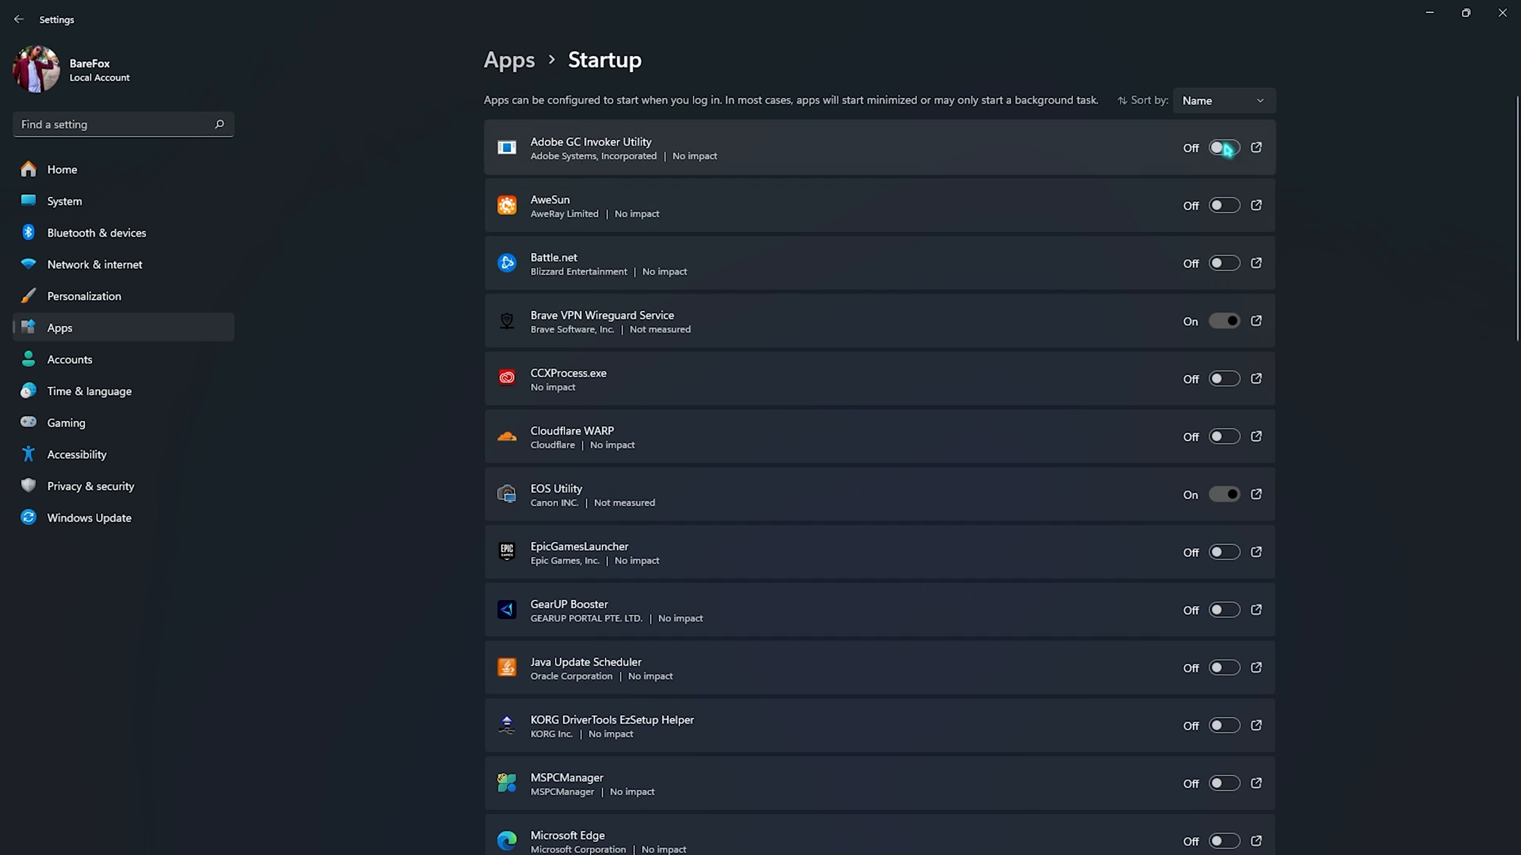
{"action": "left_click", "coordinate": [1223, 147]}
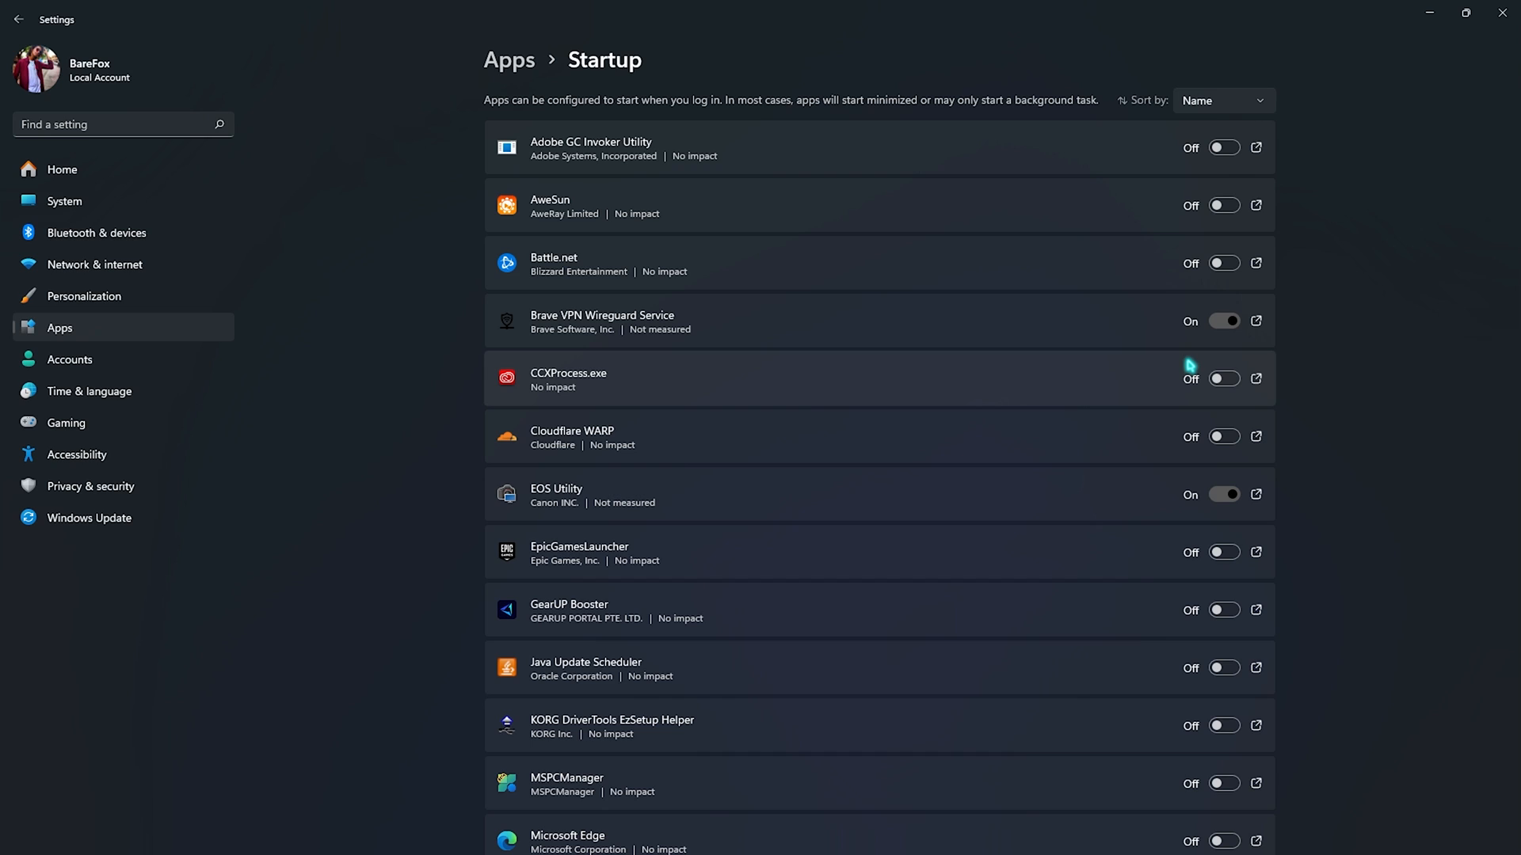
{"action": "left_click", "coordinate": [89, 517]}
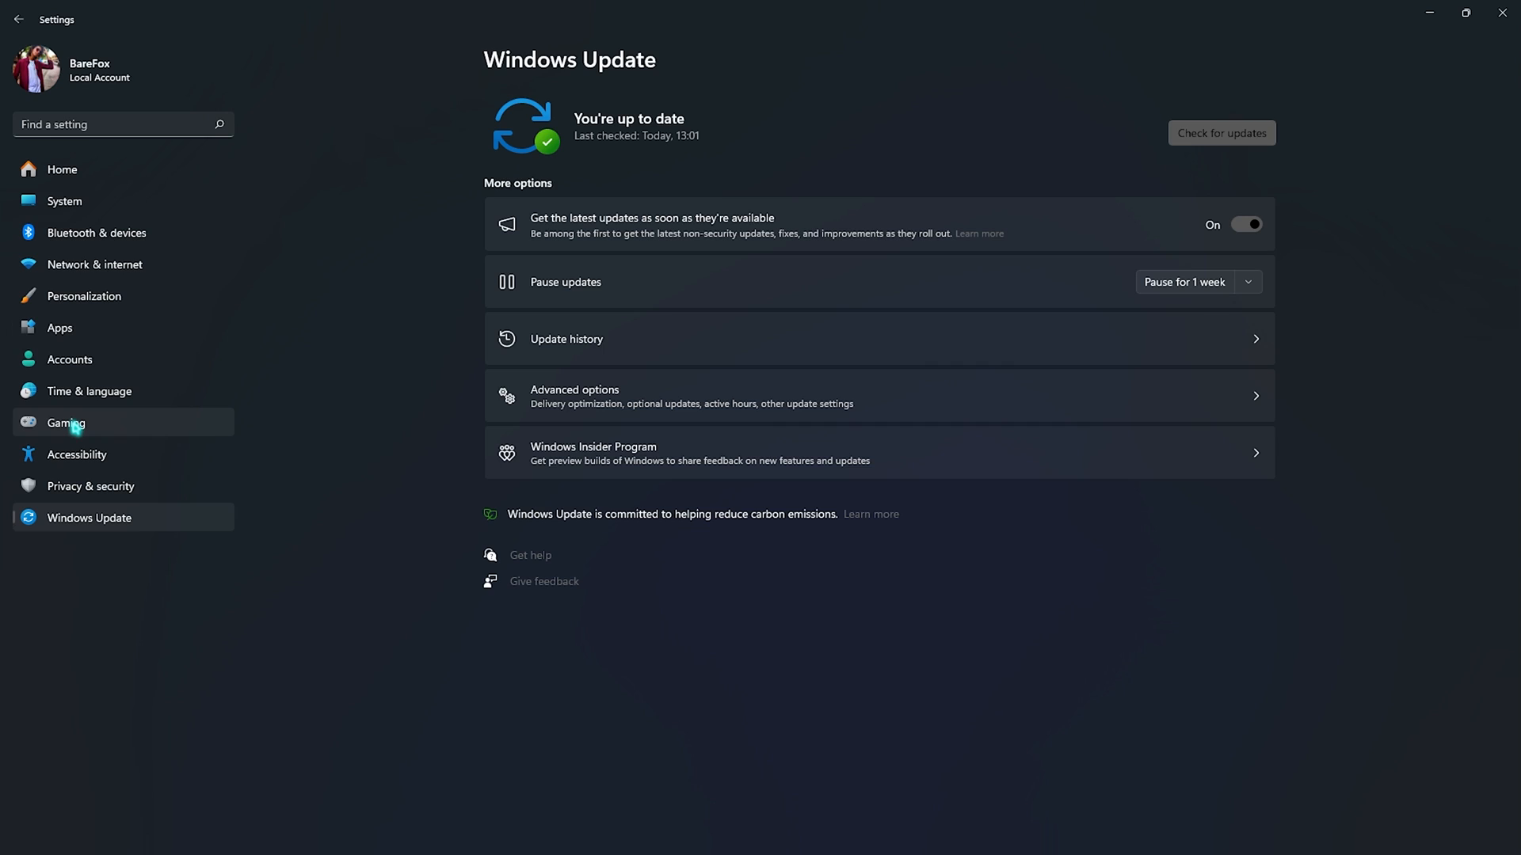
{"action": "mouse_move", "coordinate": [988, 162]}
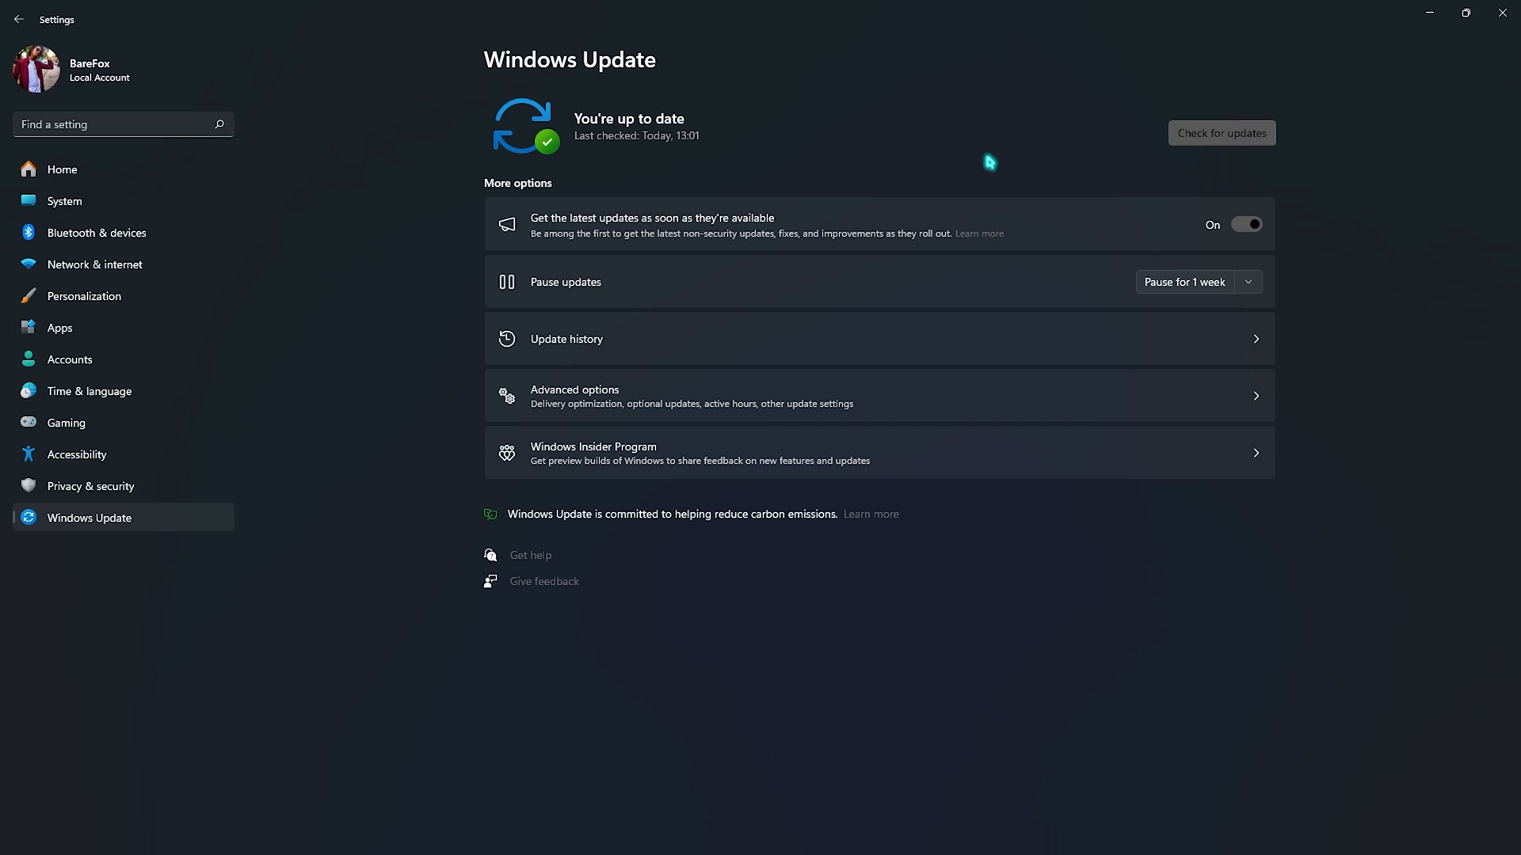
{"action": "mouse_move", "coordinate": [835, 145]}
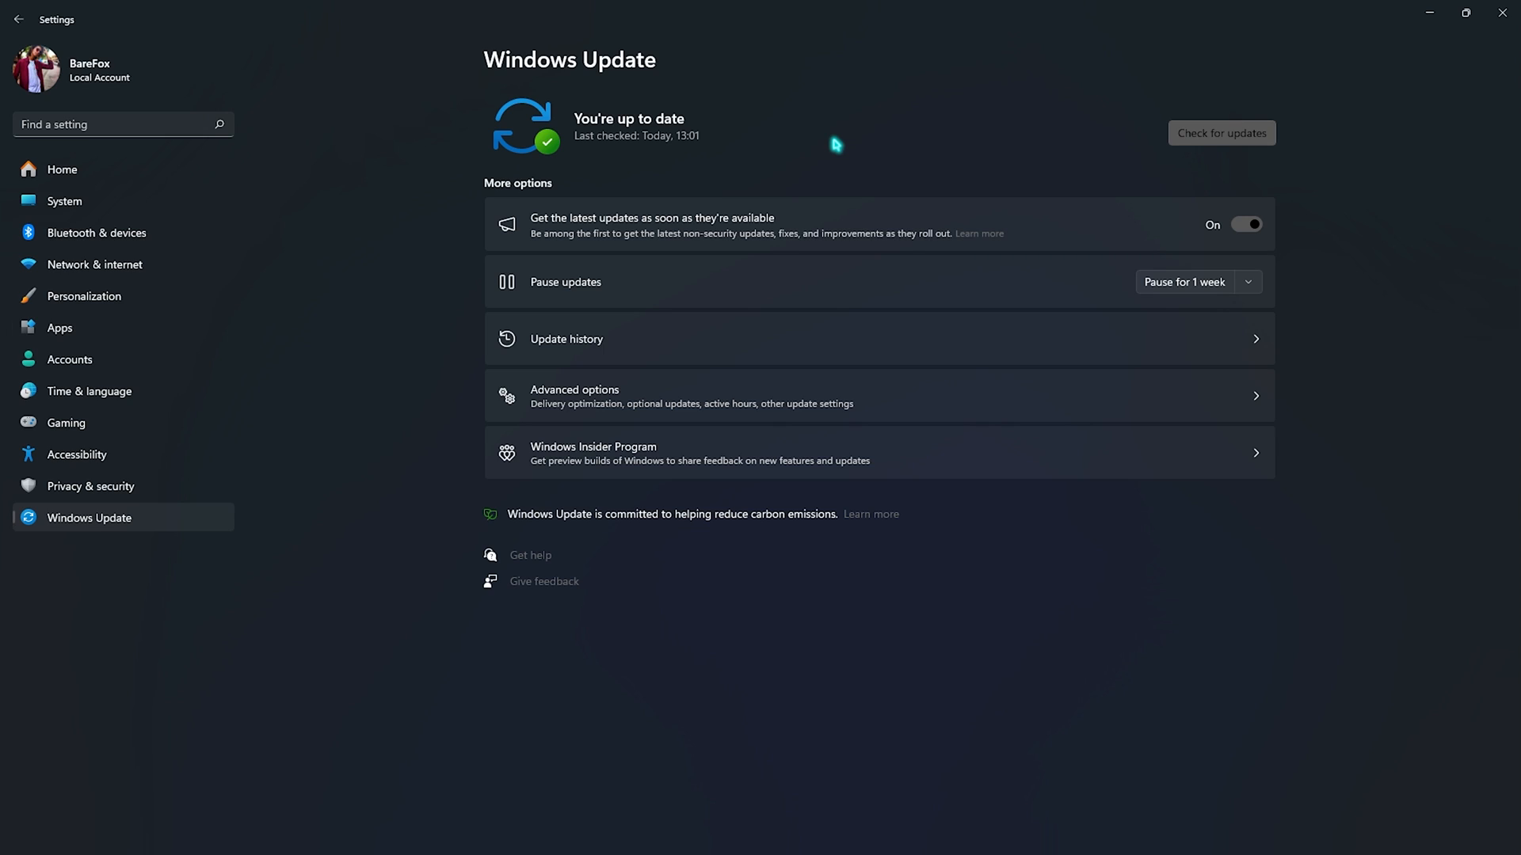
- Run a Windows Update check confirming the PC is up to date
{"action": "left_click", "coordinate": [1219, 133]}
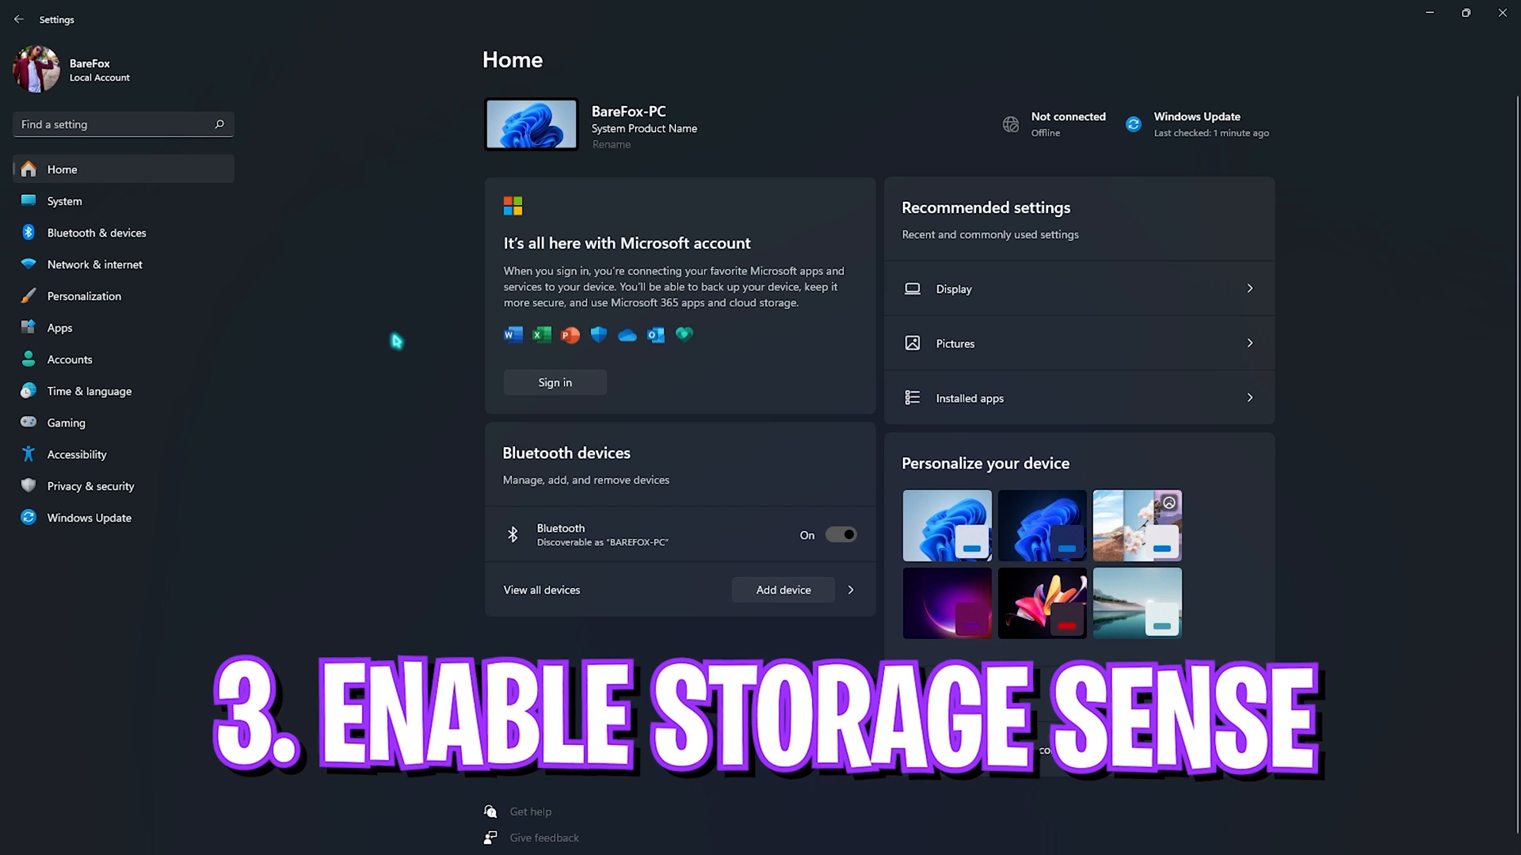
- Find Storage Sense via settings search and run a cleanup immediately
{"action": "type", "text": "s"}
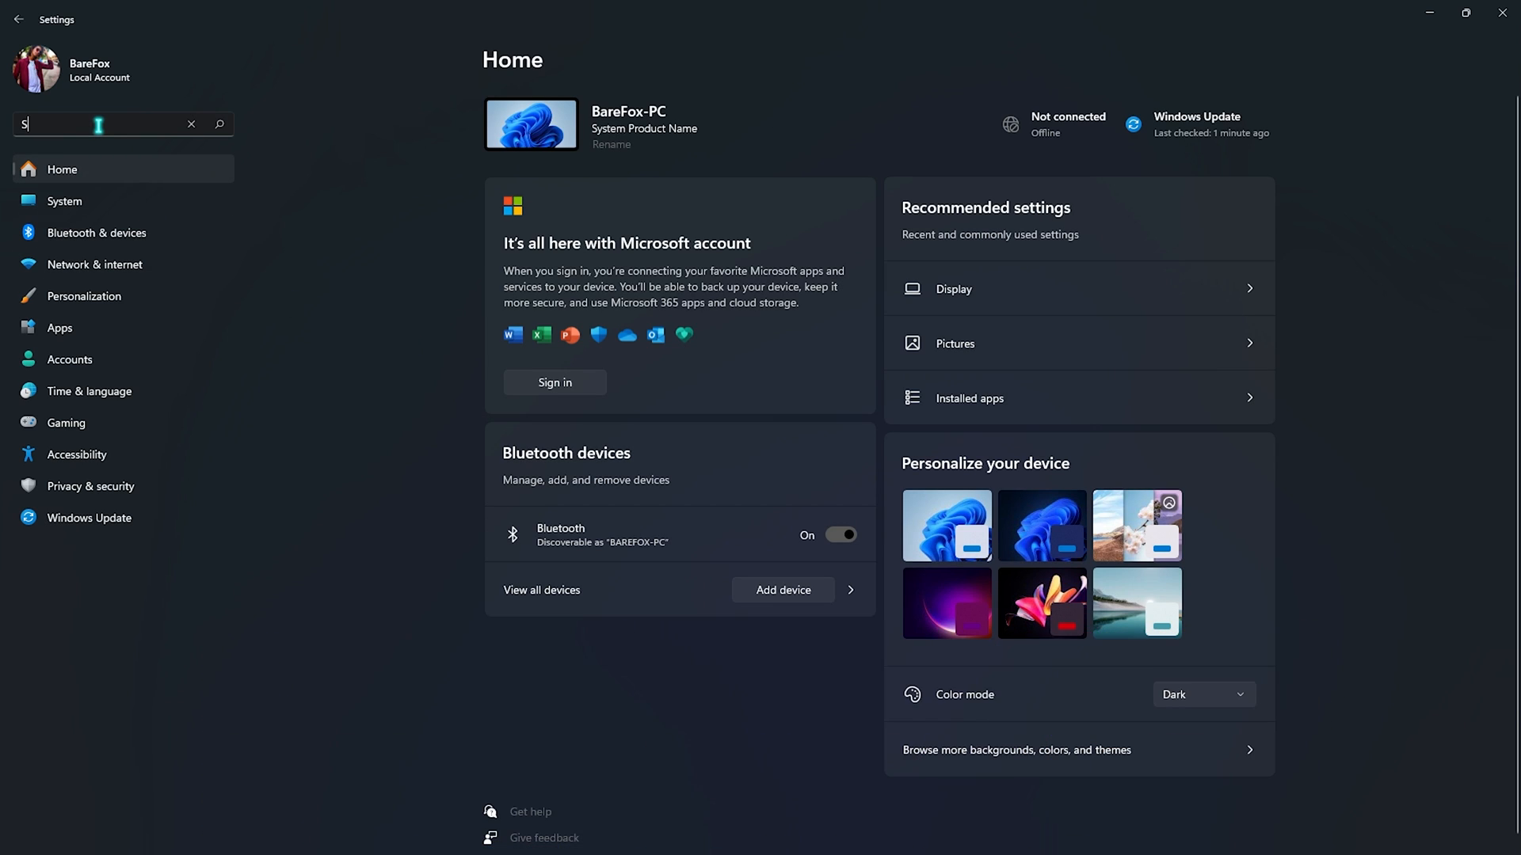
{"action": "type", "text": "tora"}
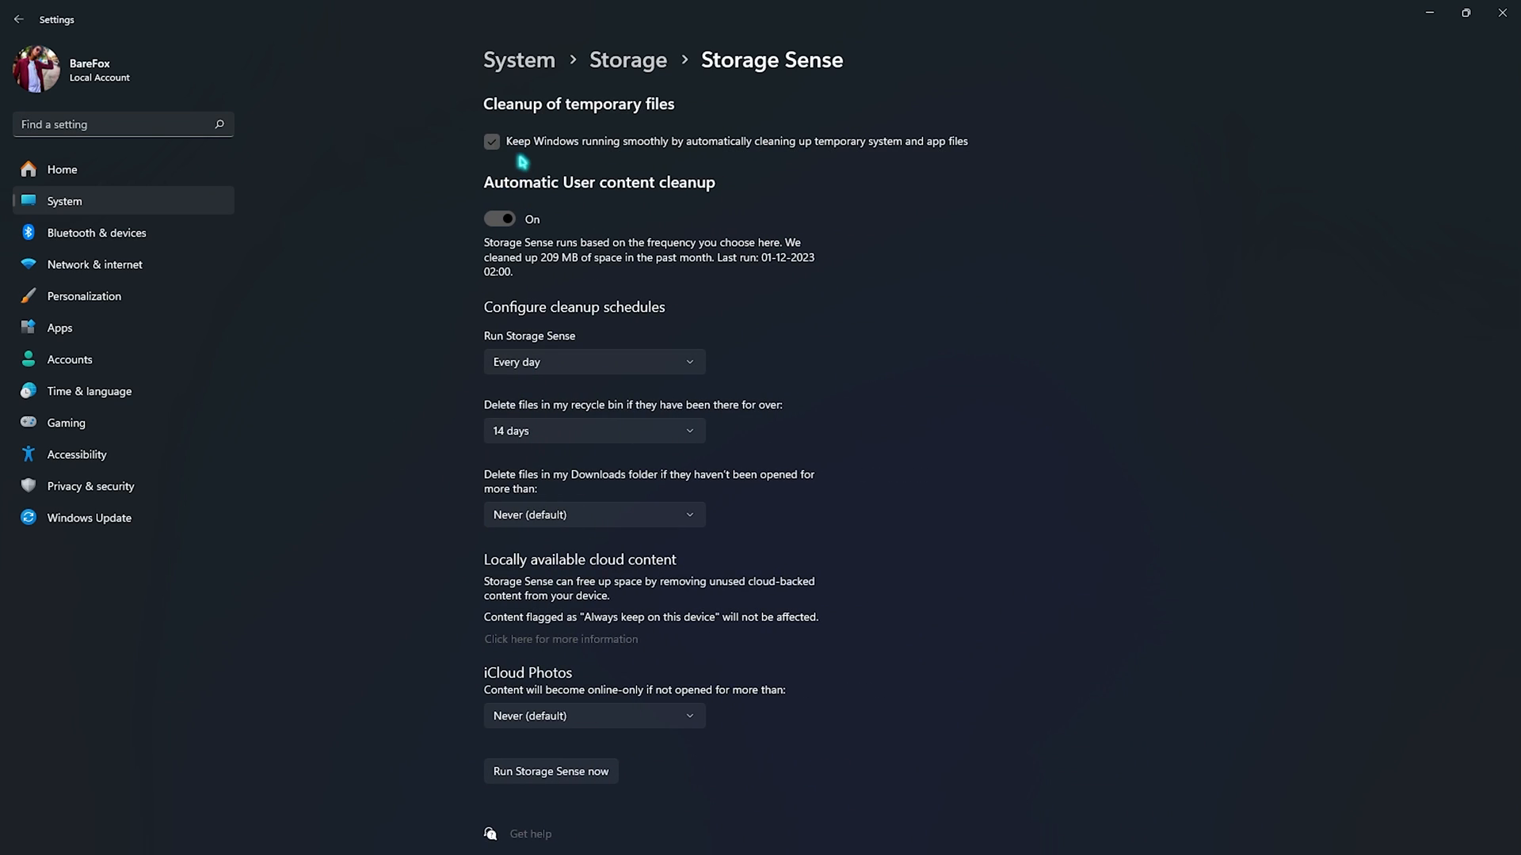
{"action": "mouse_move", "coordinate": [469, 239]}
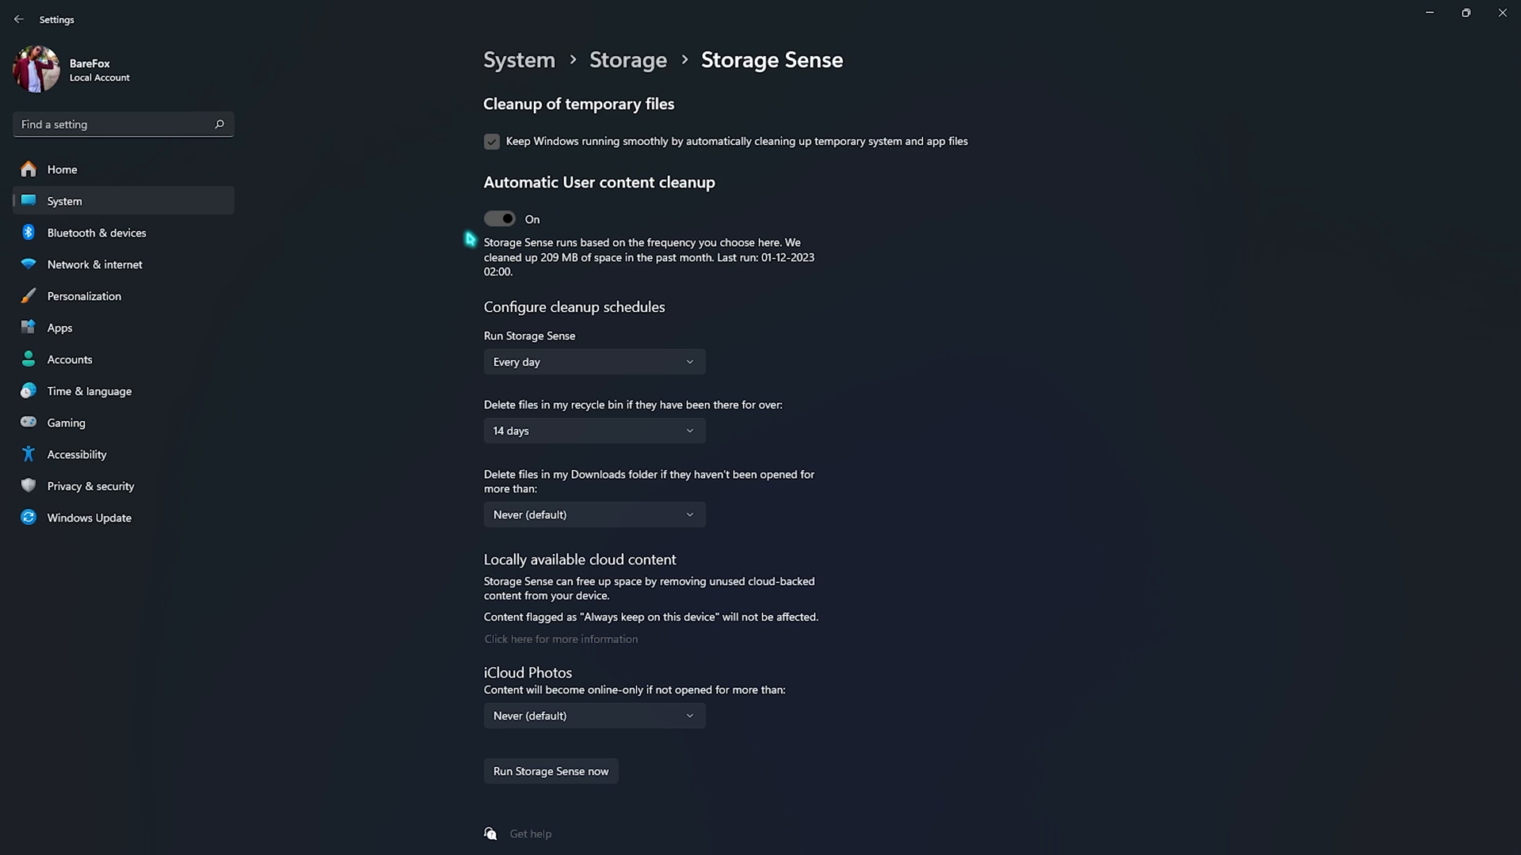
{"action": "mouse_move", "coordinate": [540, 299]}
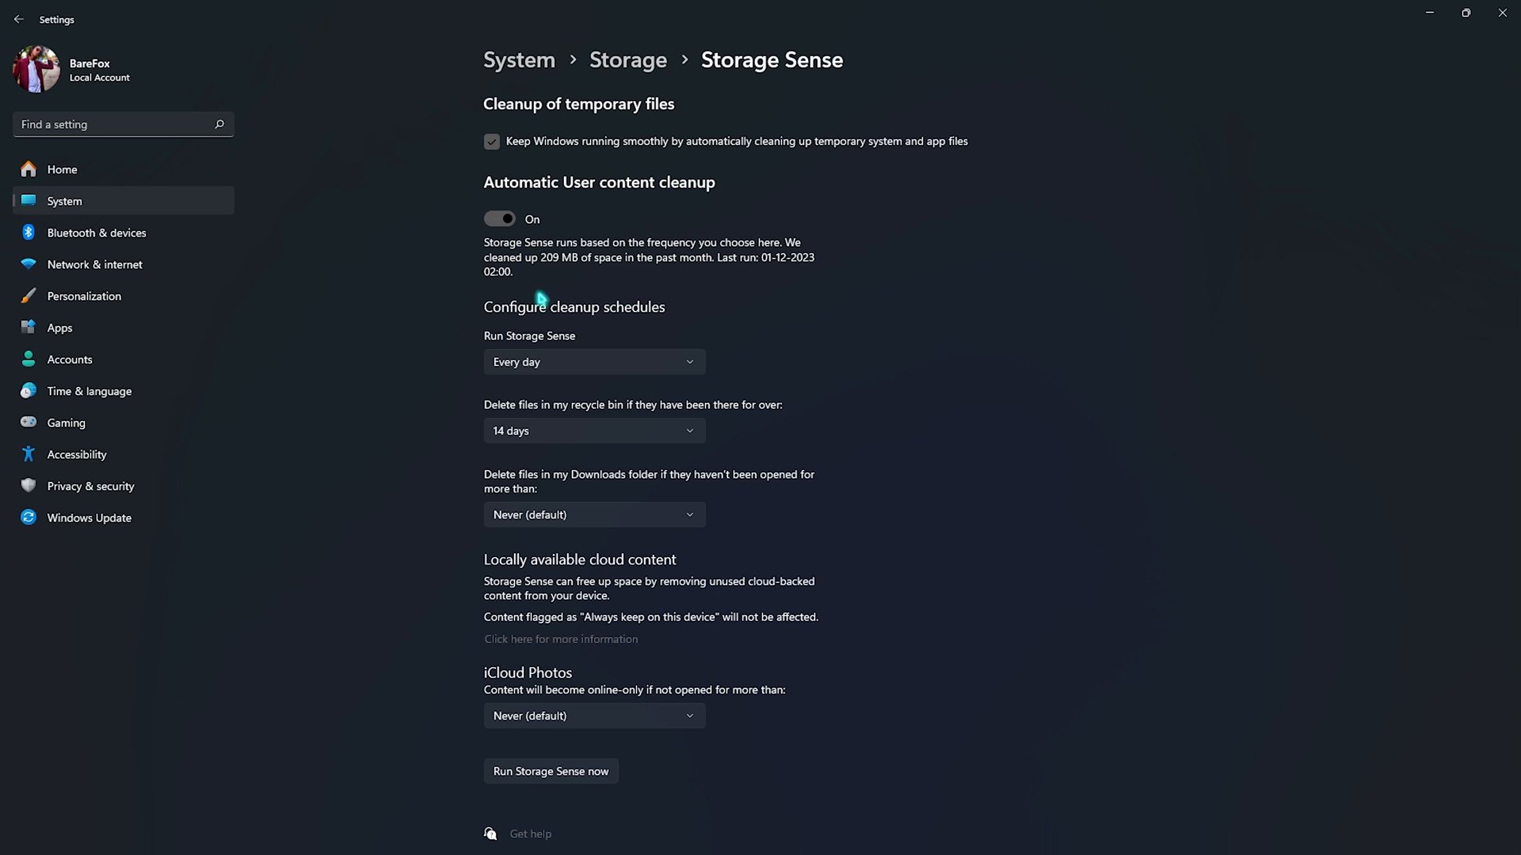
{"action": "mouse_move", "coordinate": [548, 485]}
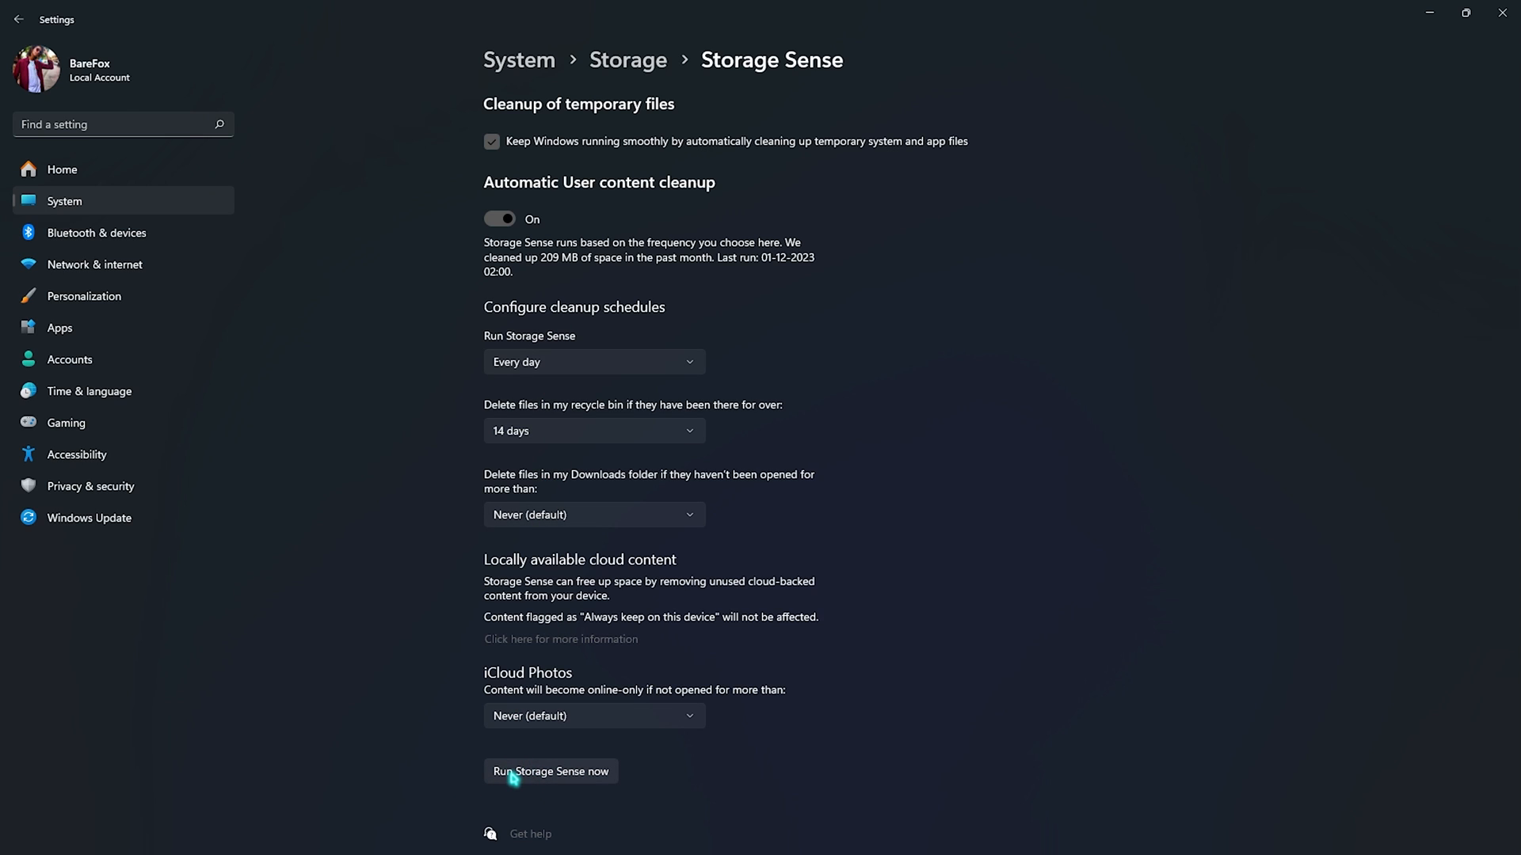
{"action": "left_click", "coordinate": [549, 771]}
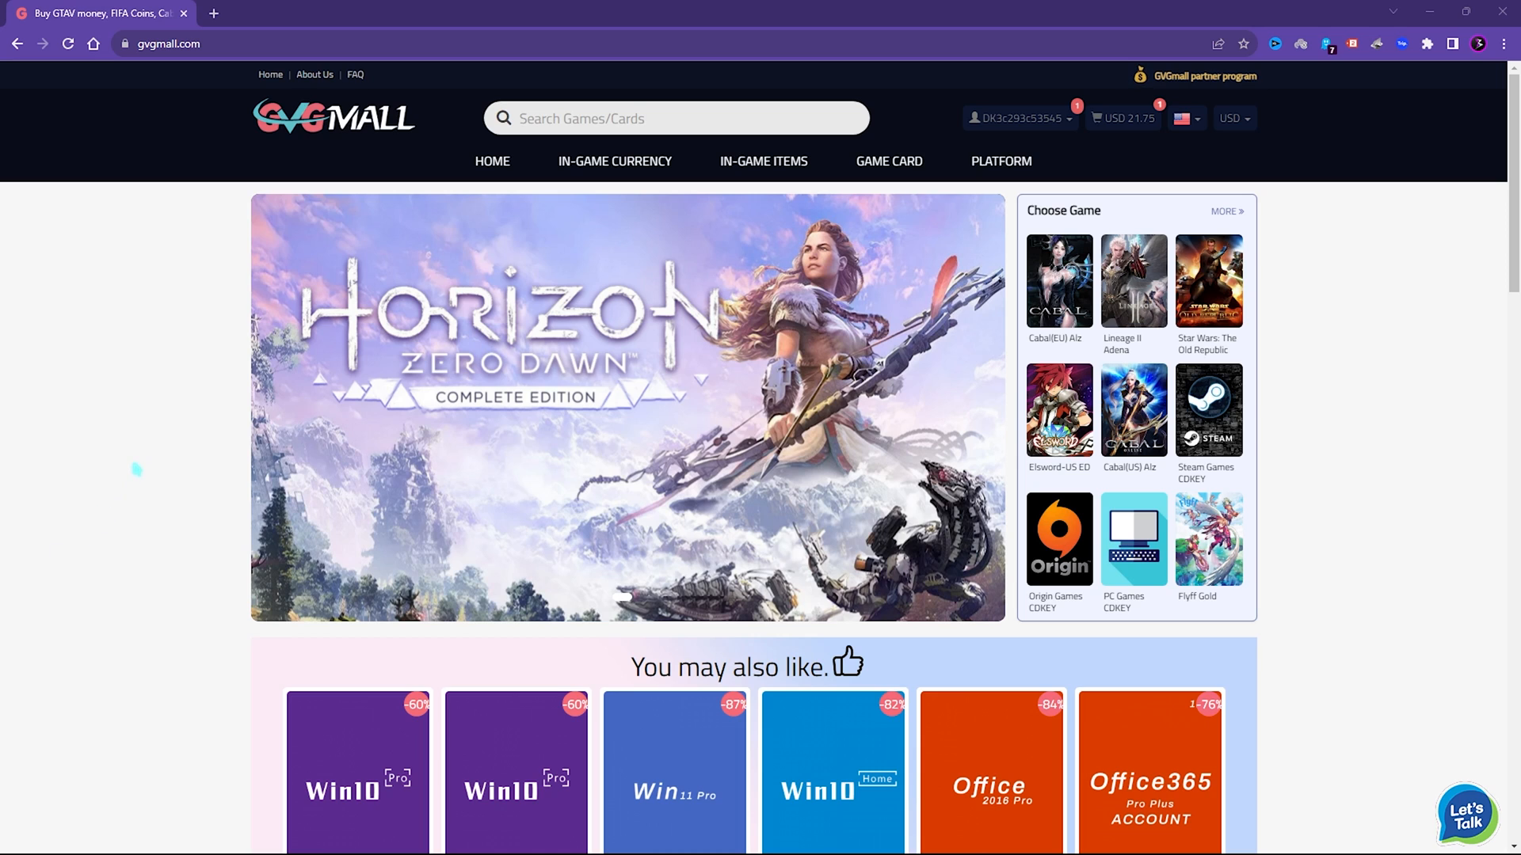
- Scroll the GVGMall home page to the 'You may also like' Windows and Office key offers
{"action": "scroll", "scroll_direction": "down", "scroll_amount": 3}
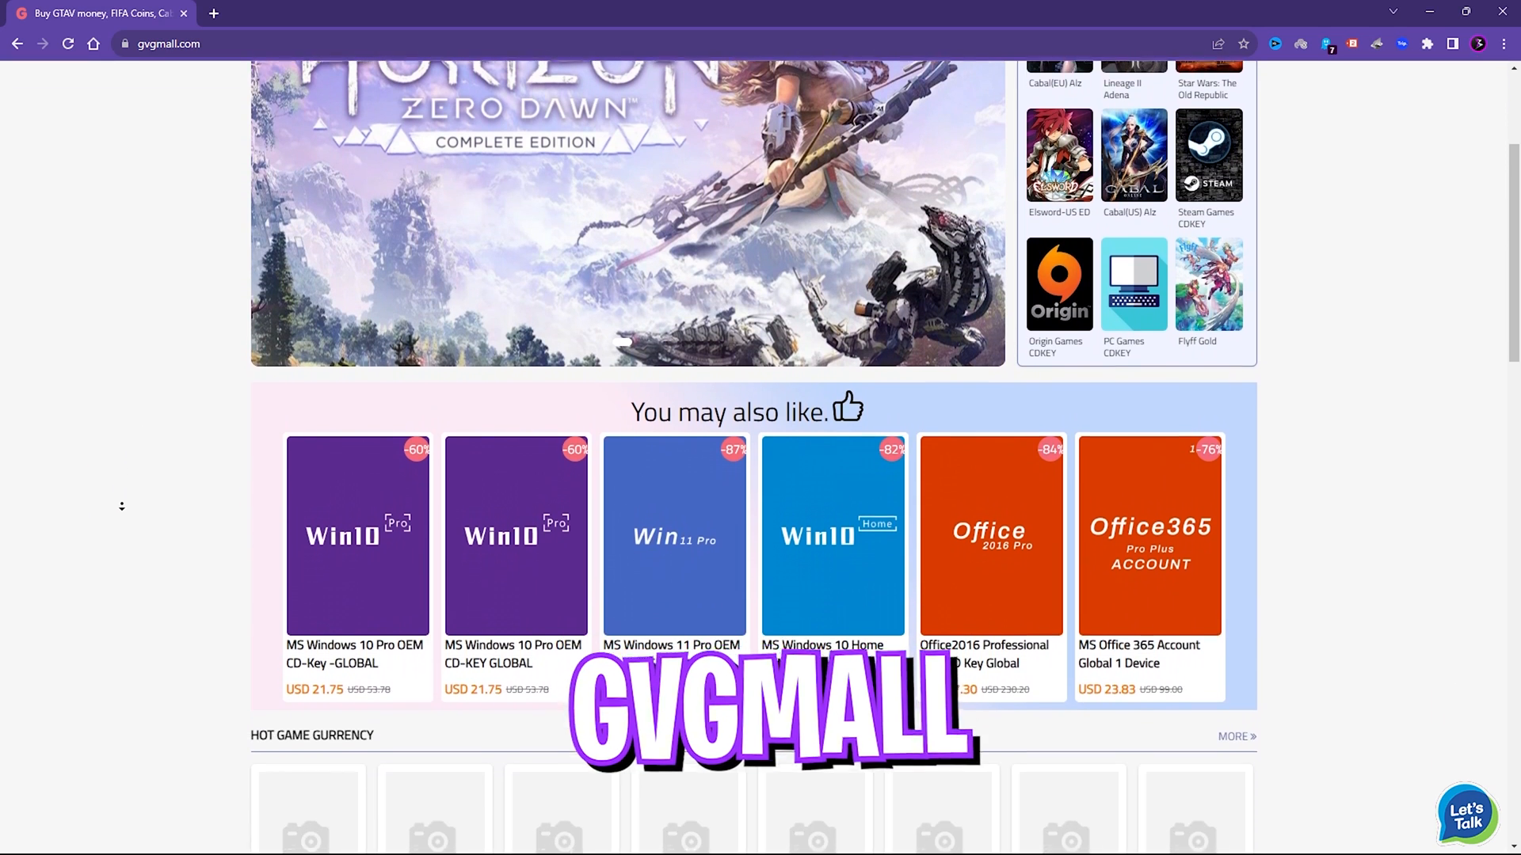
{"action": "scroll", "scroll_direction": "down", "scroll_amount": 3}
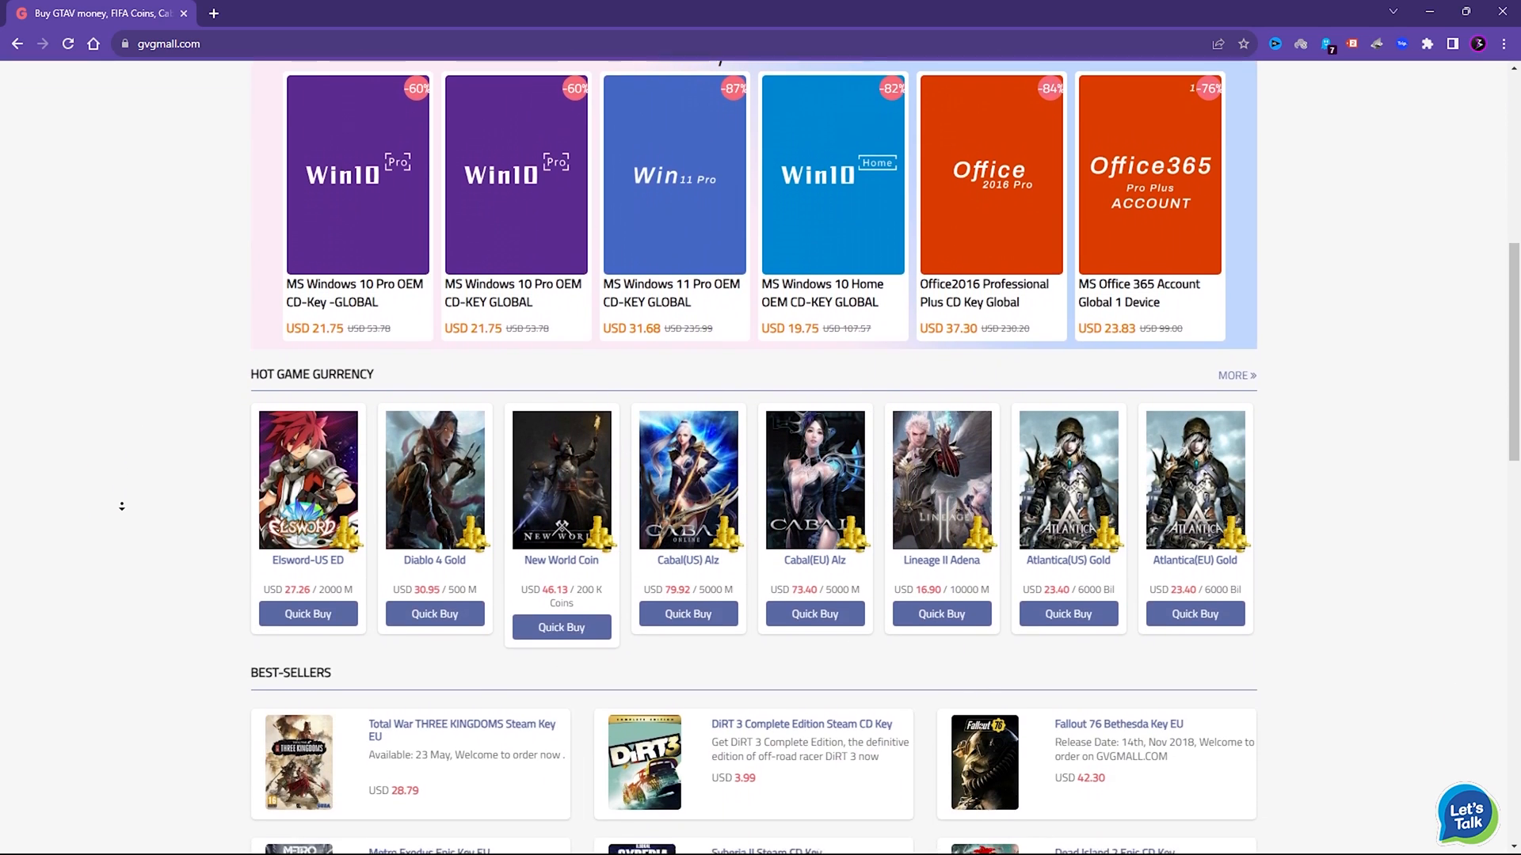
{"action": "scroll", "scroll_direction": "up", "scroll_amount": 3}
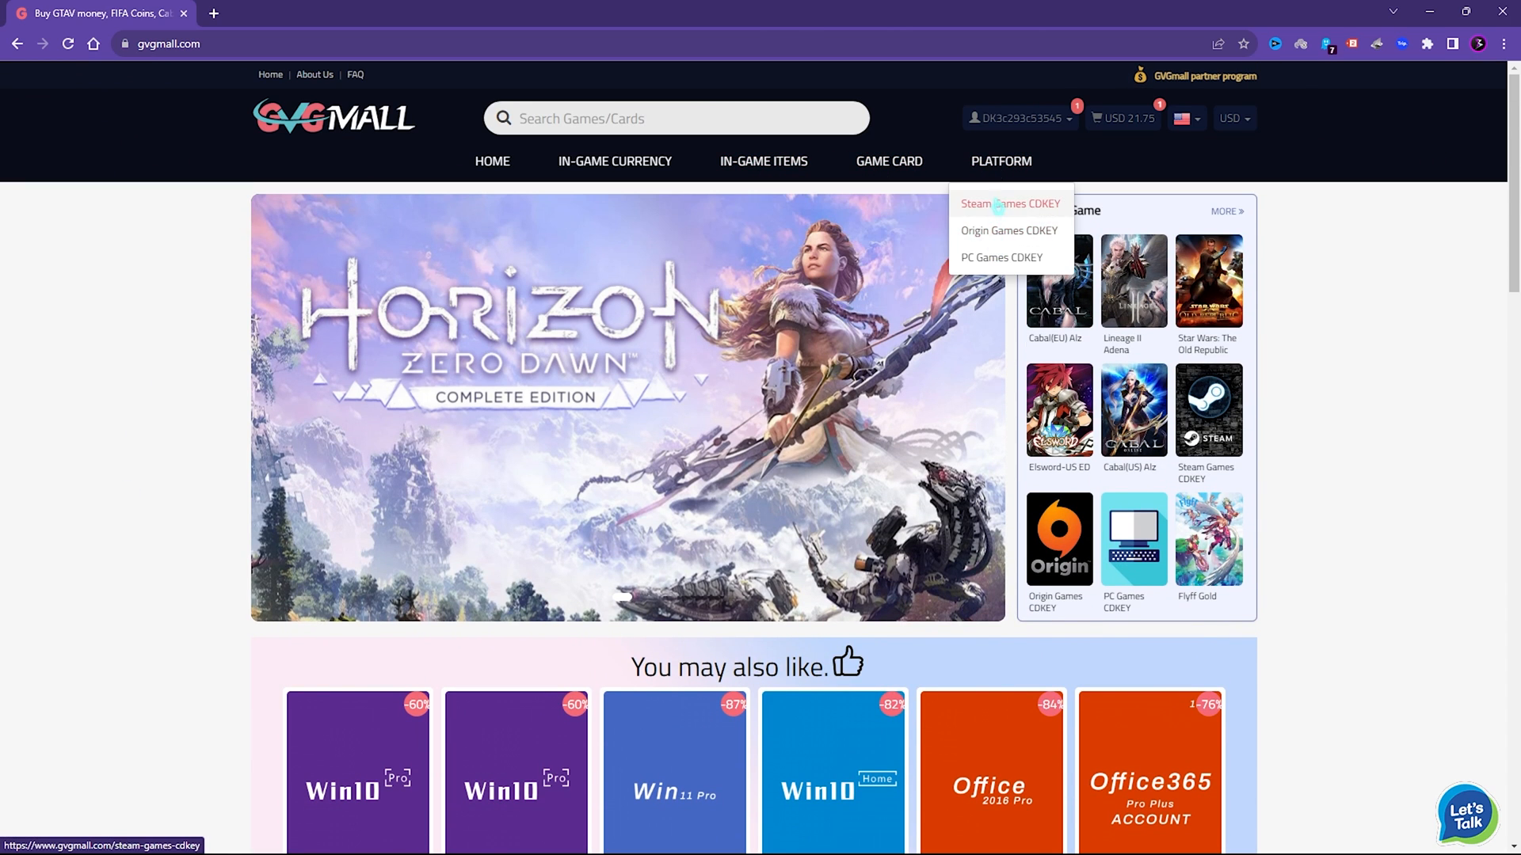
{"action": "mouse_move", "coordinate": [763, 161]}
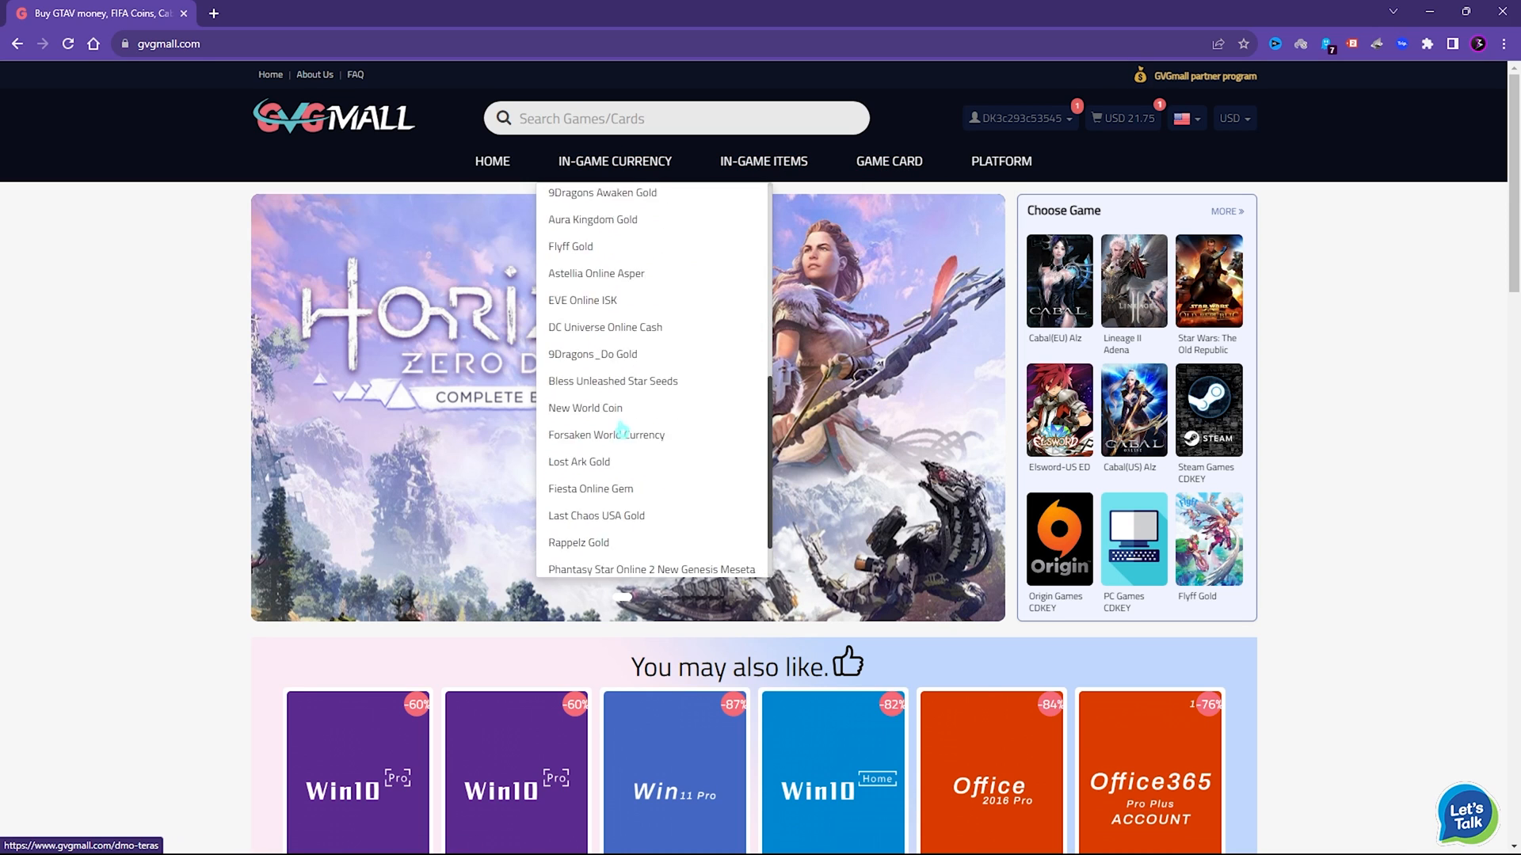
{"action": "scroll", "scroll_direction": "down", "scroll_amount": 3}
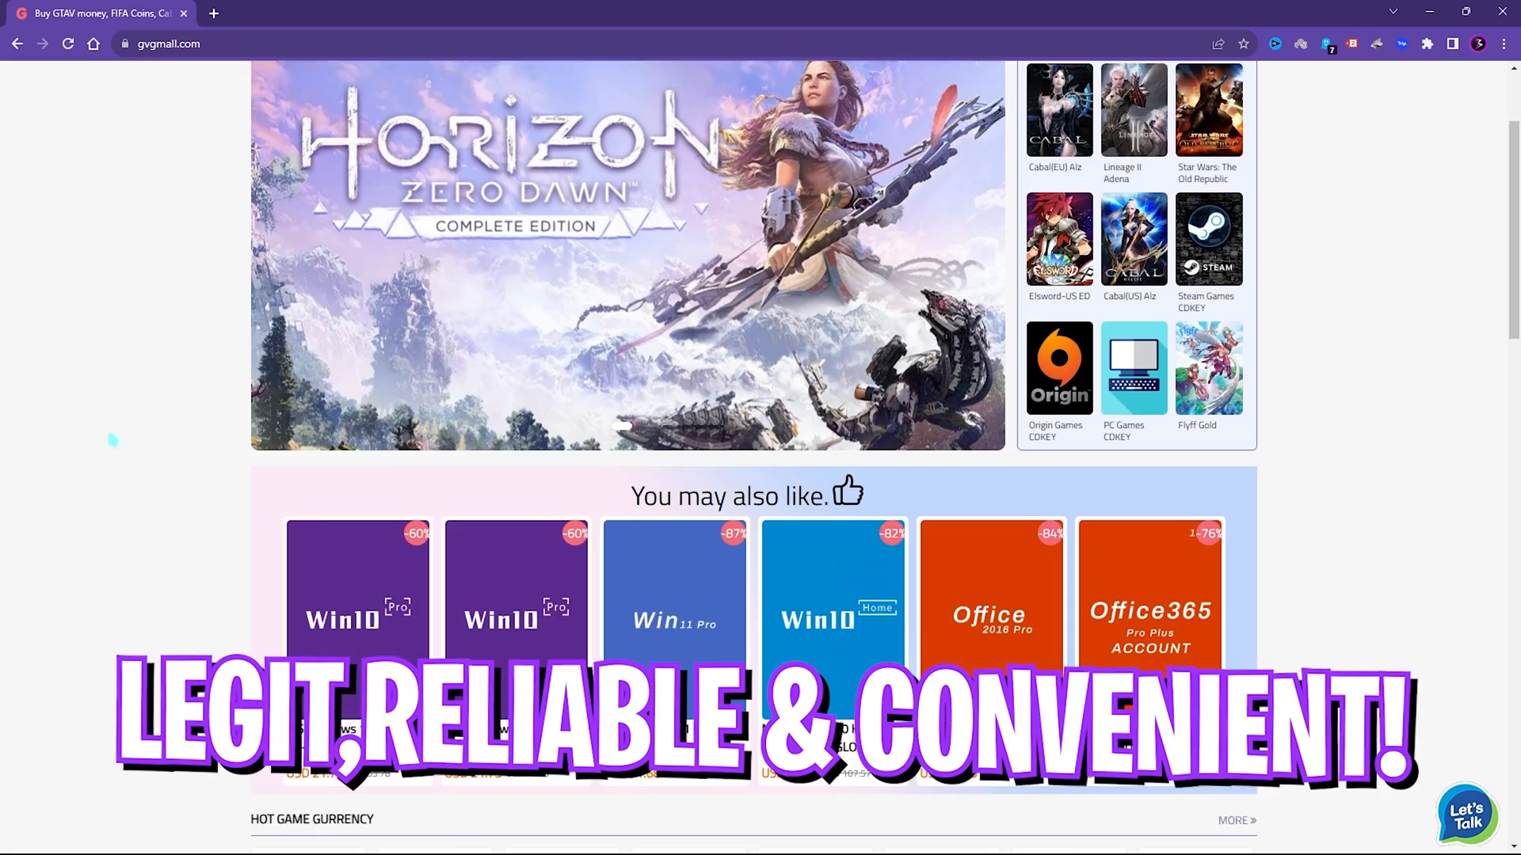
{"action": "scroll", "scroll_direction": "up", "scroll_amount": 3}
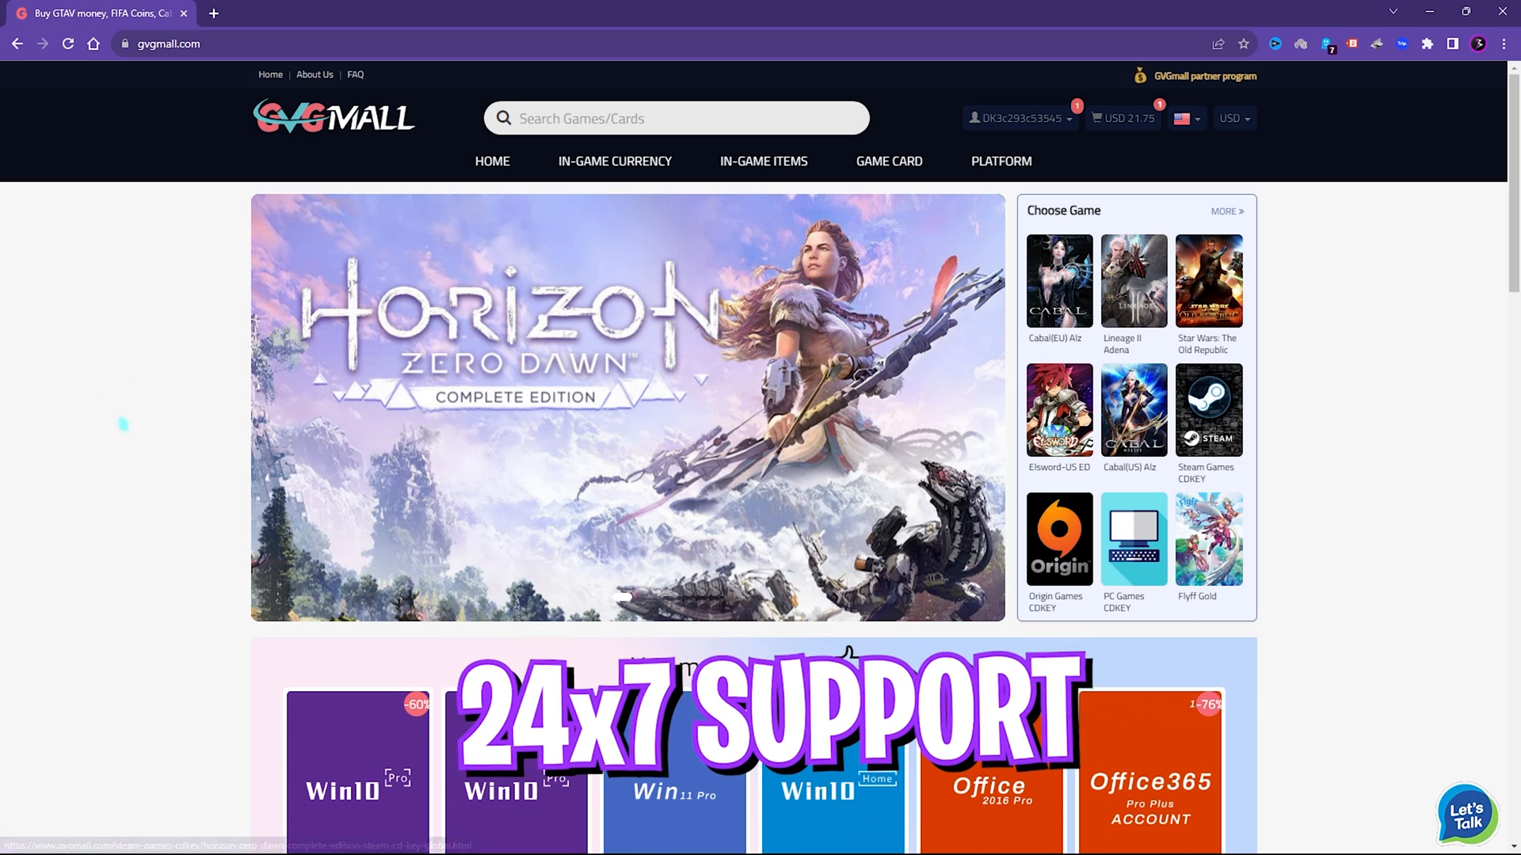
{"action": "scroll", "scroll_direction": "down", "scroll_amount": 3}
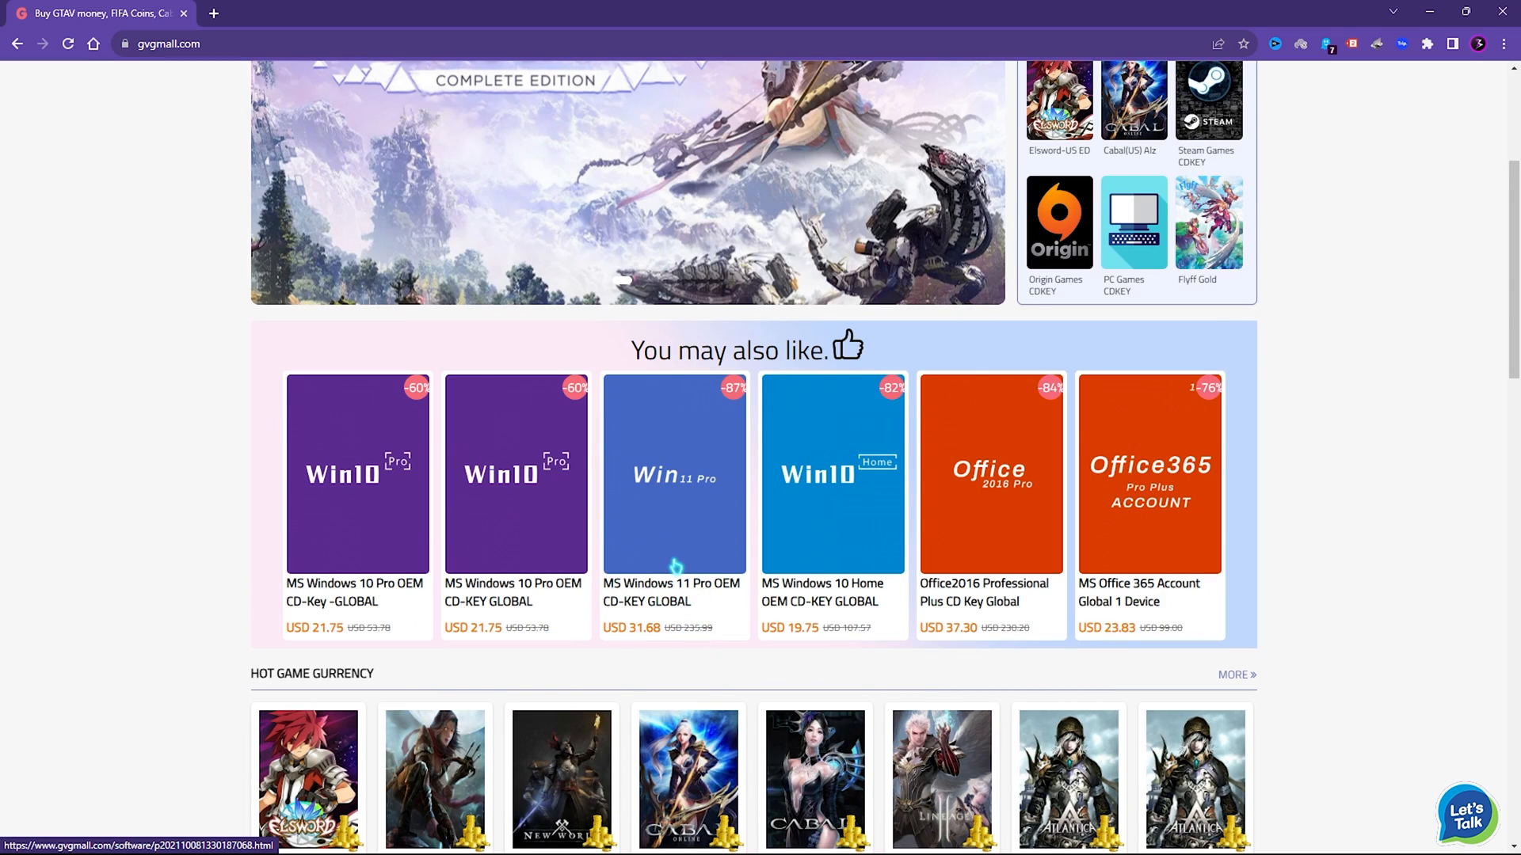
{"action": "mouse_move", "coordinate": [521, 521]}
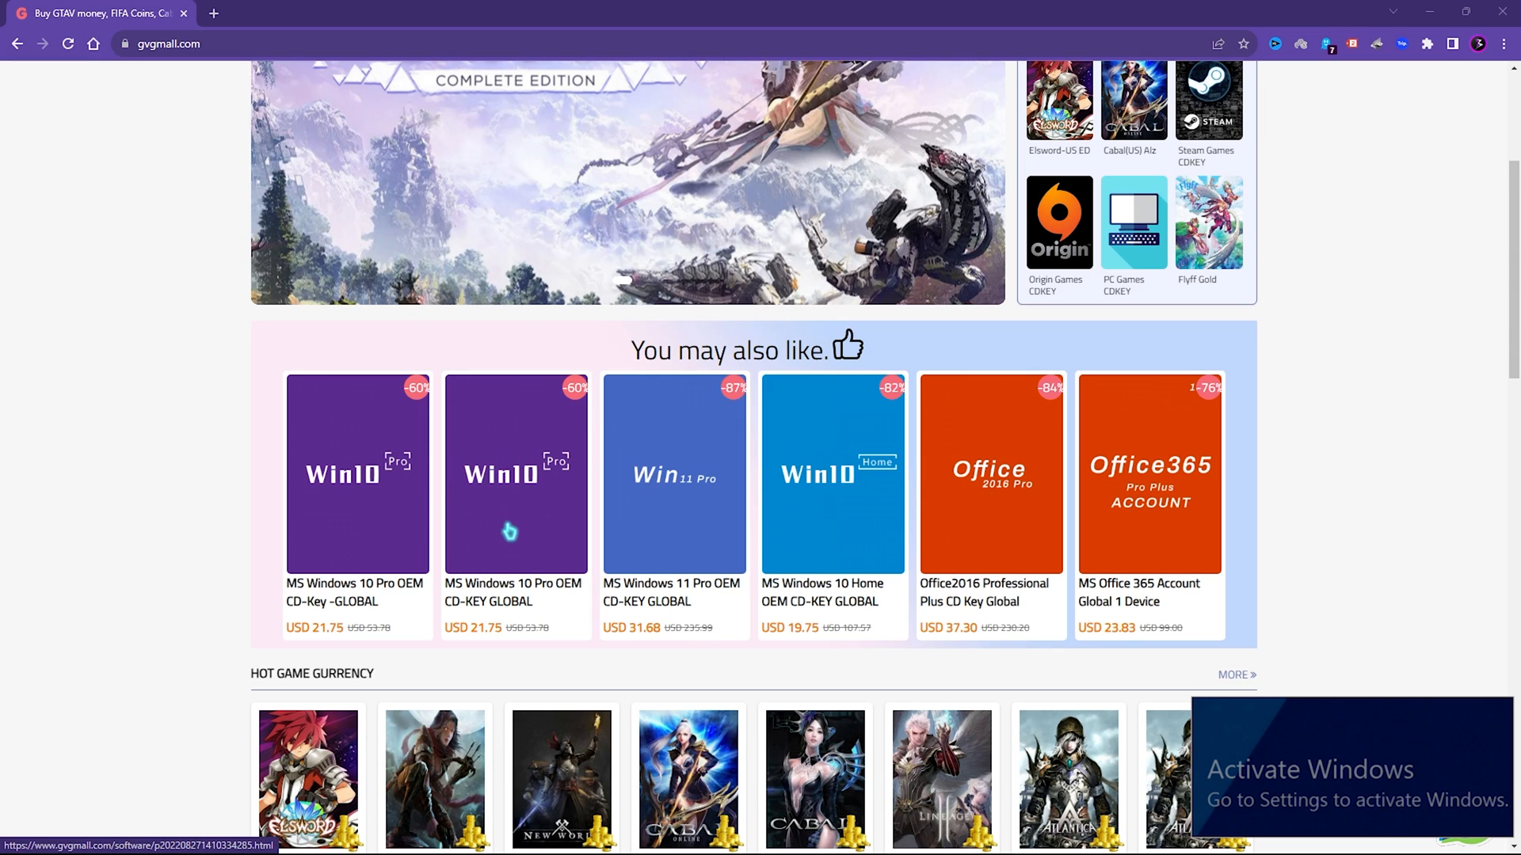
- Buy the Windows 10 Pro OEM key with promo code FOX25, total USD 16.31
{"action": "left_click", "coordinate": [357, 473]}
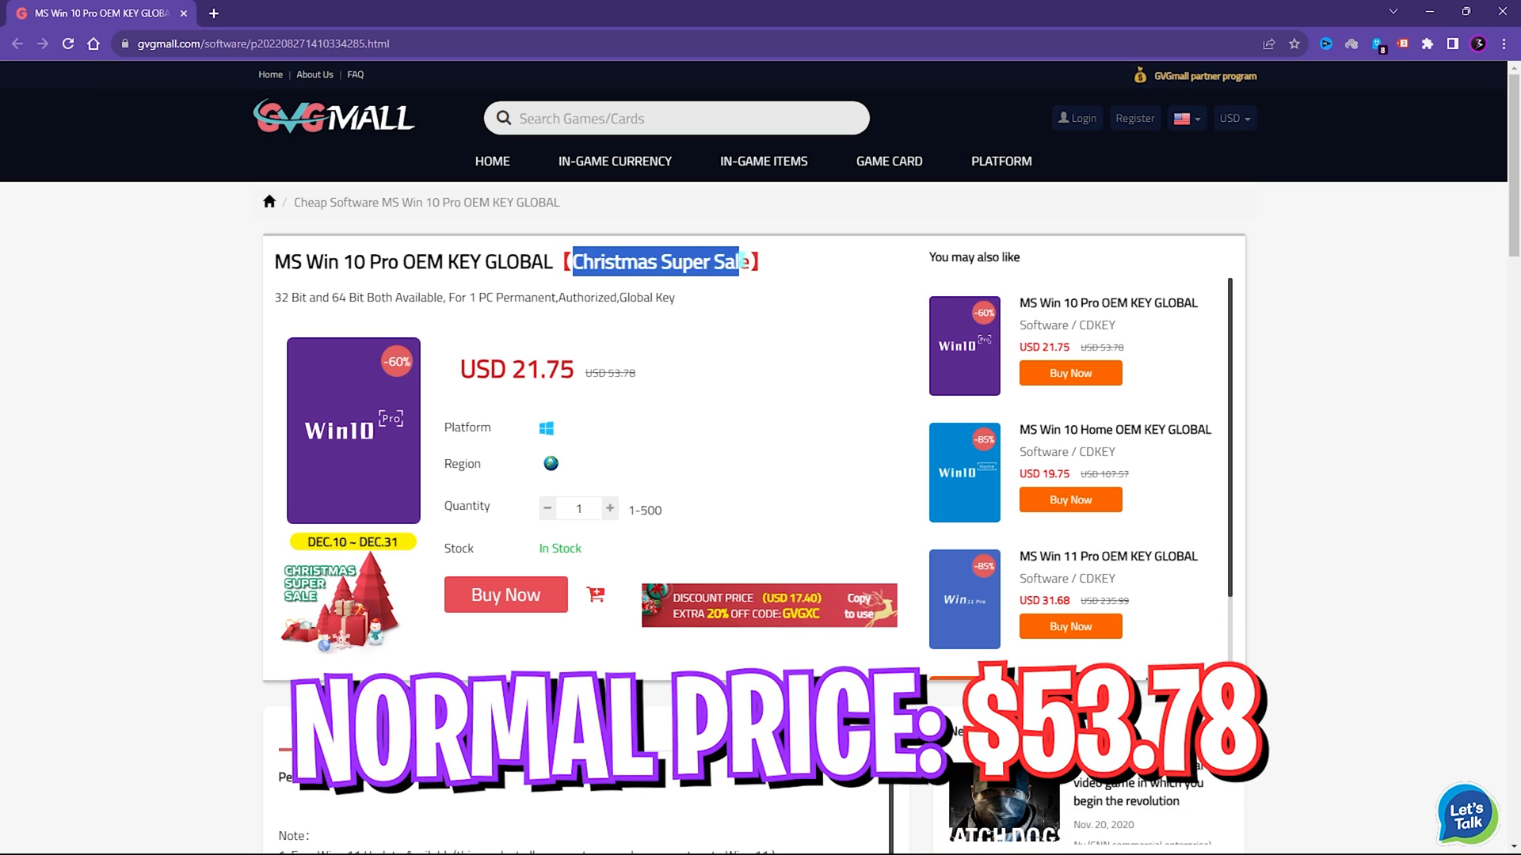
{"action": "left_click", "coordinate": [506, 594]}
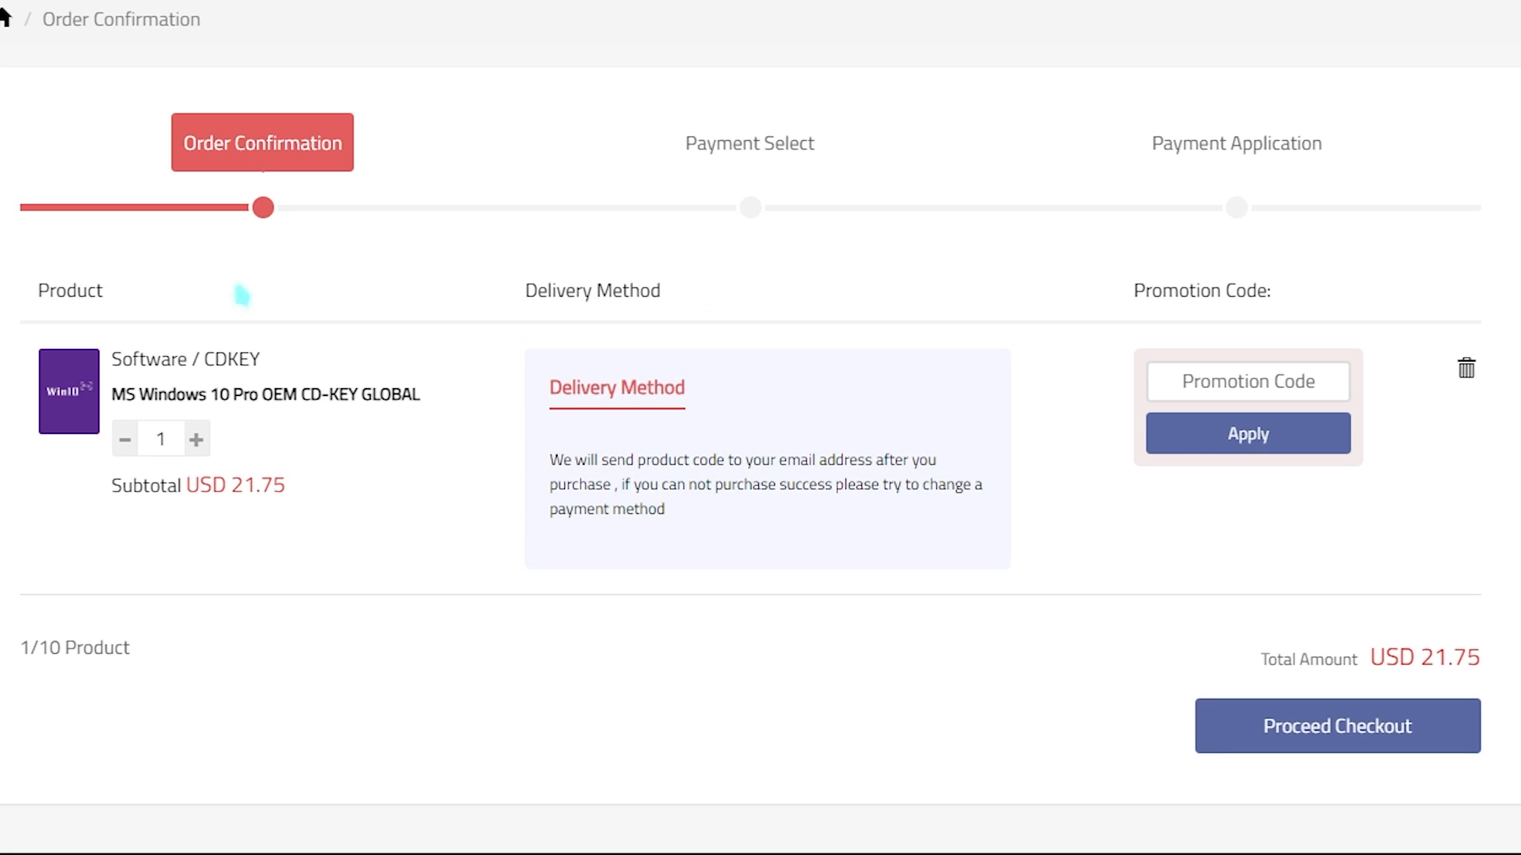
{"action": "type", "text": "FOX25"}
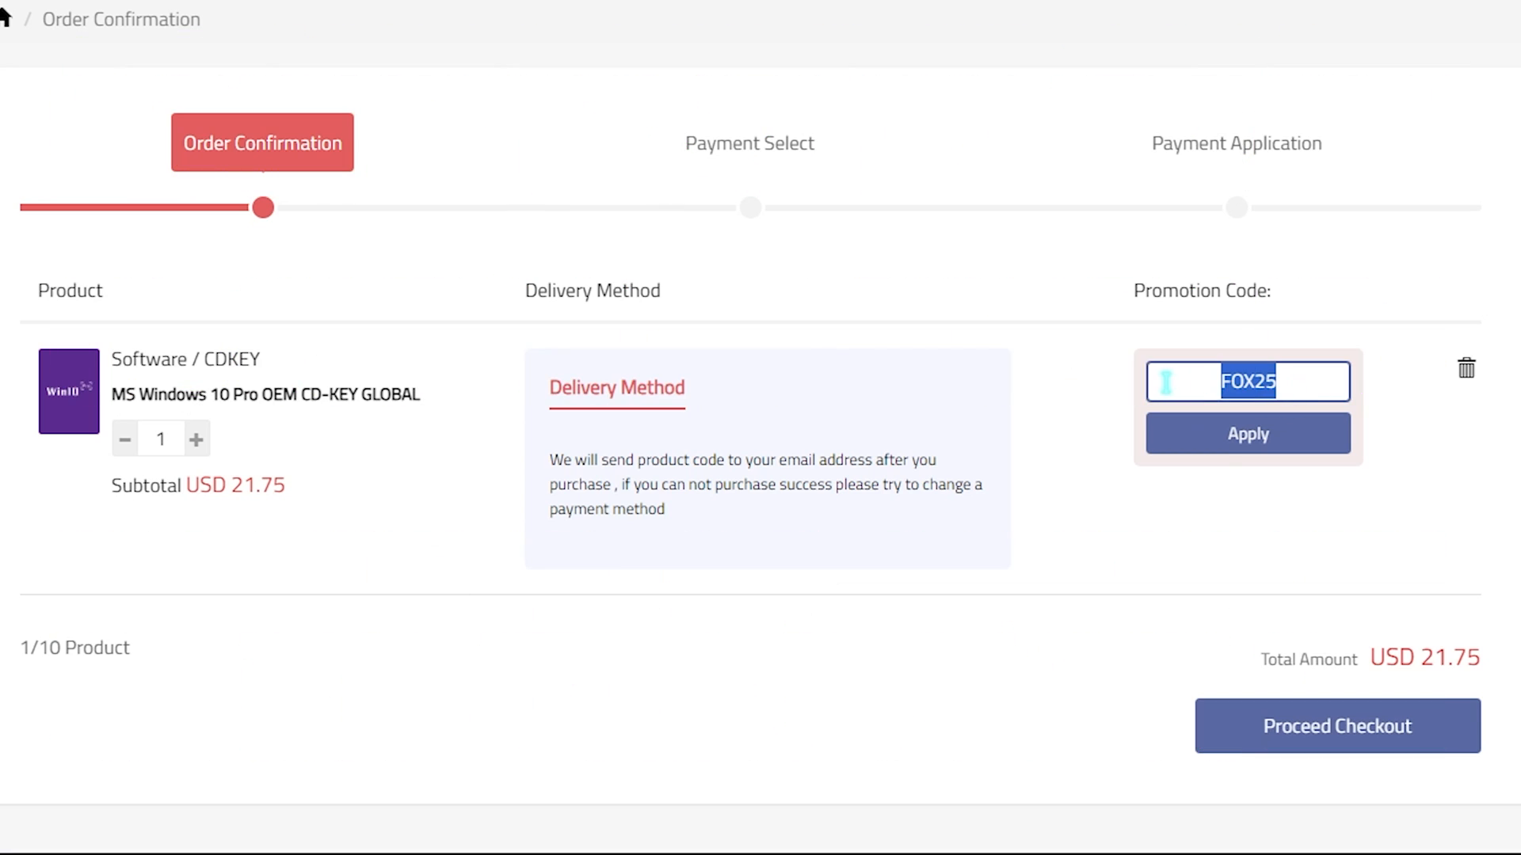
{"action": "left_click", "coordinate": [1247, 434]}
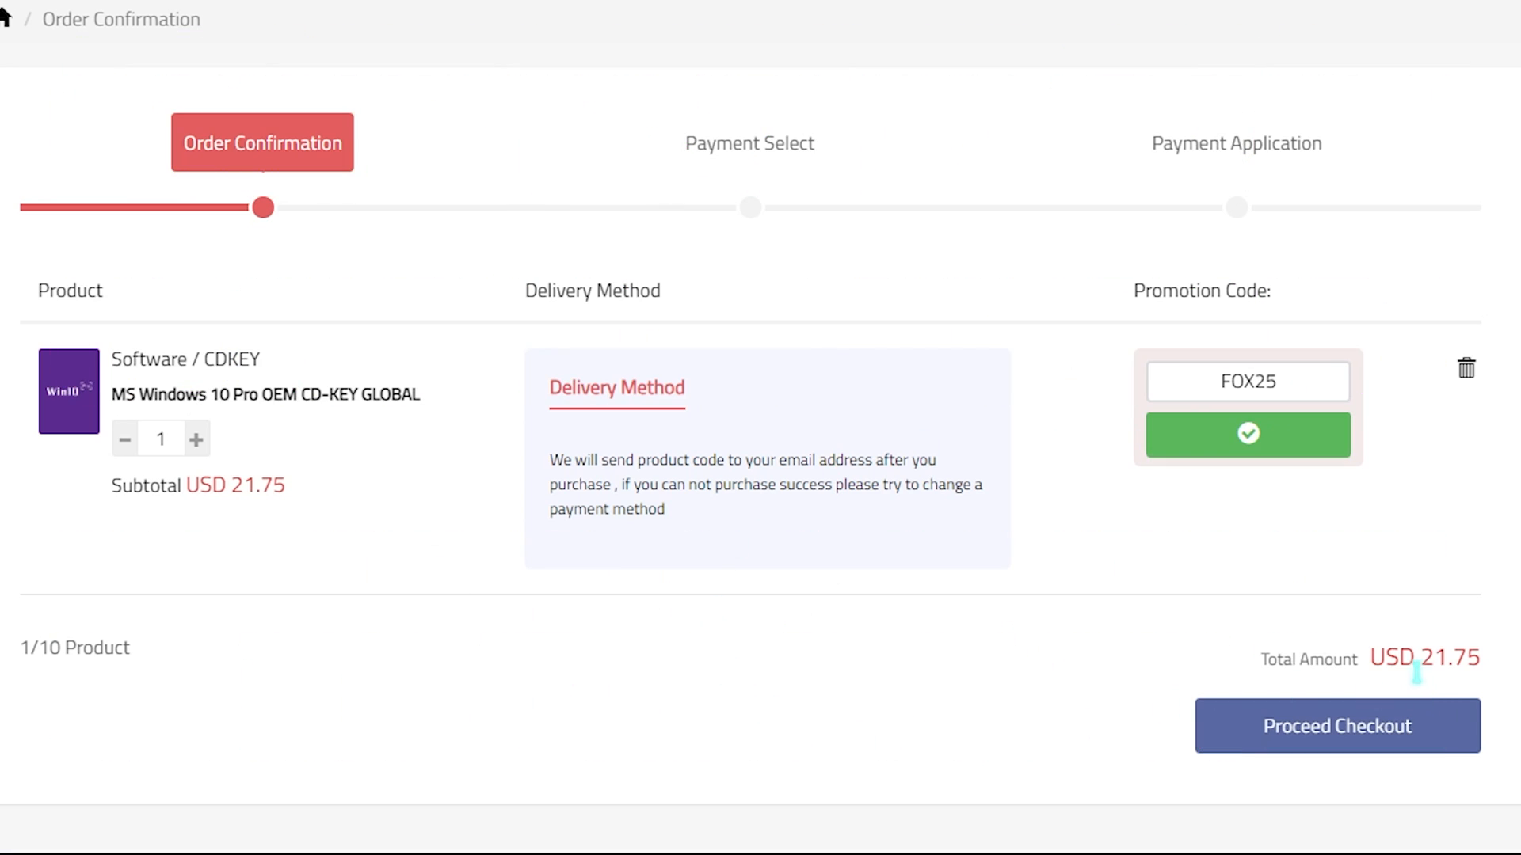
{"action": "left_click", "coordinate": [1246, 434]}
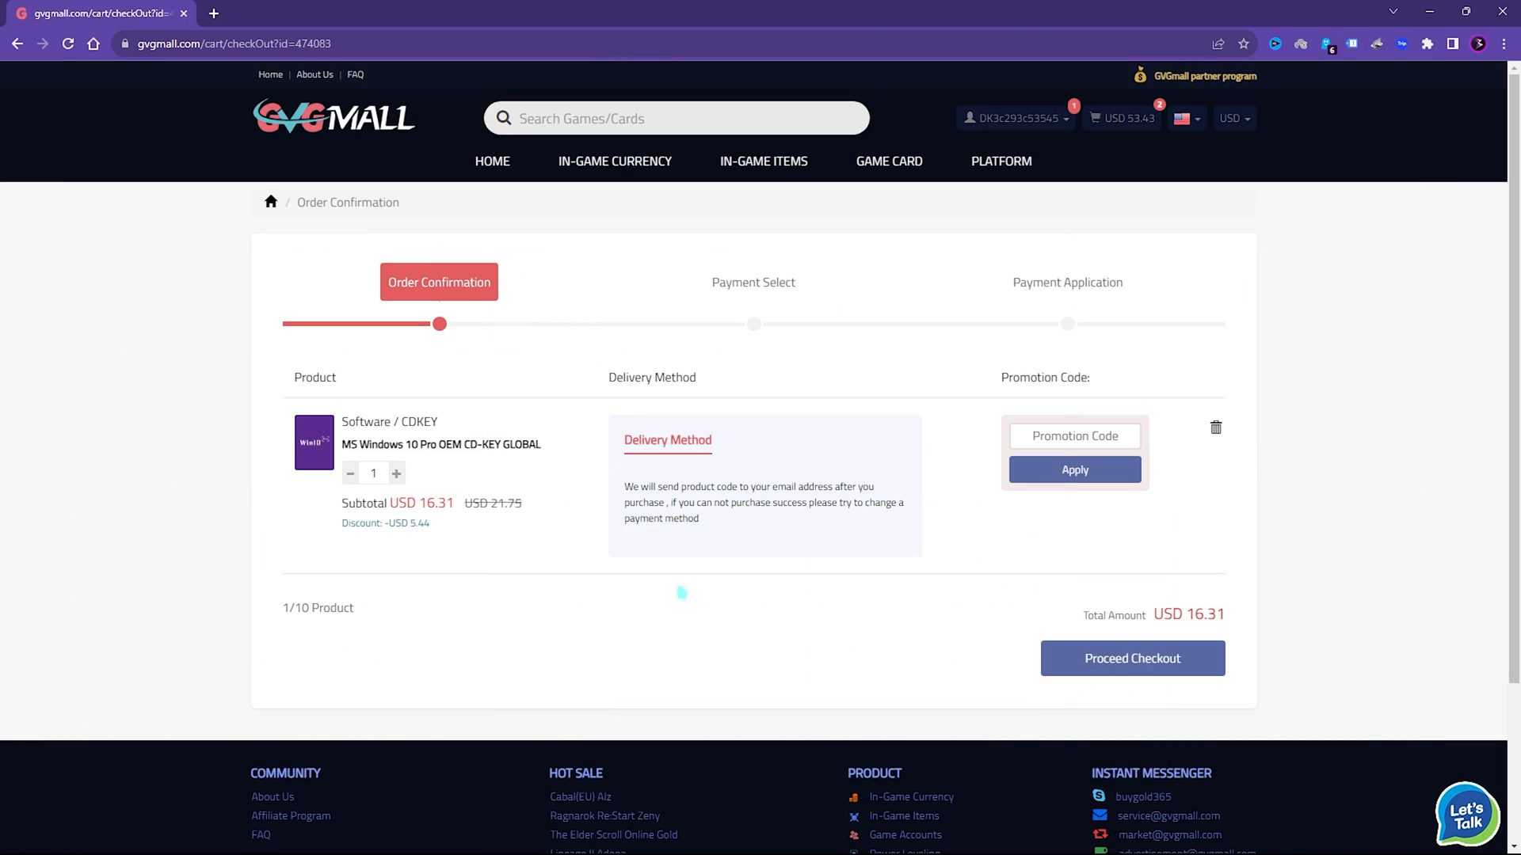
{"action": "left_click", "coordinate": [1131, 659]}
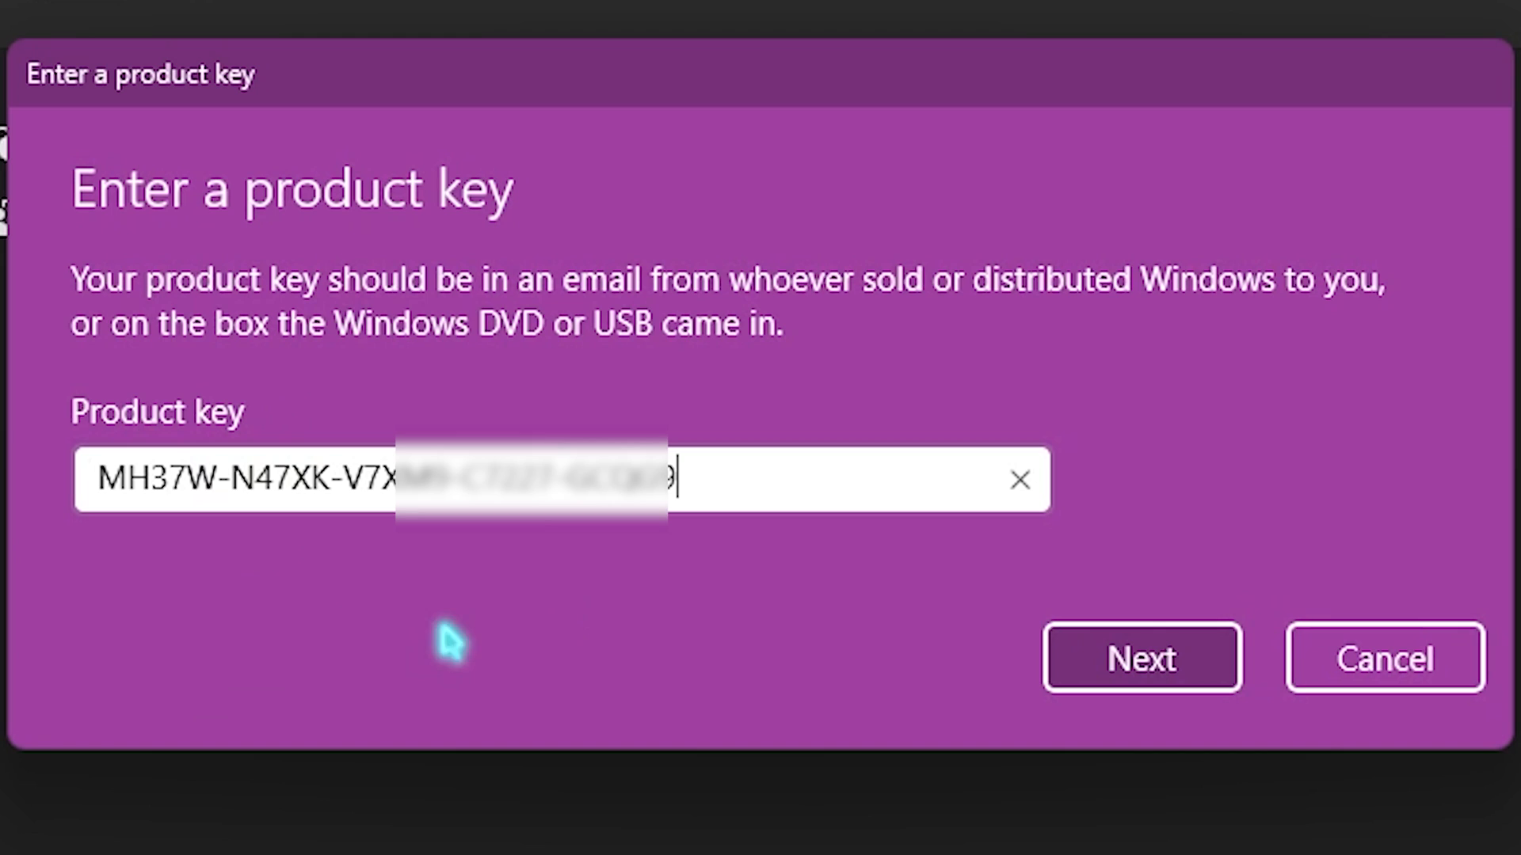
- Submit the purchased product key and confirm the activation state reads Active
{"action": "left_click", "coordinate": [1142, 657]}
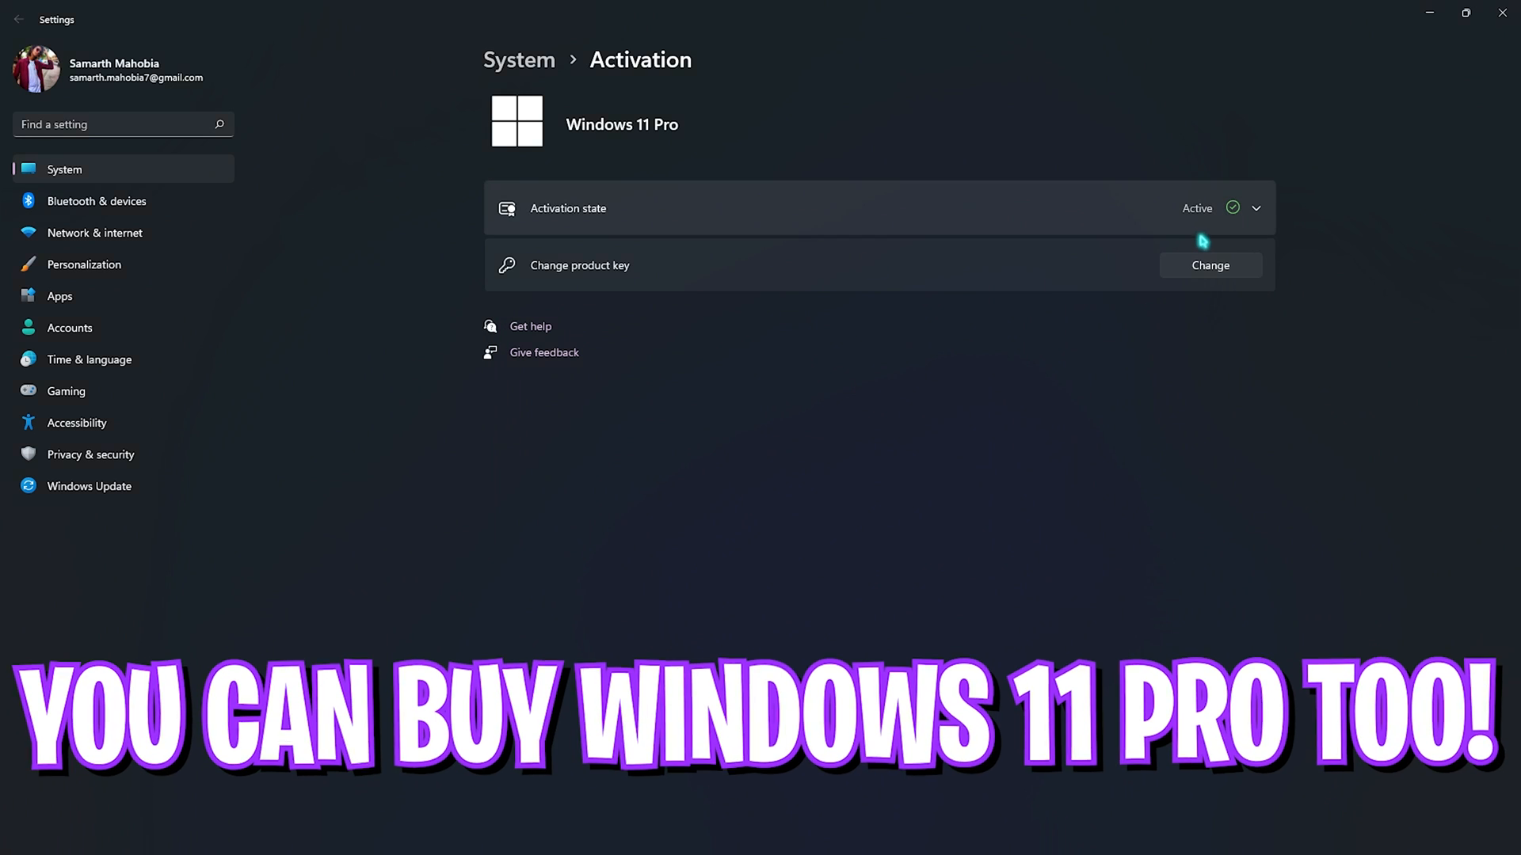
{"action": "left_click", "coordinate": [1254, 207]}
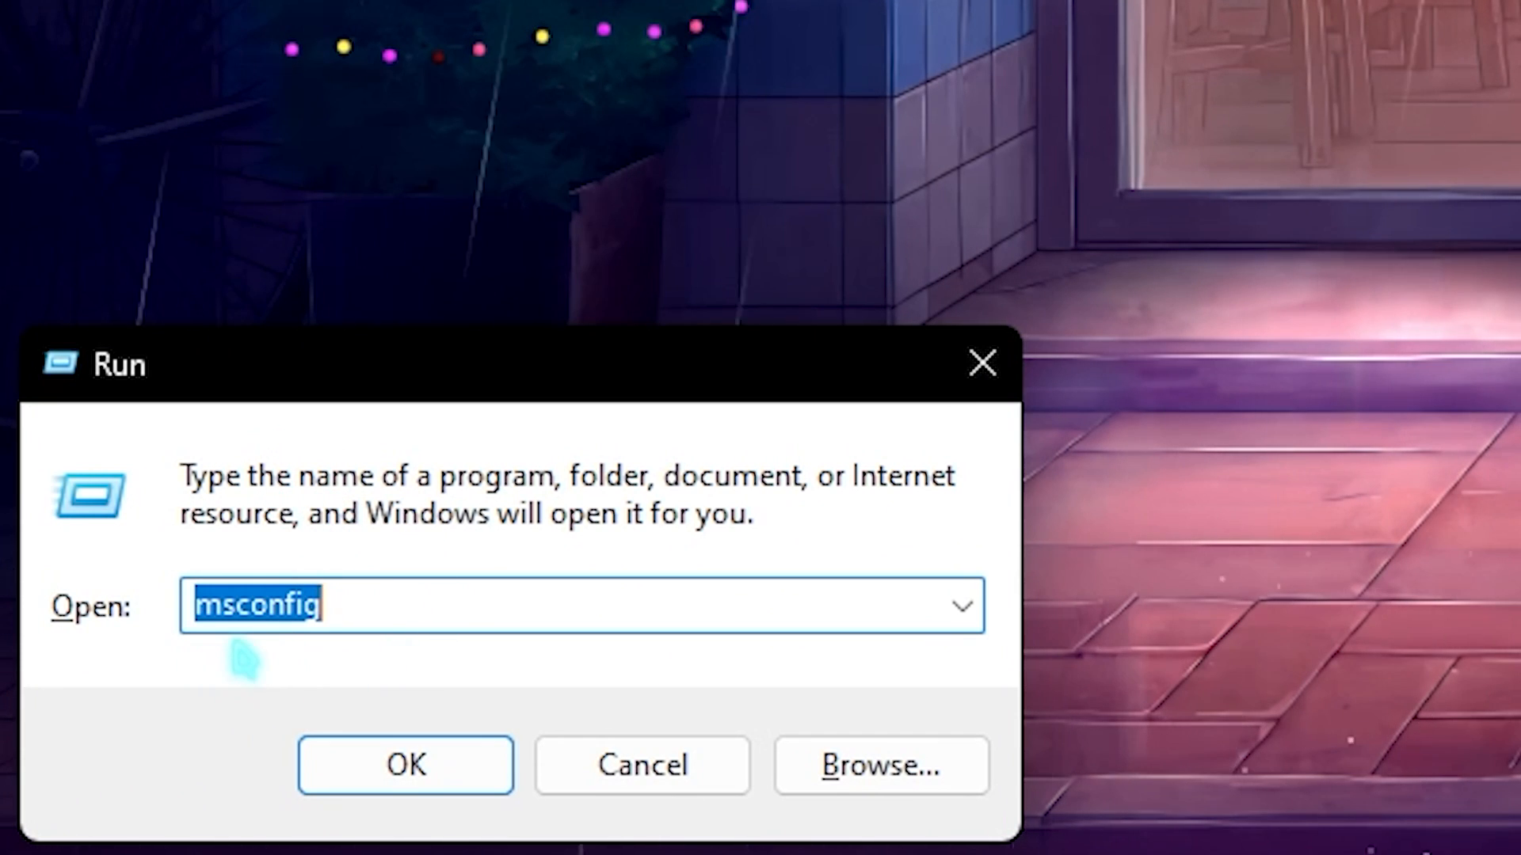
- In msconfig's advanced boot options, set the number of processors to 24
{"action": "left_click", "coordinate": [405, 763]}
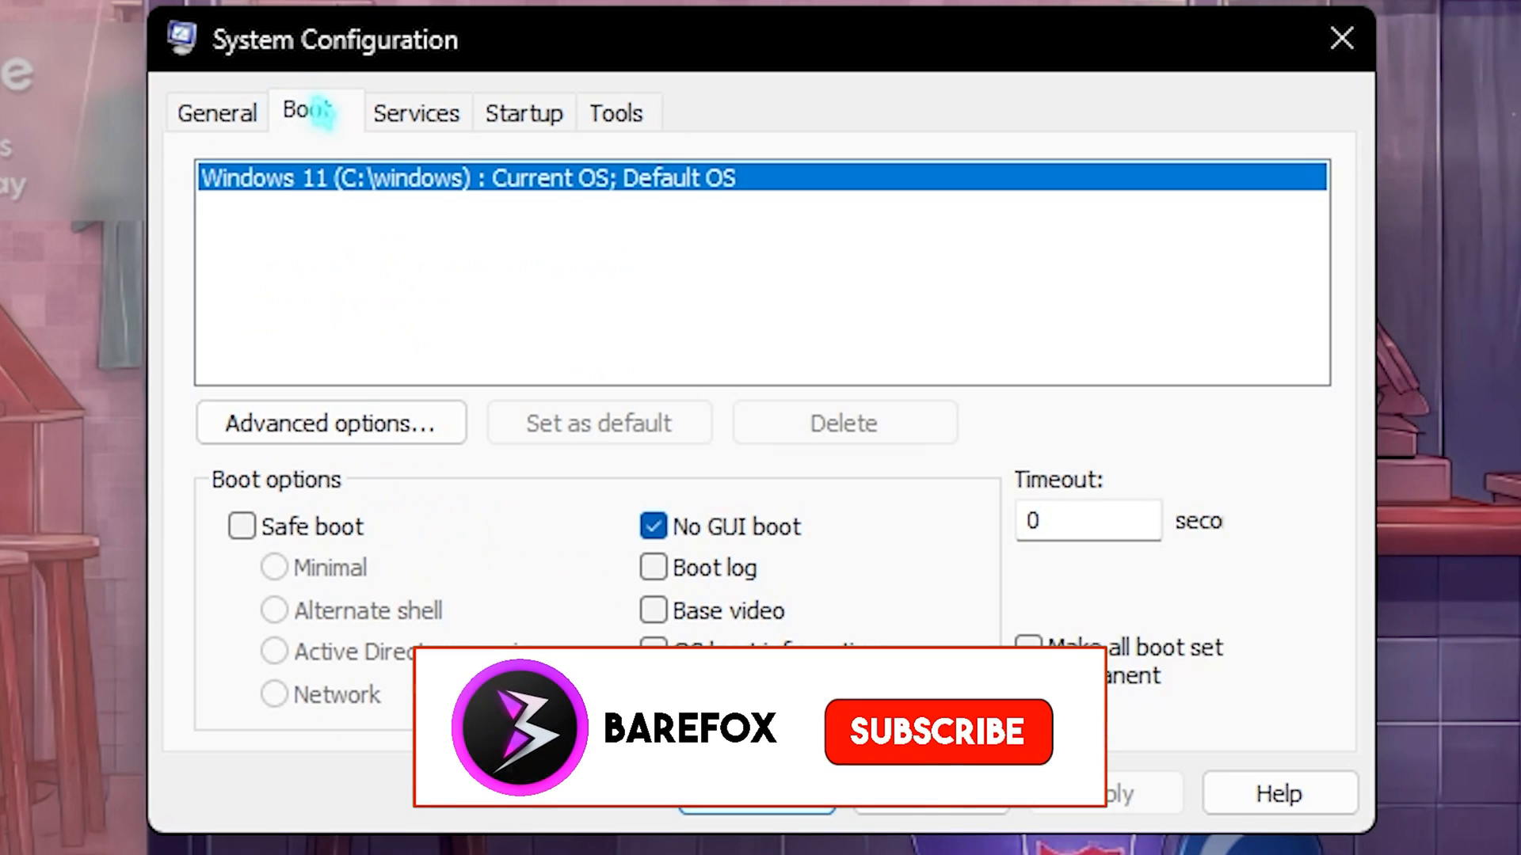
{"action": "left_click", "coordinate": [329, 423]}
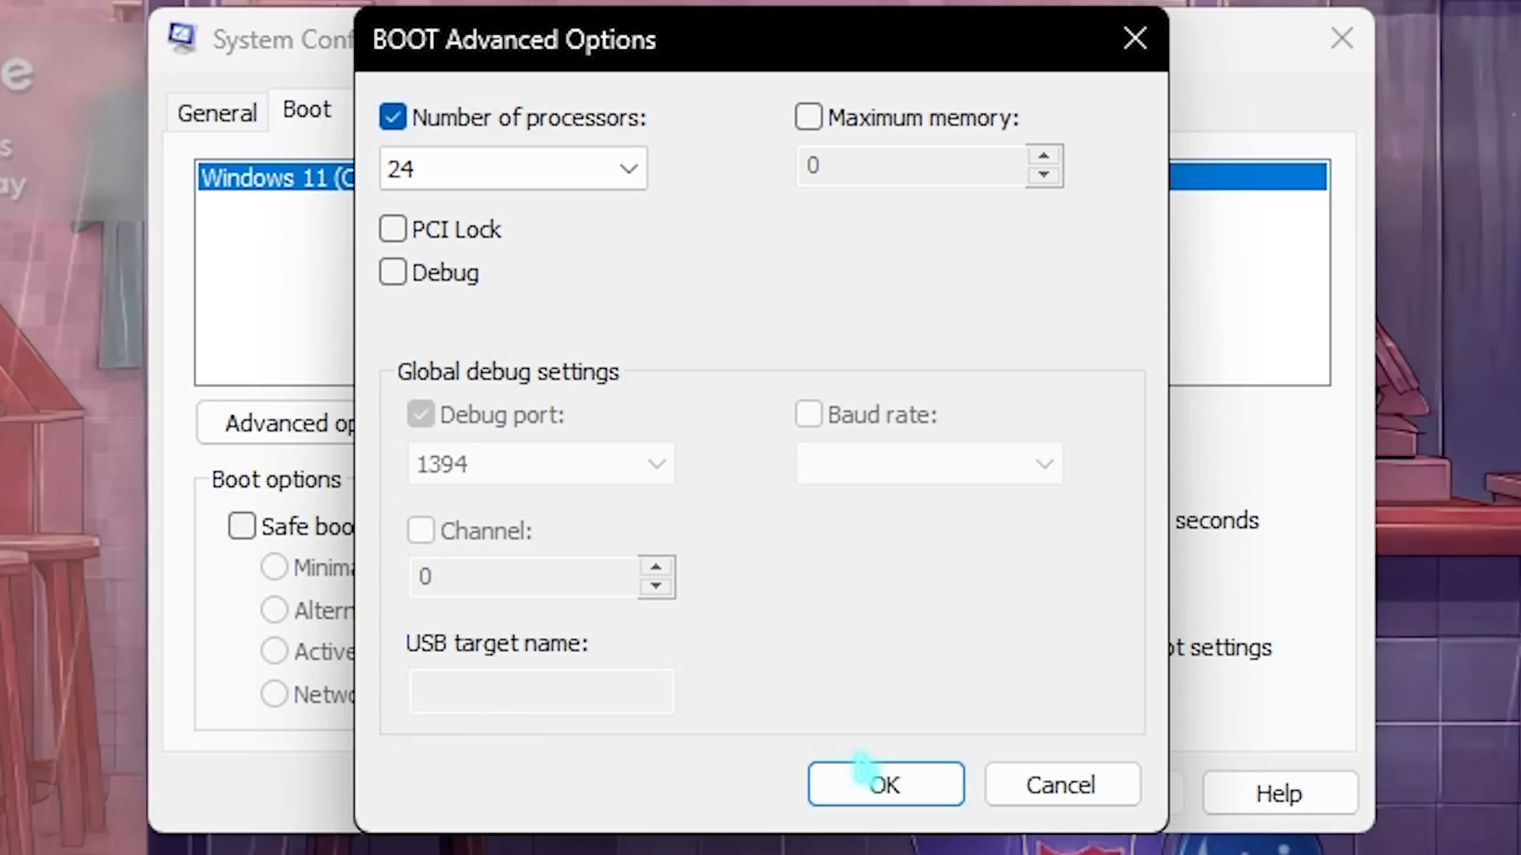
{"action": "left_click", "coordinate": [884, 784]}
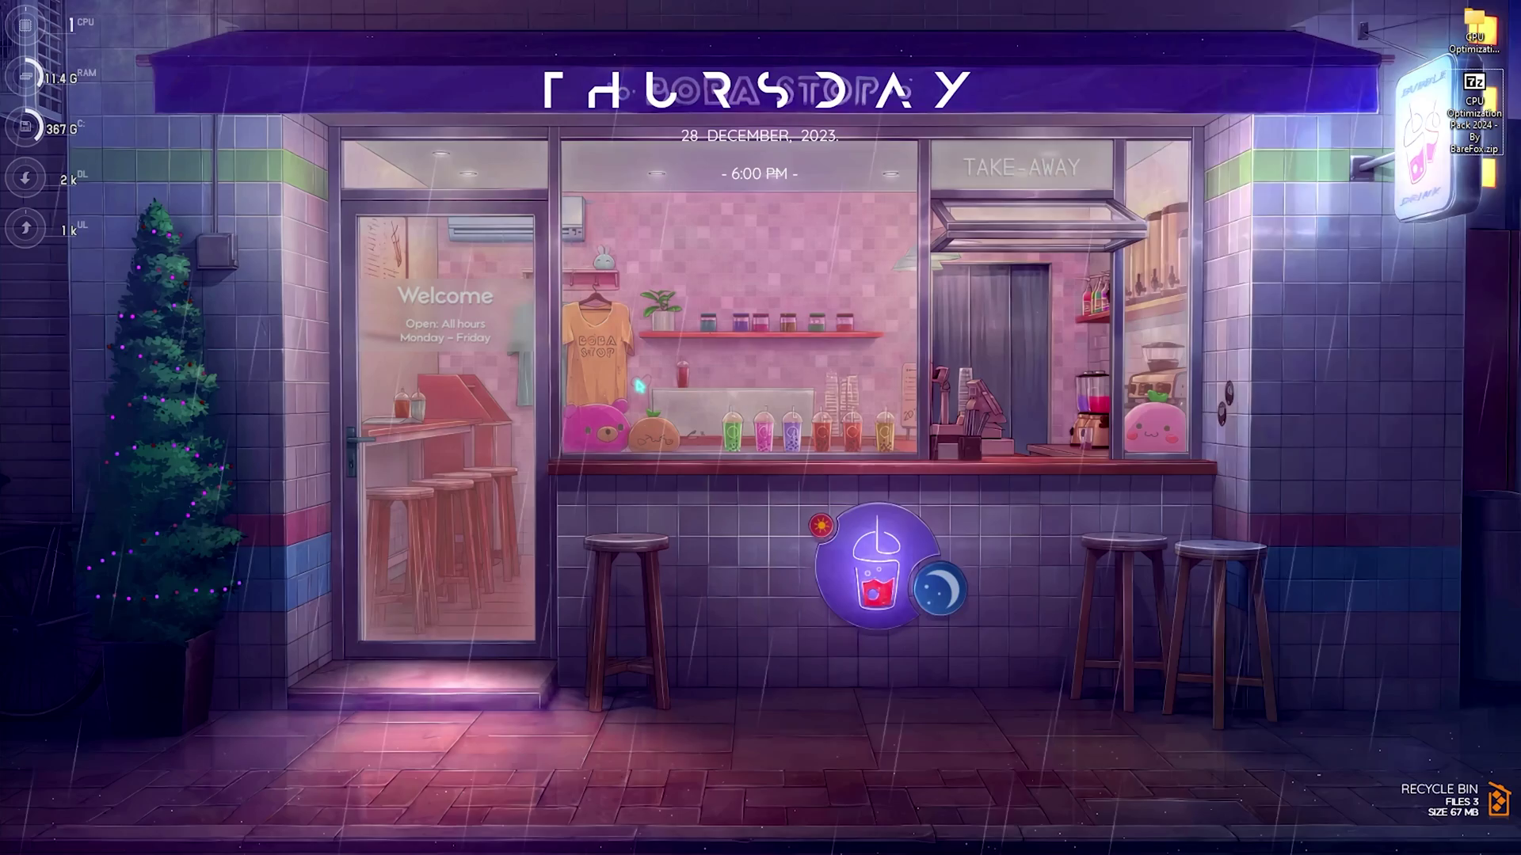
{"action": "left_click", "coordinate": [619, 834]}
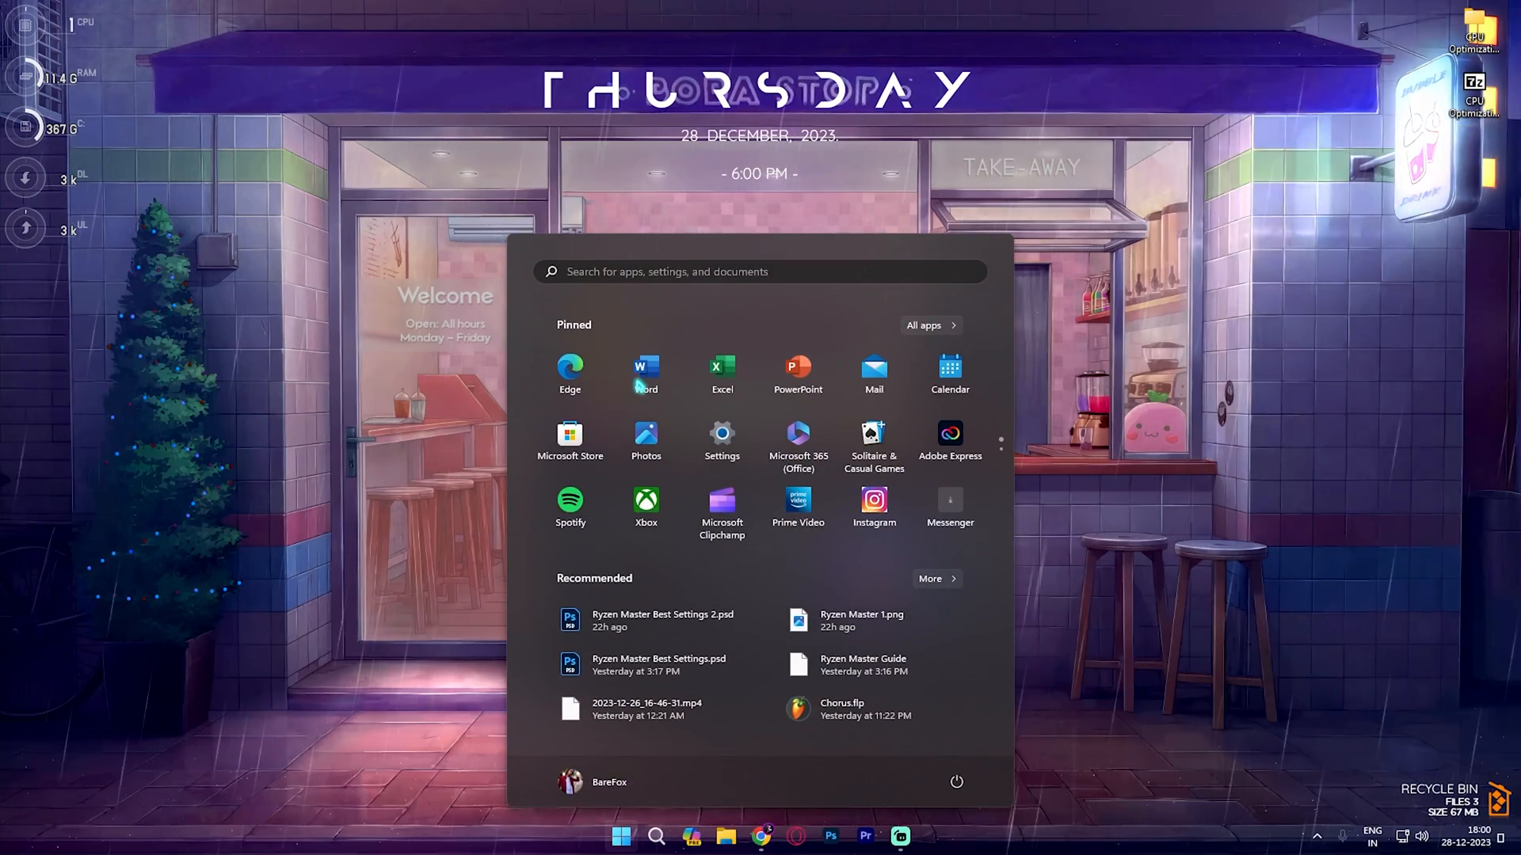
- Navigate Local Group Policy Editor to App Privacy and edit 'Let Windows apps run in the background'
{"action": "type", "text": "local f"}
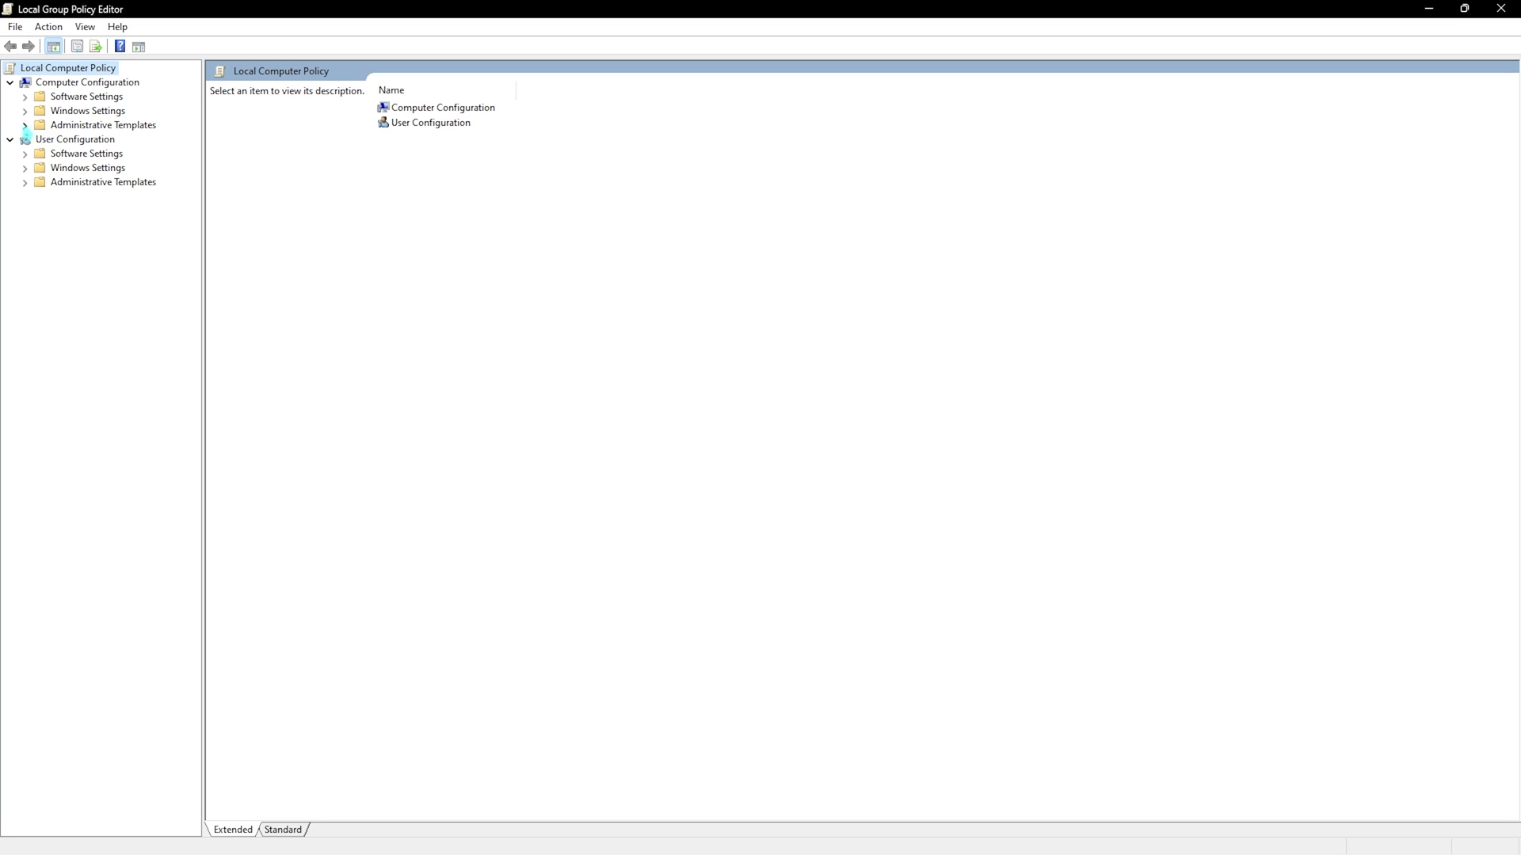
{"action": "left_click", "coordinate": [24, 124]}
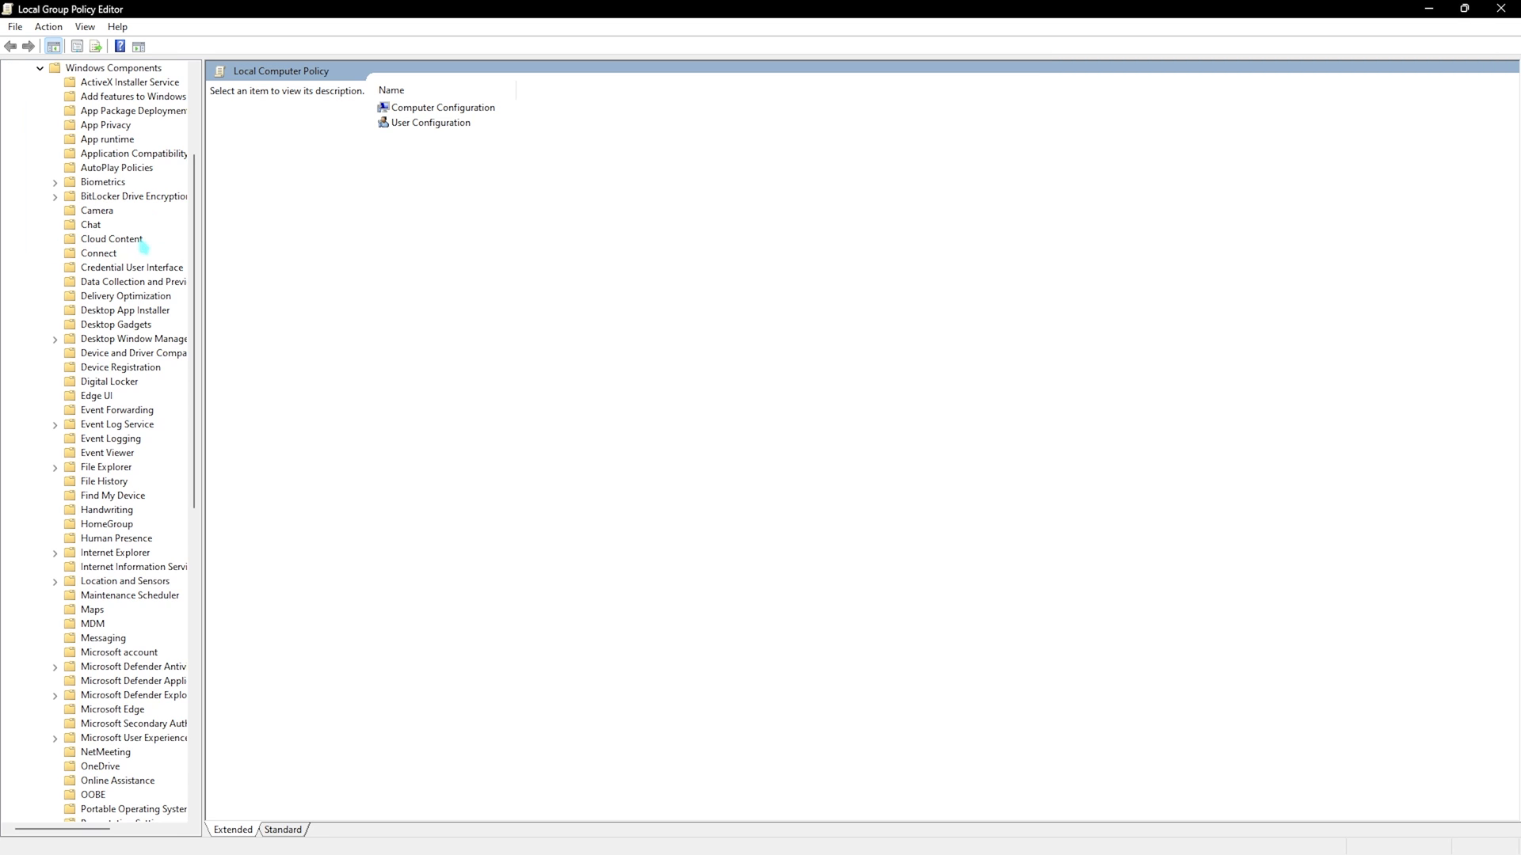
{"action": "left_click", "coordinate": [105, 124]}
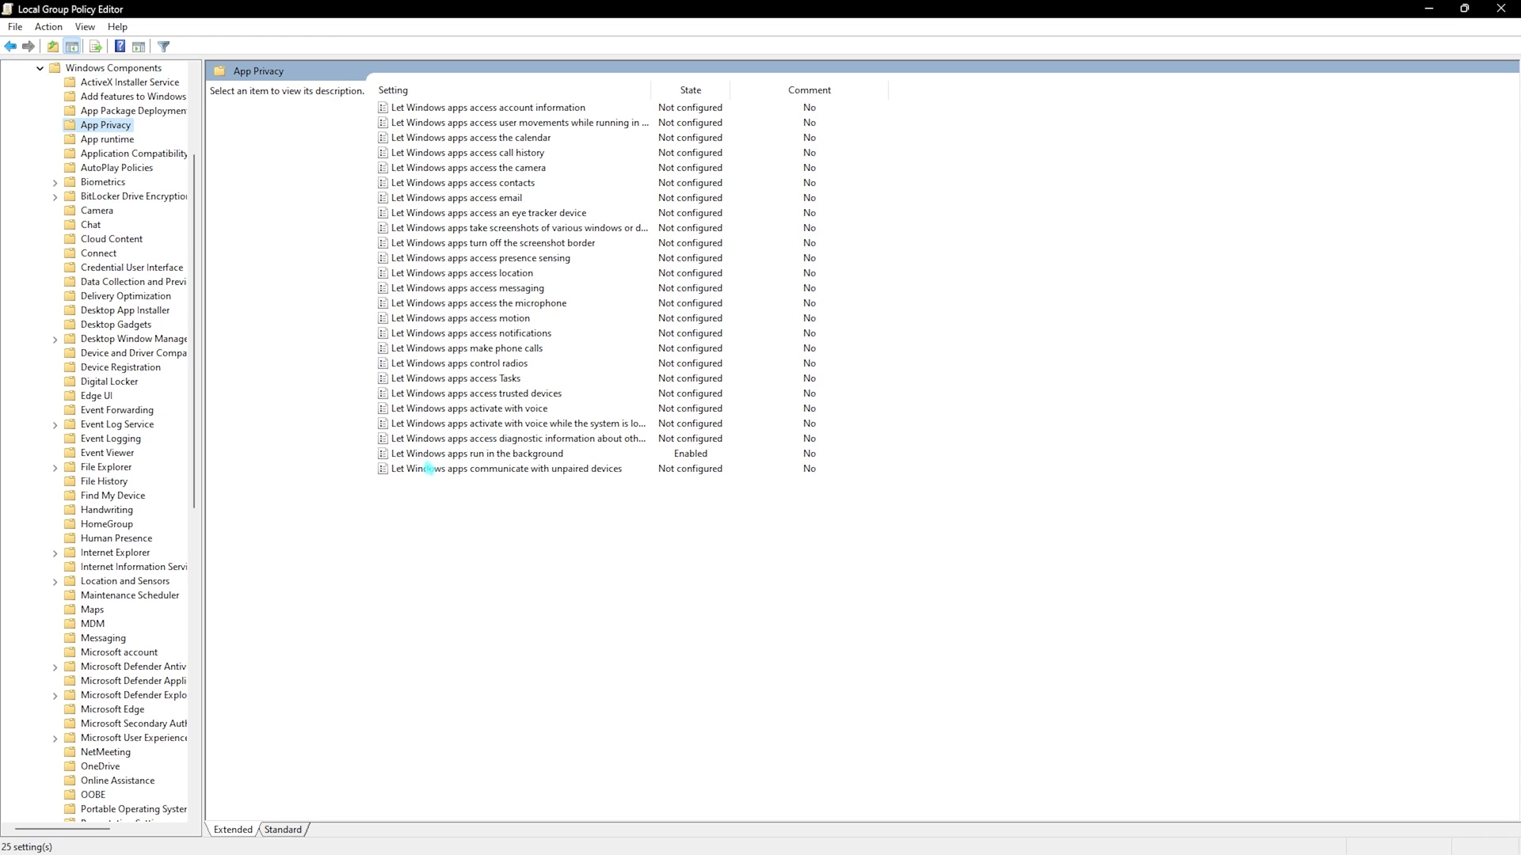
{"action": "left_click", "coordinate": [477, 455]}
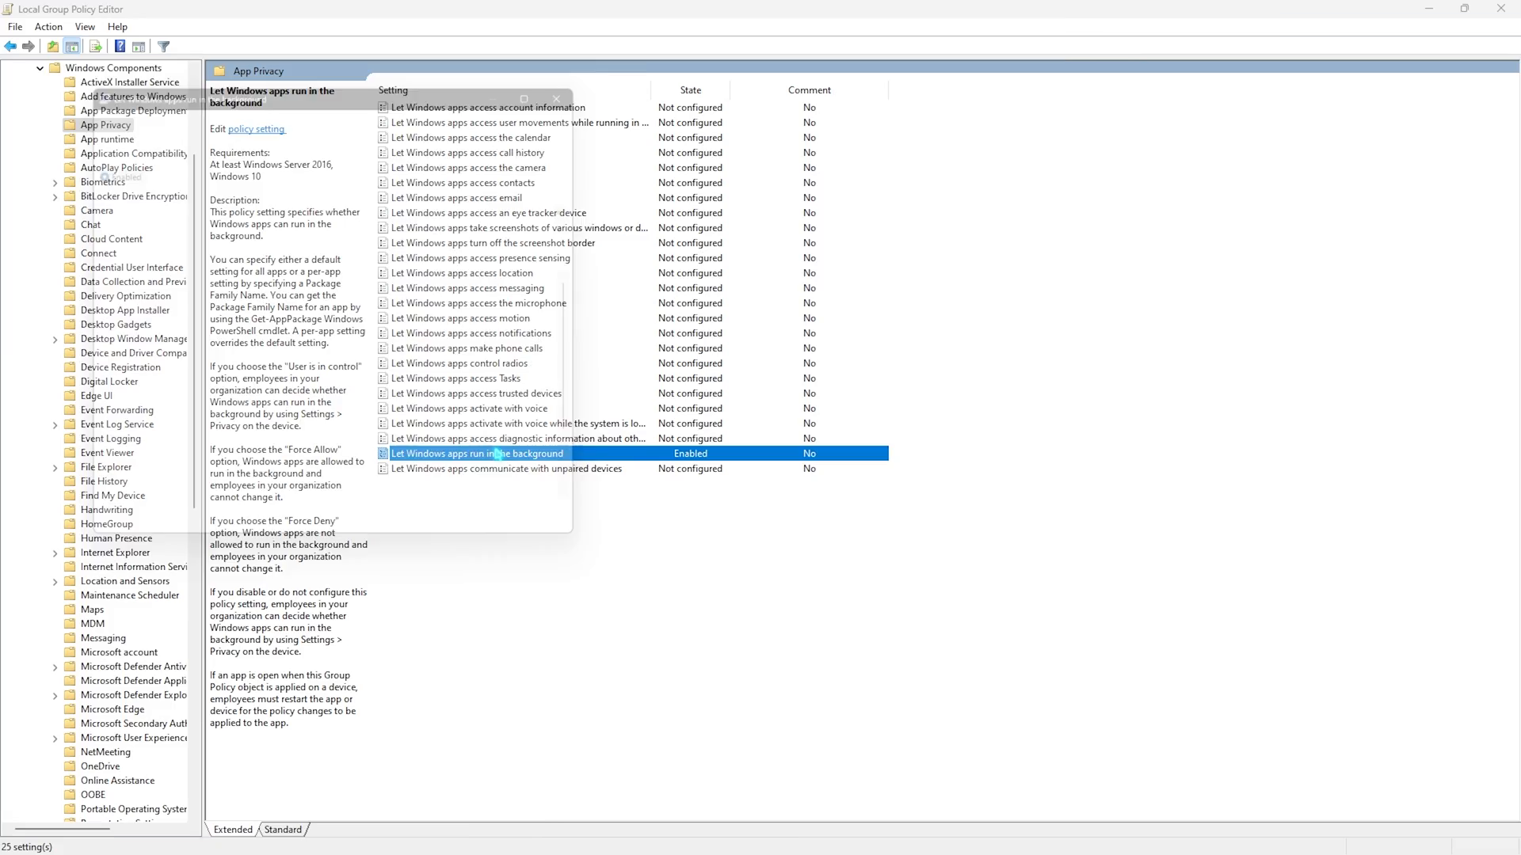
{"action": "double_click", "coordinate": [477, 453]}
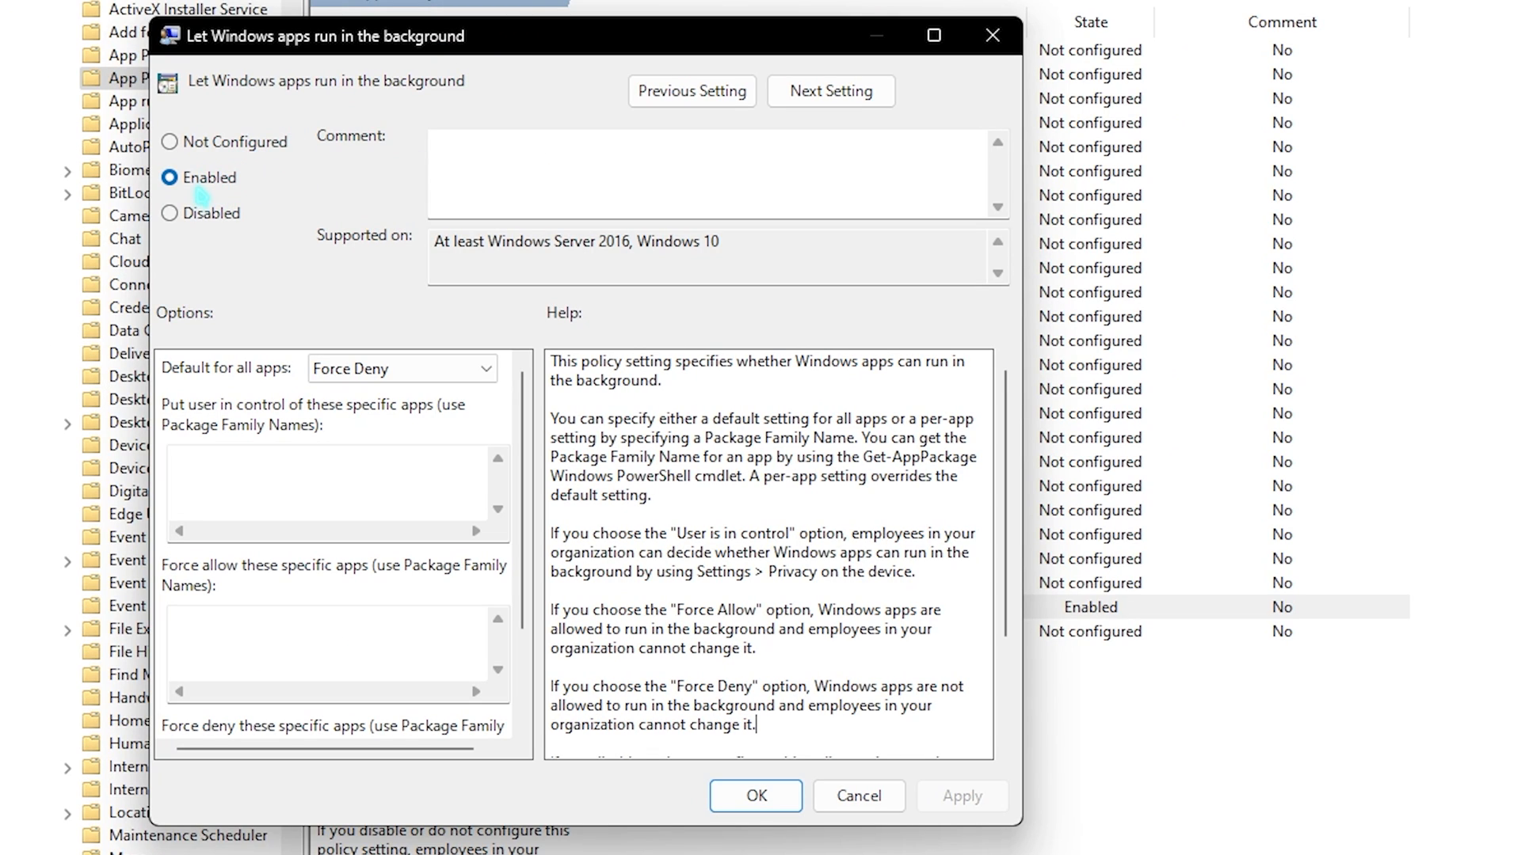
{"action": "mouse_move", "coordinate": [192, 356]}
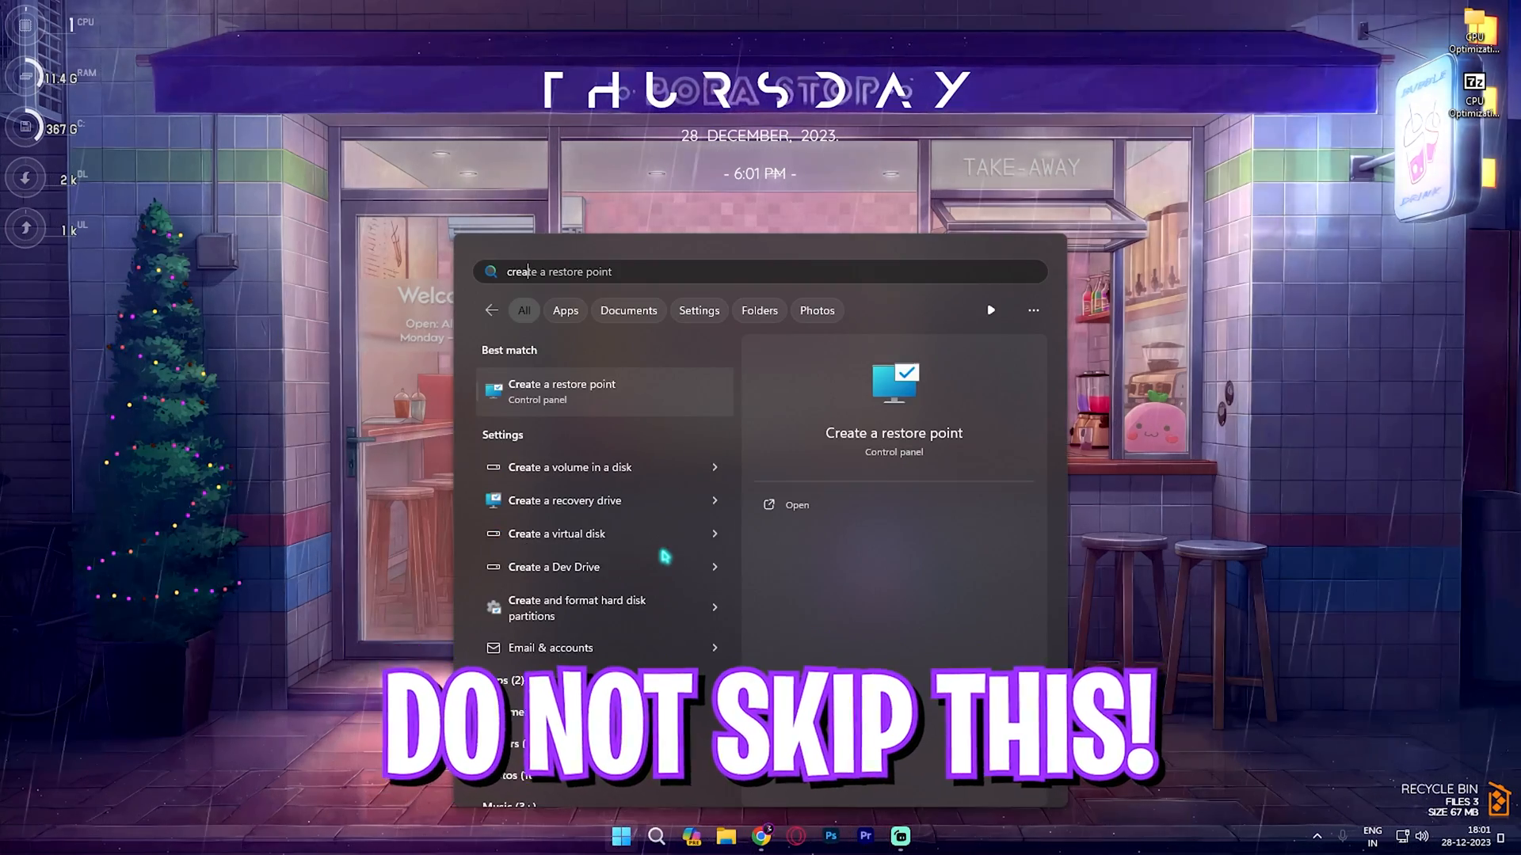
- Create a System Protection restore point named 'CPU System' for the protected drives
{"action": "left_click", "coordinate": [561, 392]}
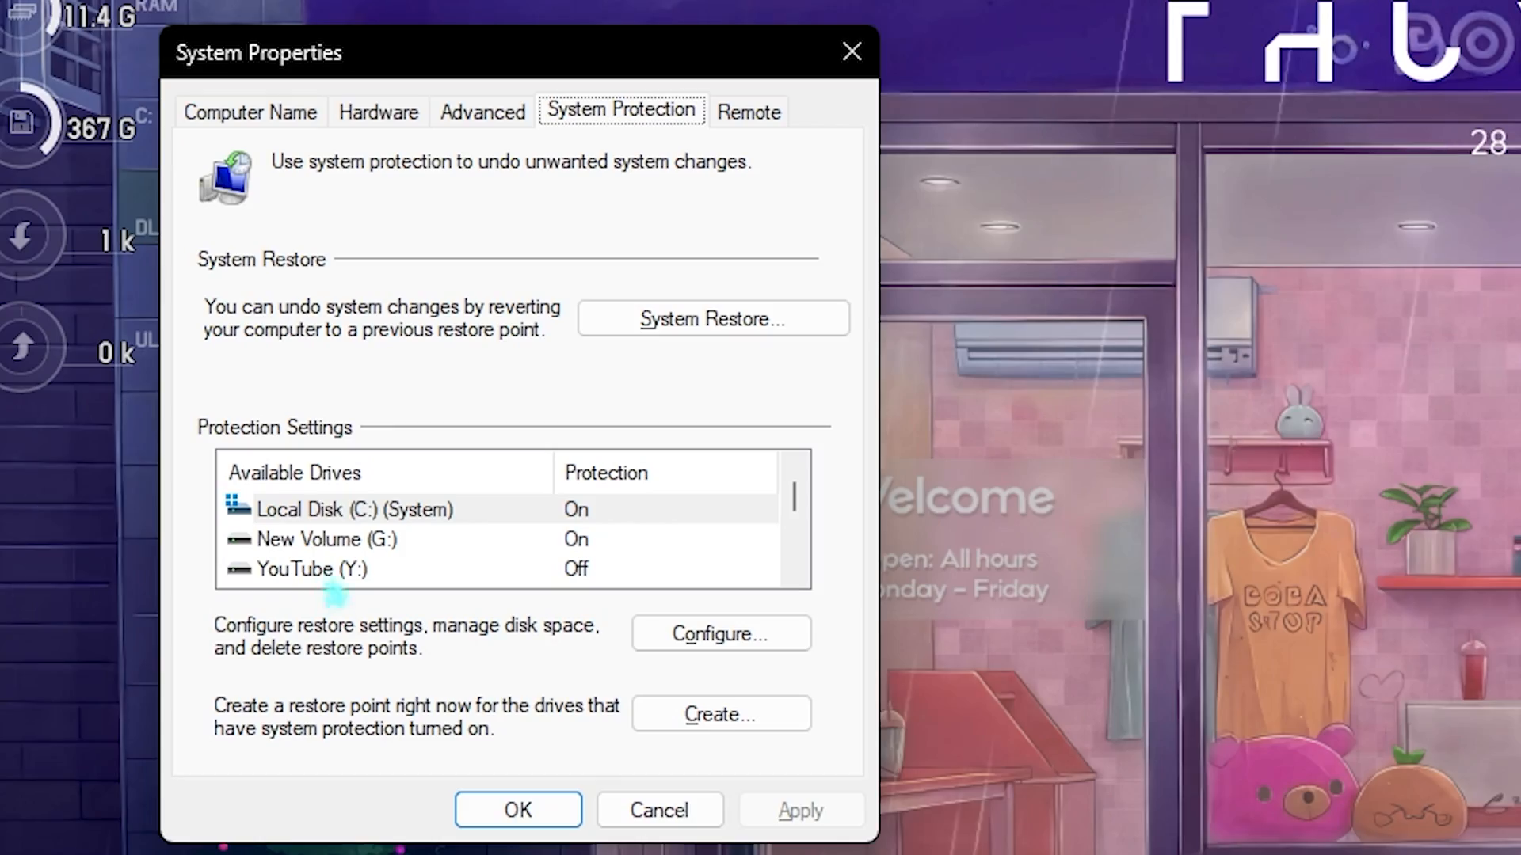
{"action": "left_click", "coordinate": [353, 508]}
{"action": "type", "text": "CPU Syst"}
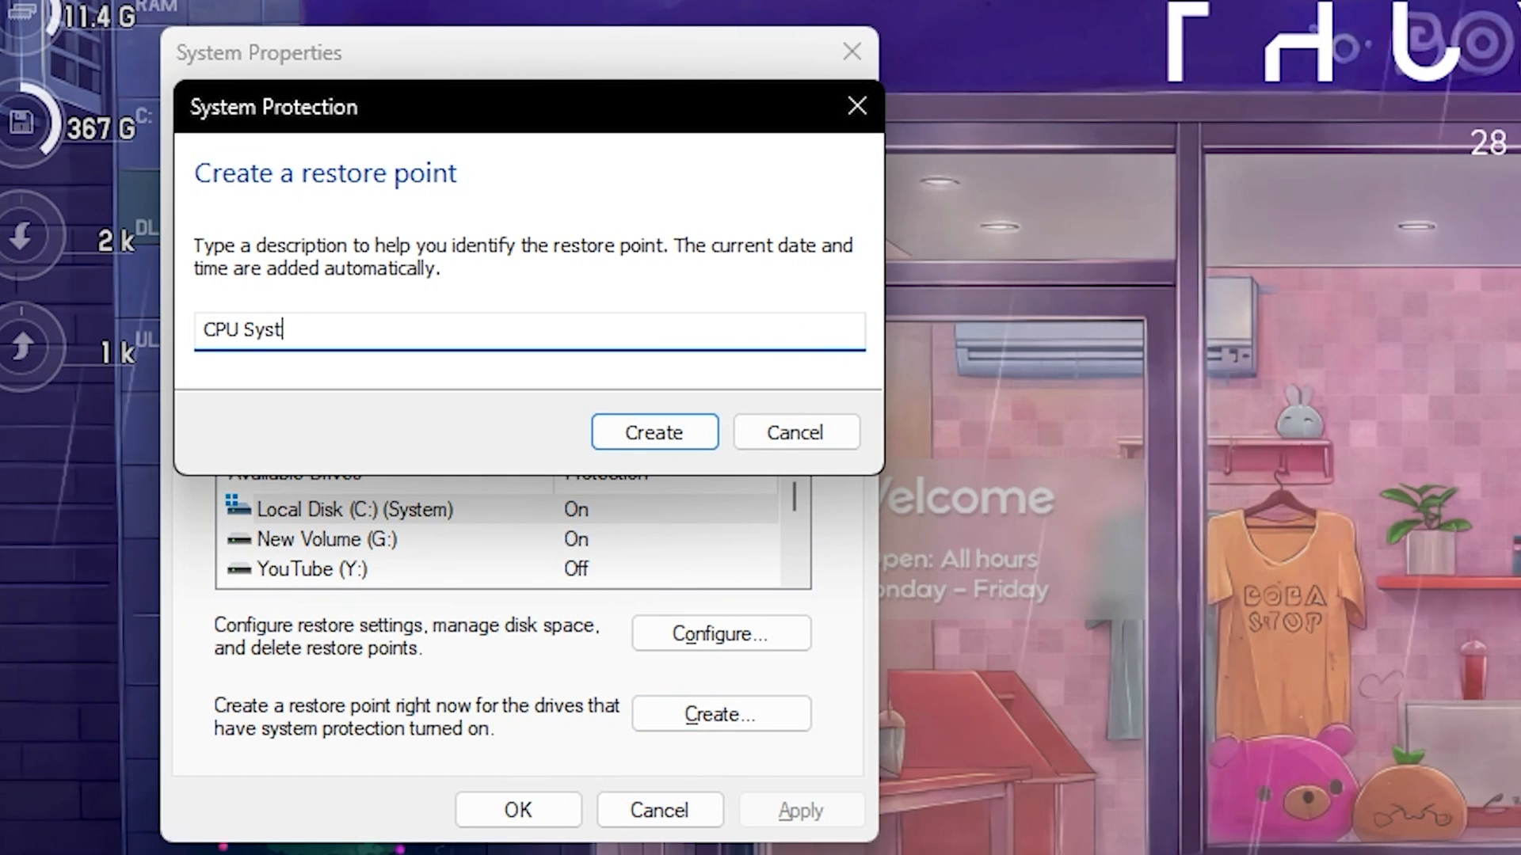
{"action": "type", "text": "em"}
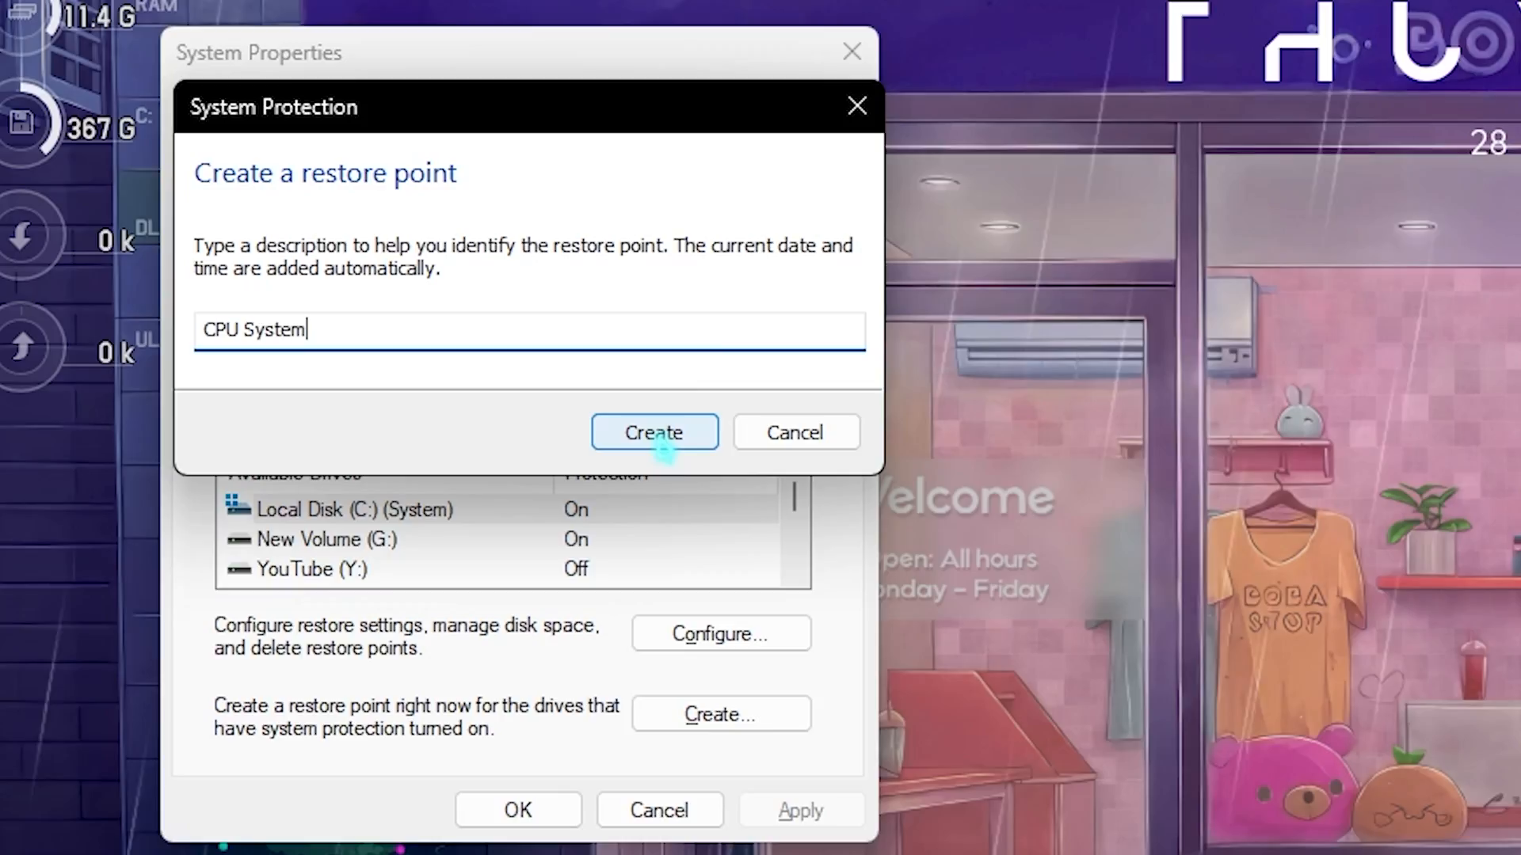
{"action": "left_click", "coordinate": [655, 431]}
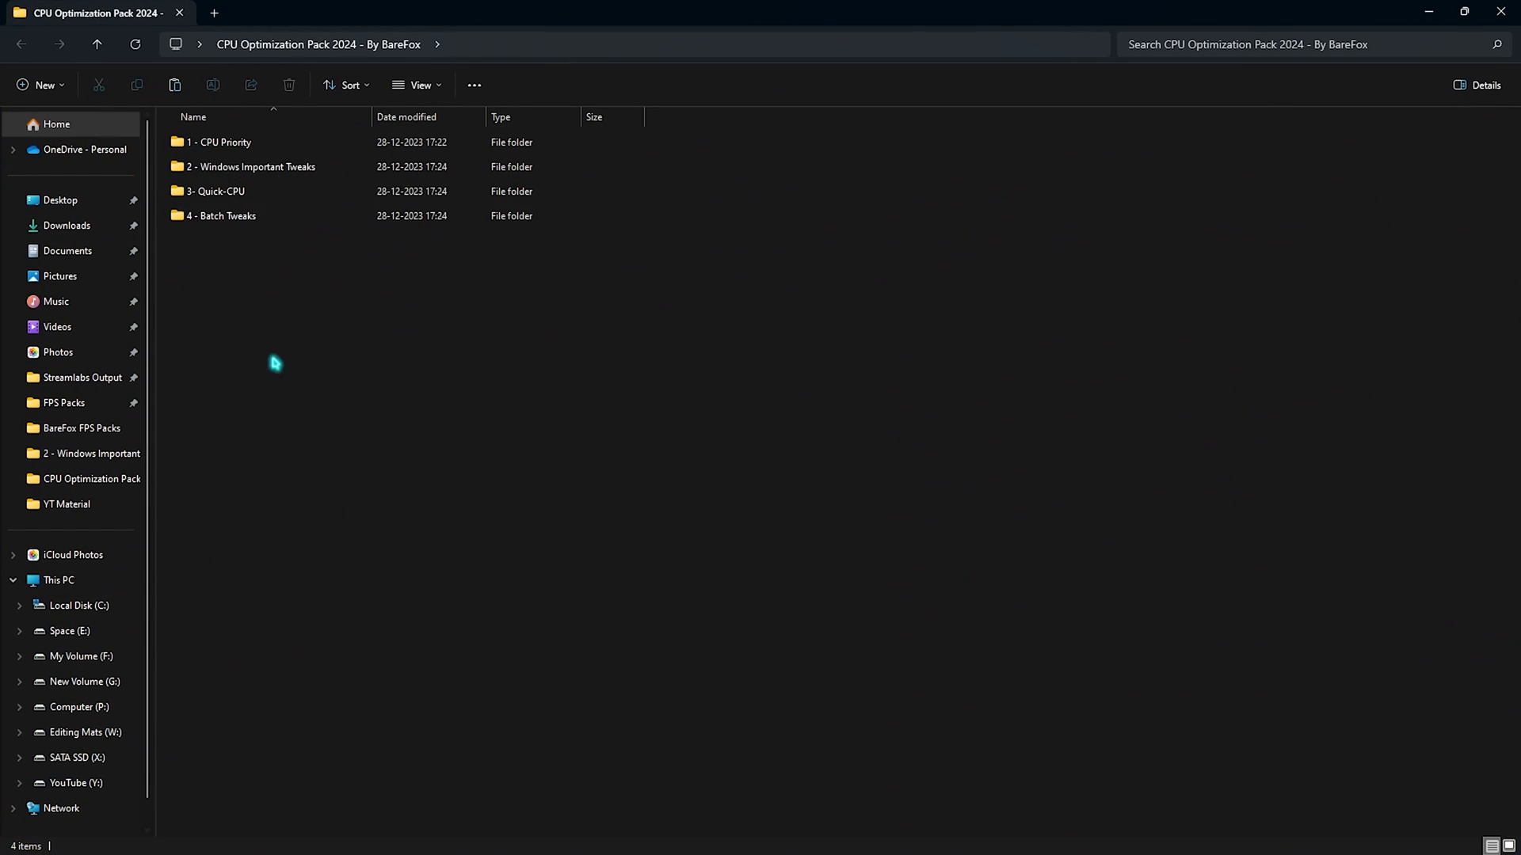
- Browse into 1 - CPU Priority's AMD folder with its AMD CPU Priority.reg, then return to the pack's main folder
{"action": "left_click", "coordinate": [222, 143]}
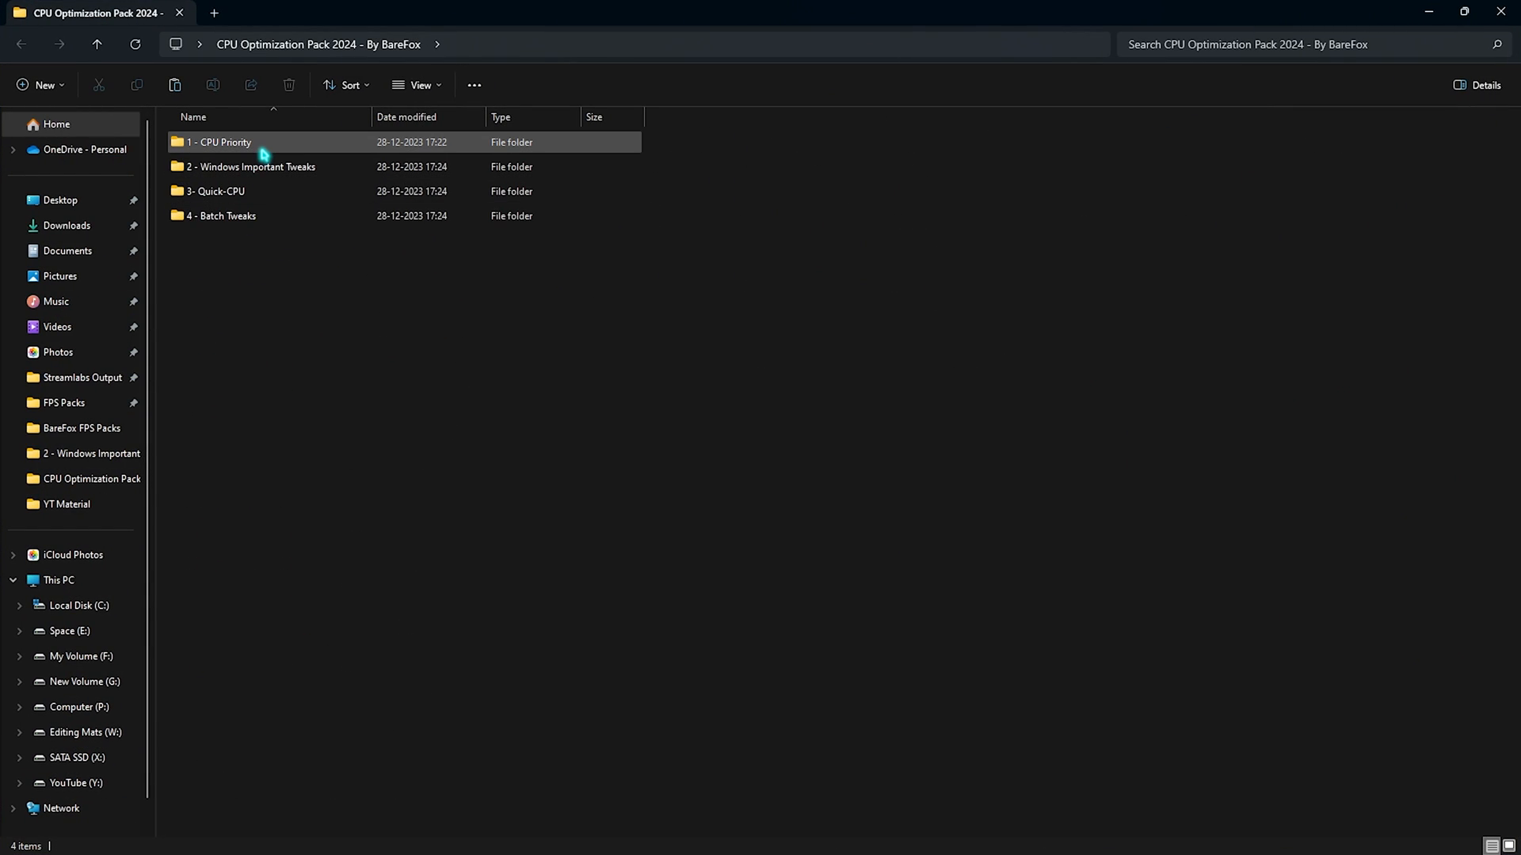
{"action": "double_click", "coordinate": [218, 141]}
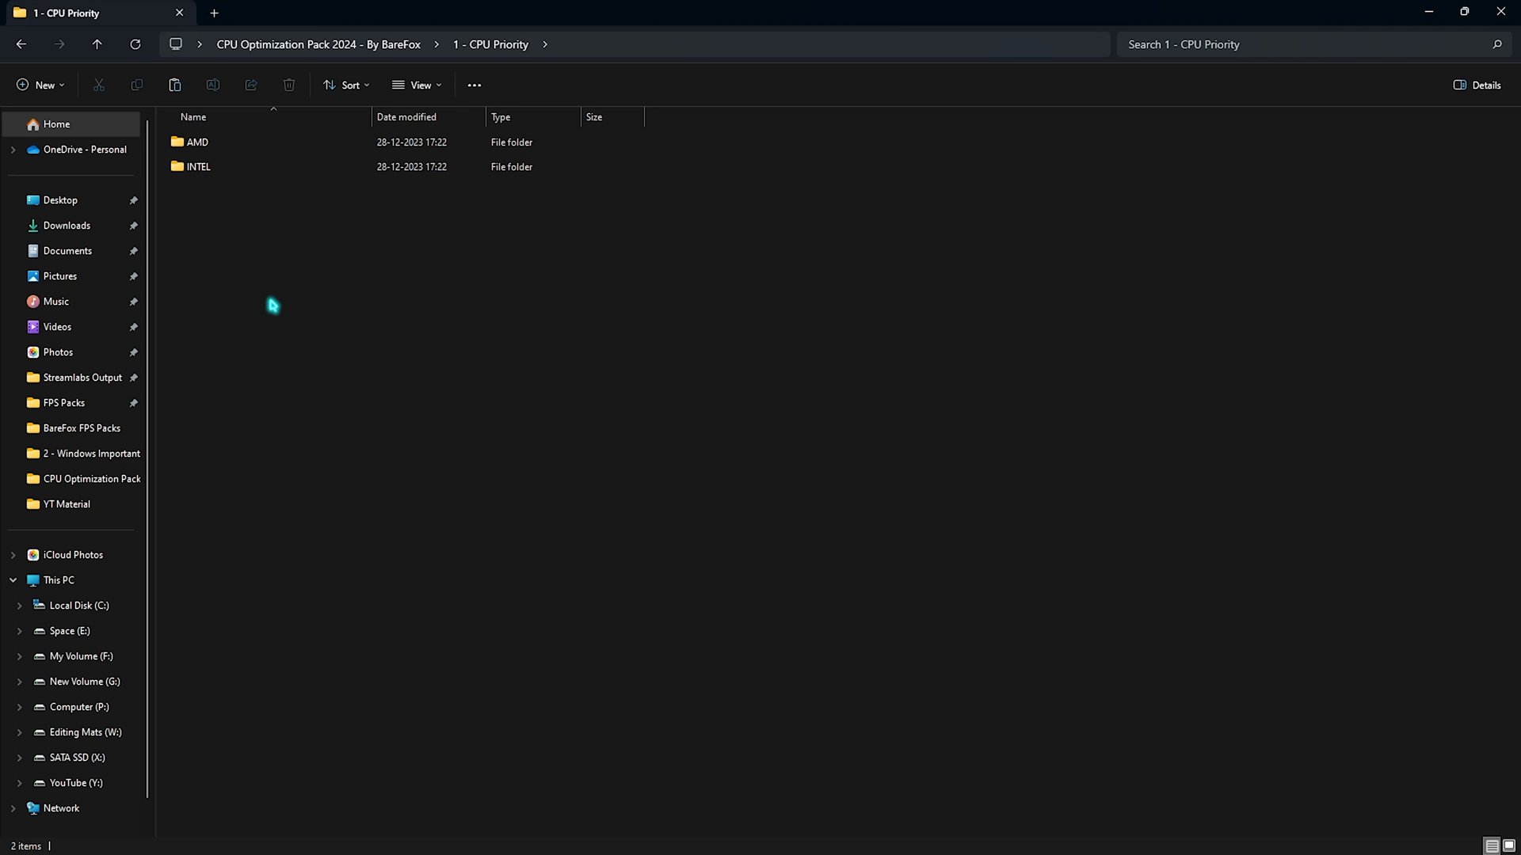
{"action": "left_click", "coordinate": [198, 142]}
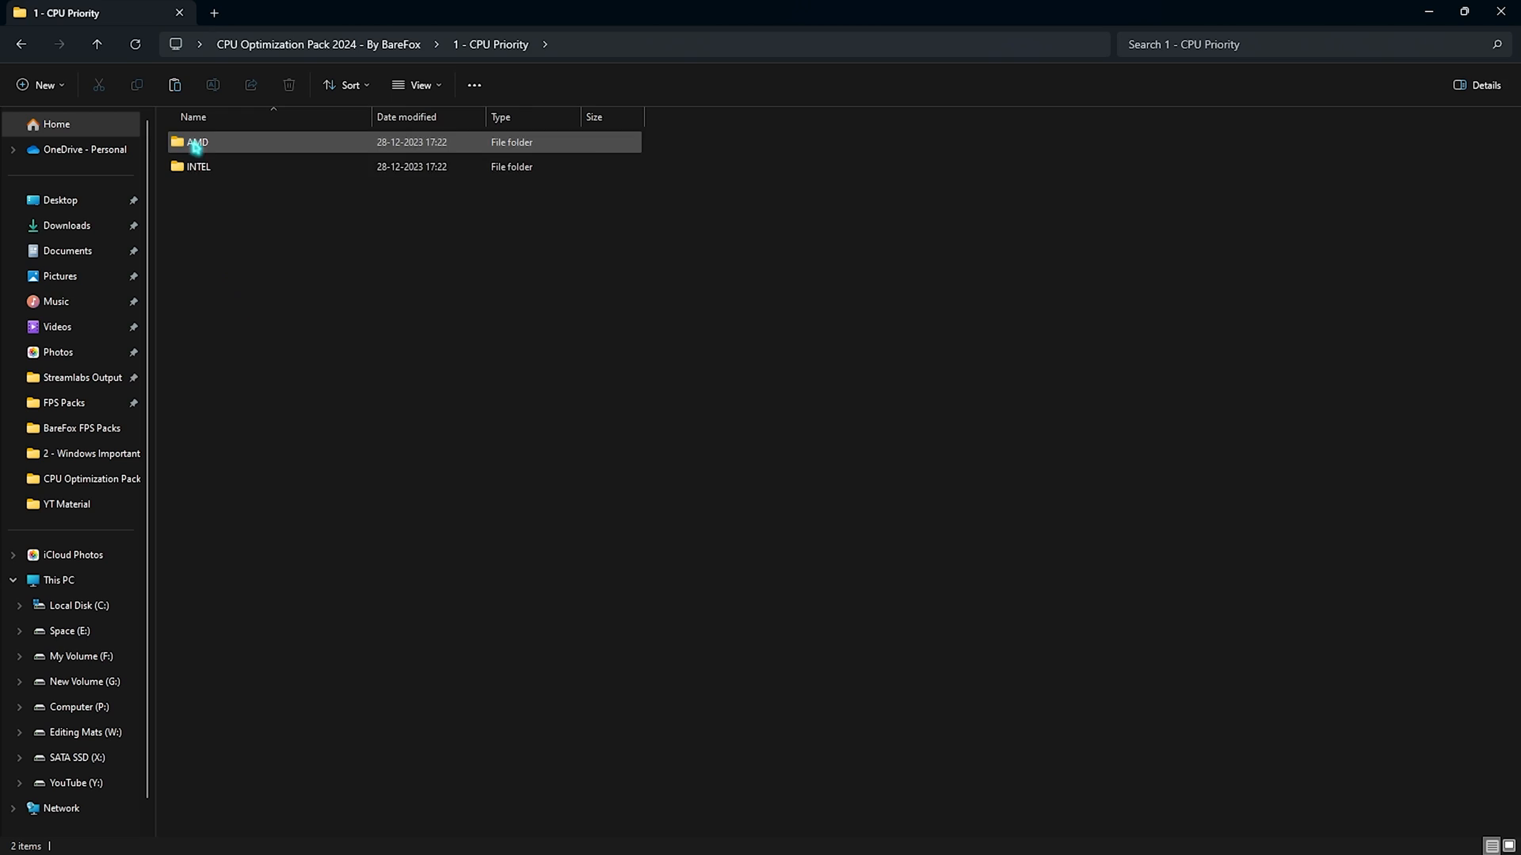
{"action": "double_click", "coordinate": [198, 167]}
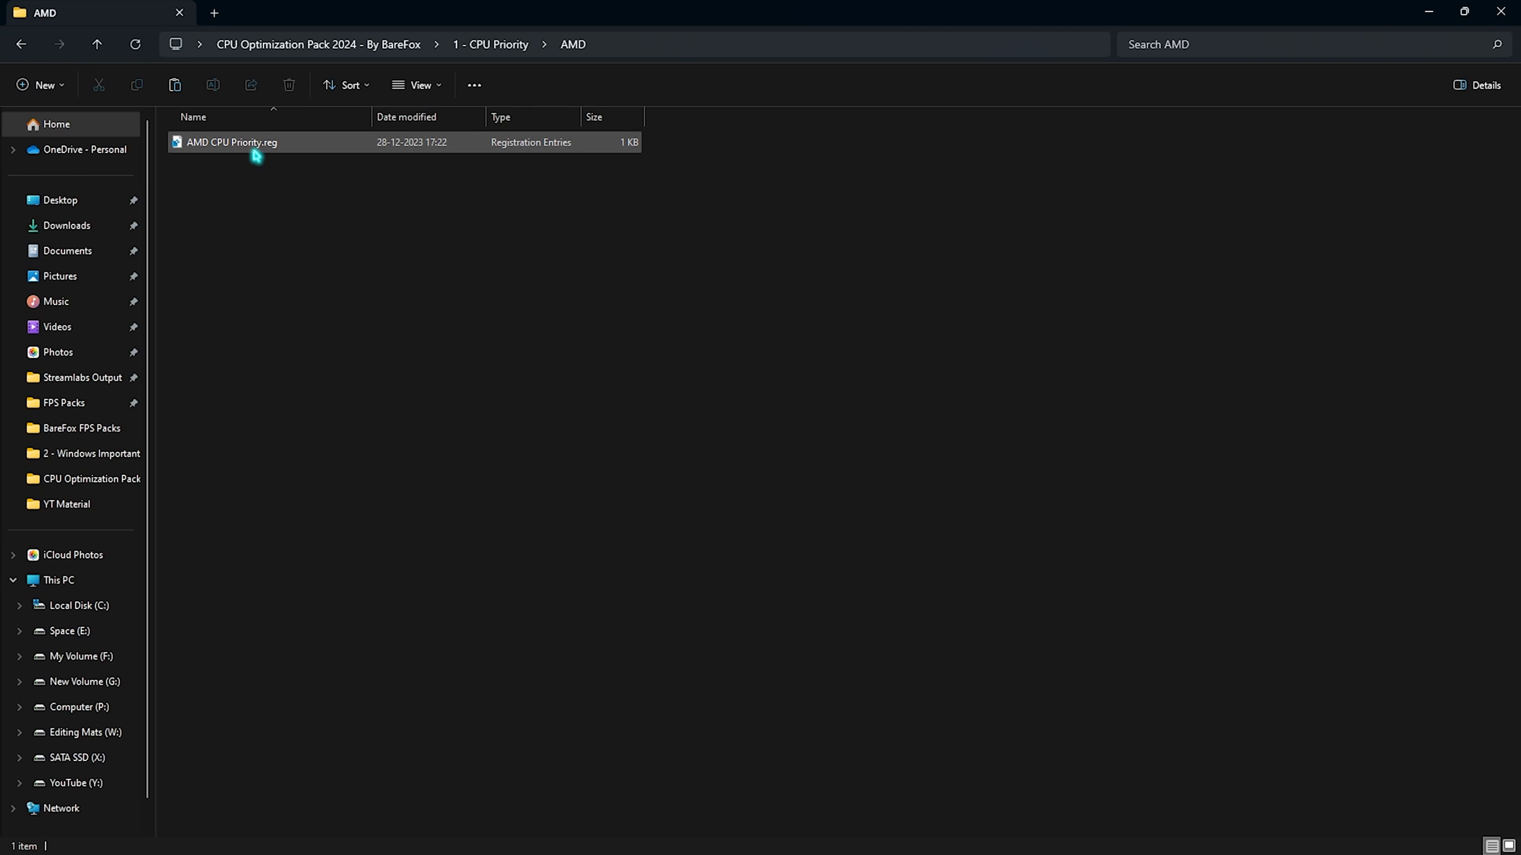
{"action": "mouse_move", "coordinate": [233, 141]}
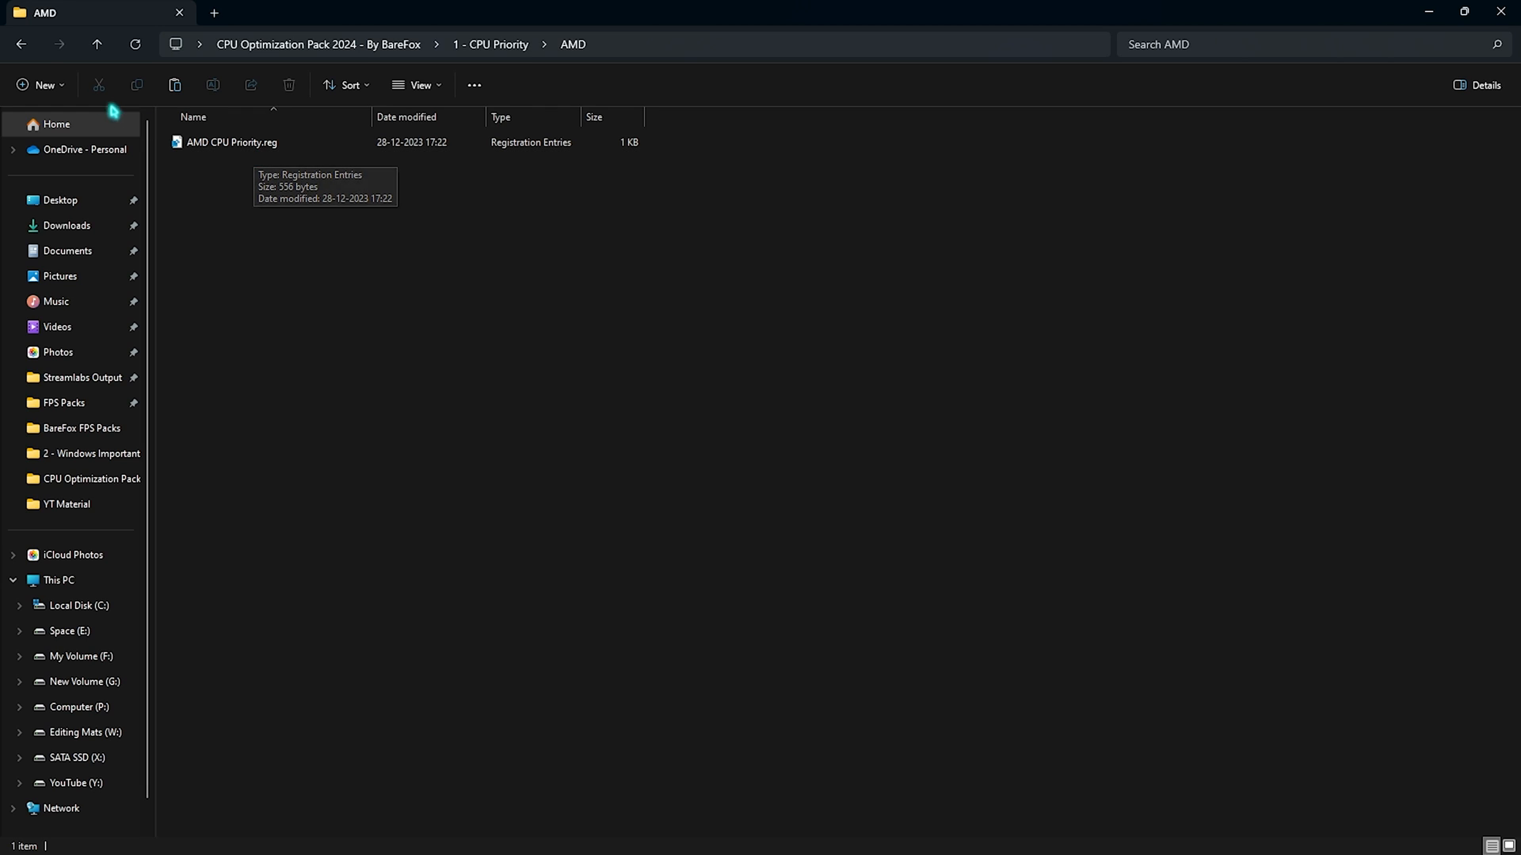
{"action": "left_click", "coordinate": [21, 44]}
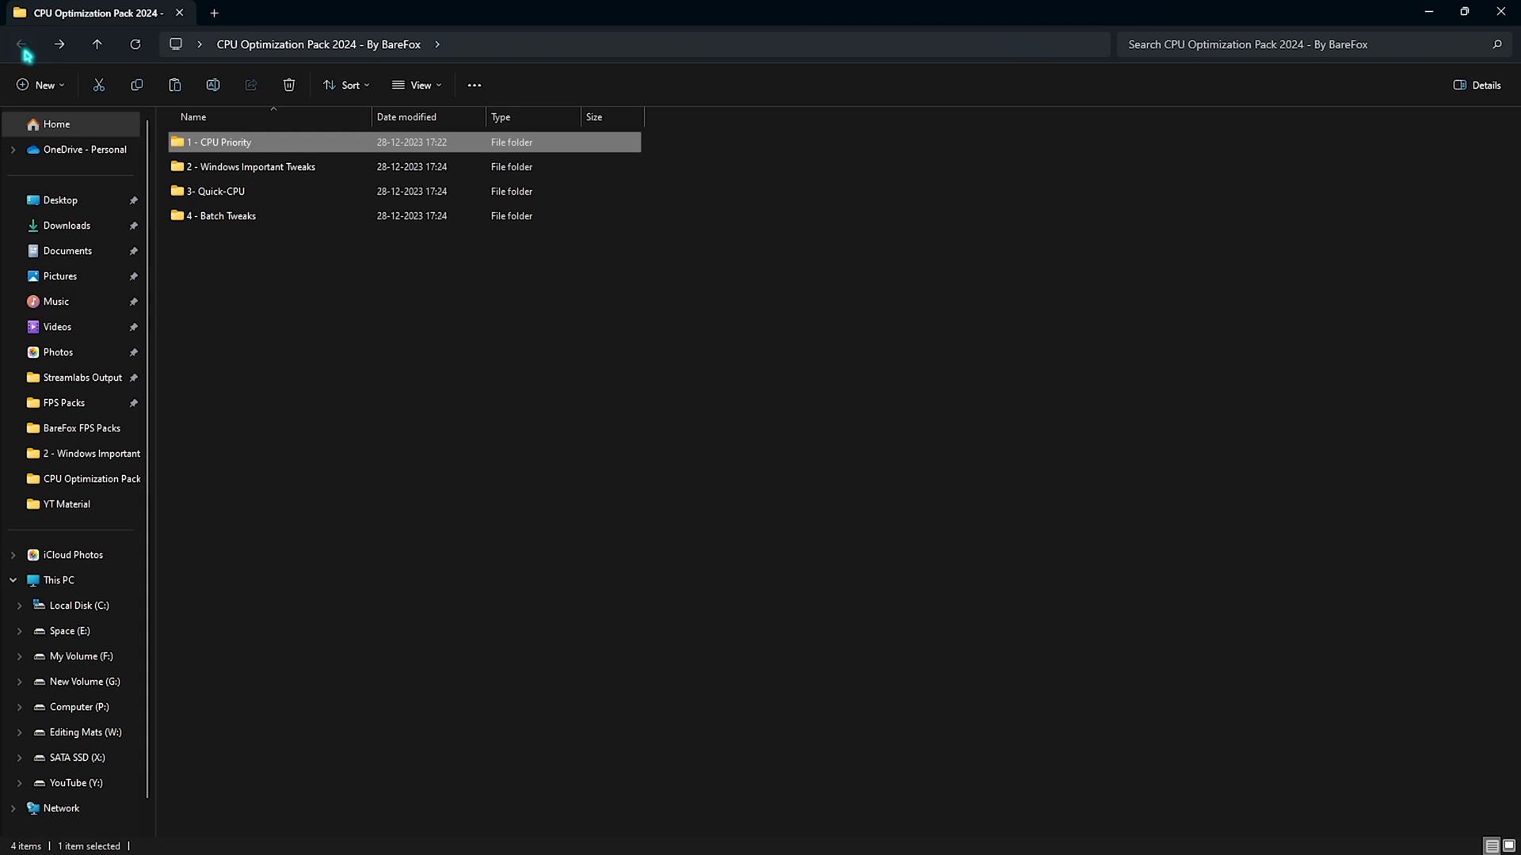
- Go through the Windows Important Tweaks .reg files: Disable Transparency, Improve system responsiveness, Win32PrioritySeperation
{"action": "double_click", "coordinate": [253, 167]}
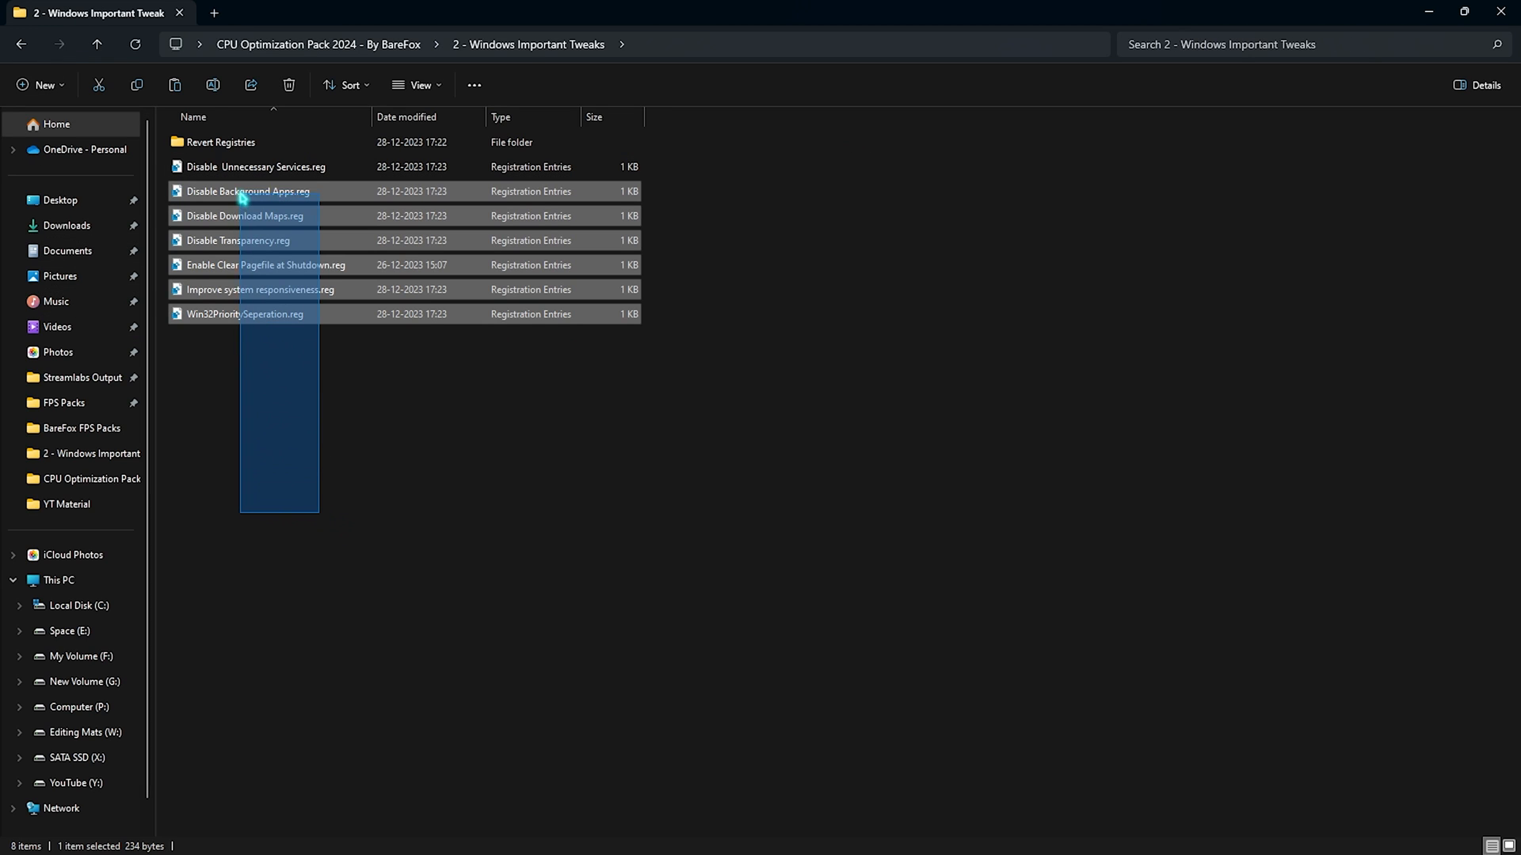
{"action": "left_click", "coordinate": [289, 437]}
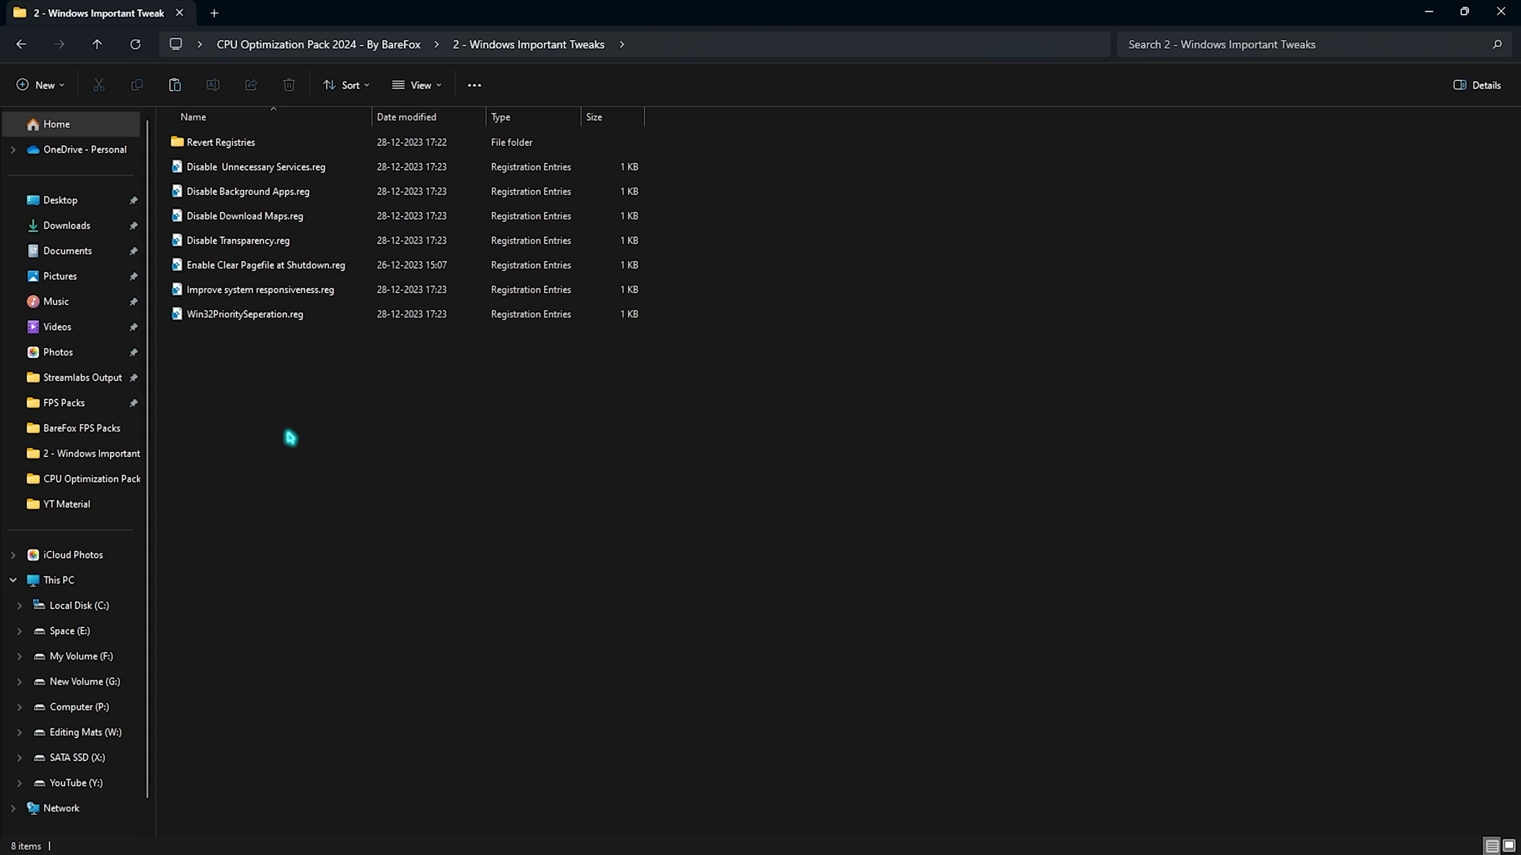
{"action": "left_click", "coordinate": [260, 166]}
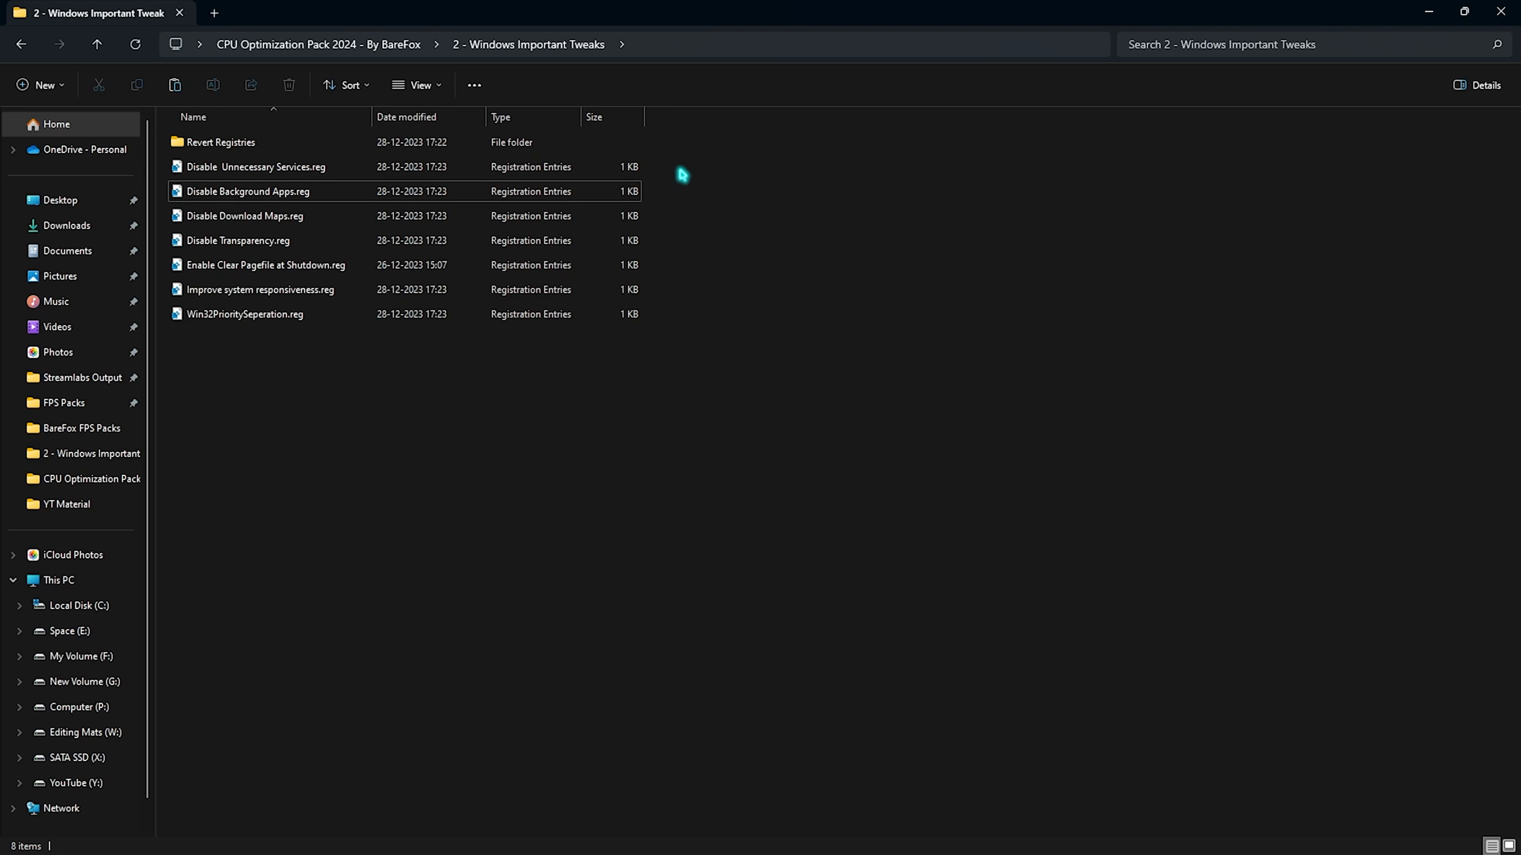
{"action": "mouse_move", "coordinate": [233, 183]}
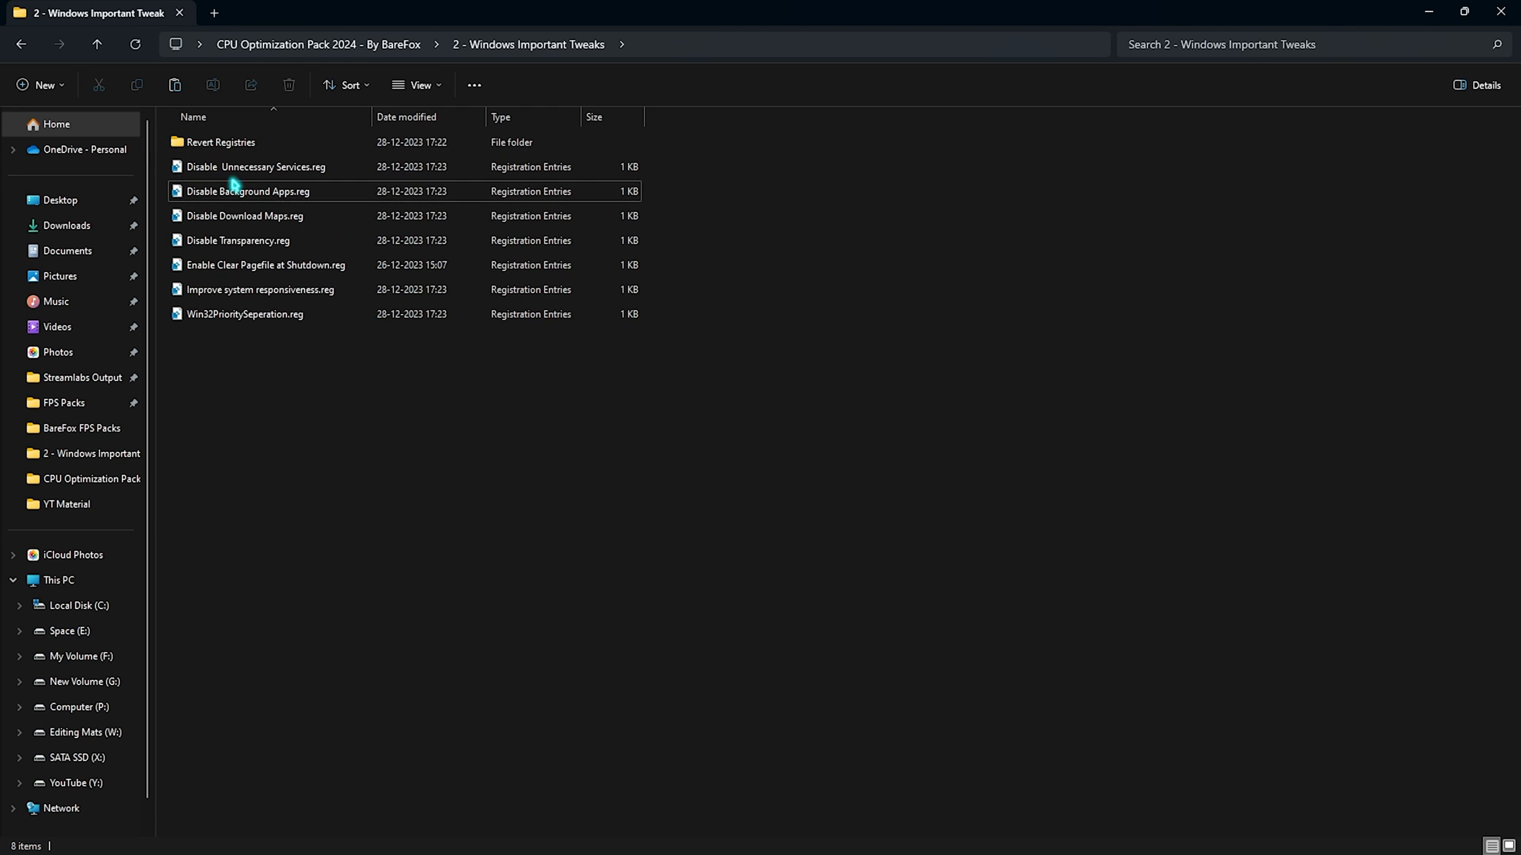
{"action": "left_click", "coordinate": [245, 215]}
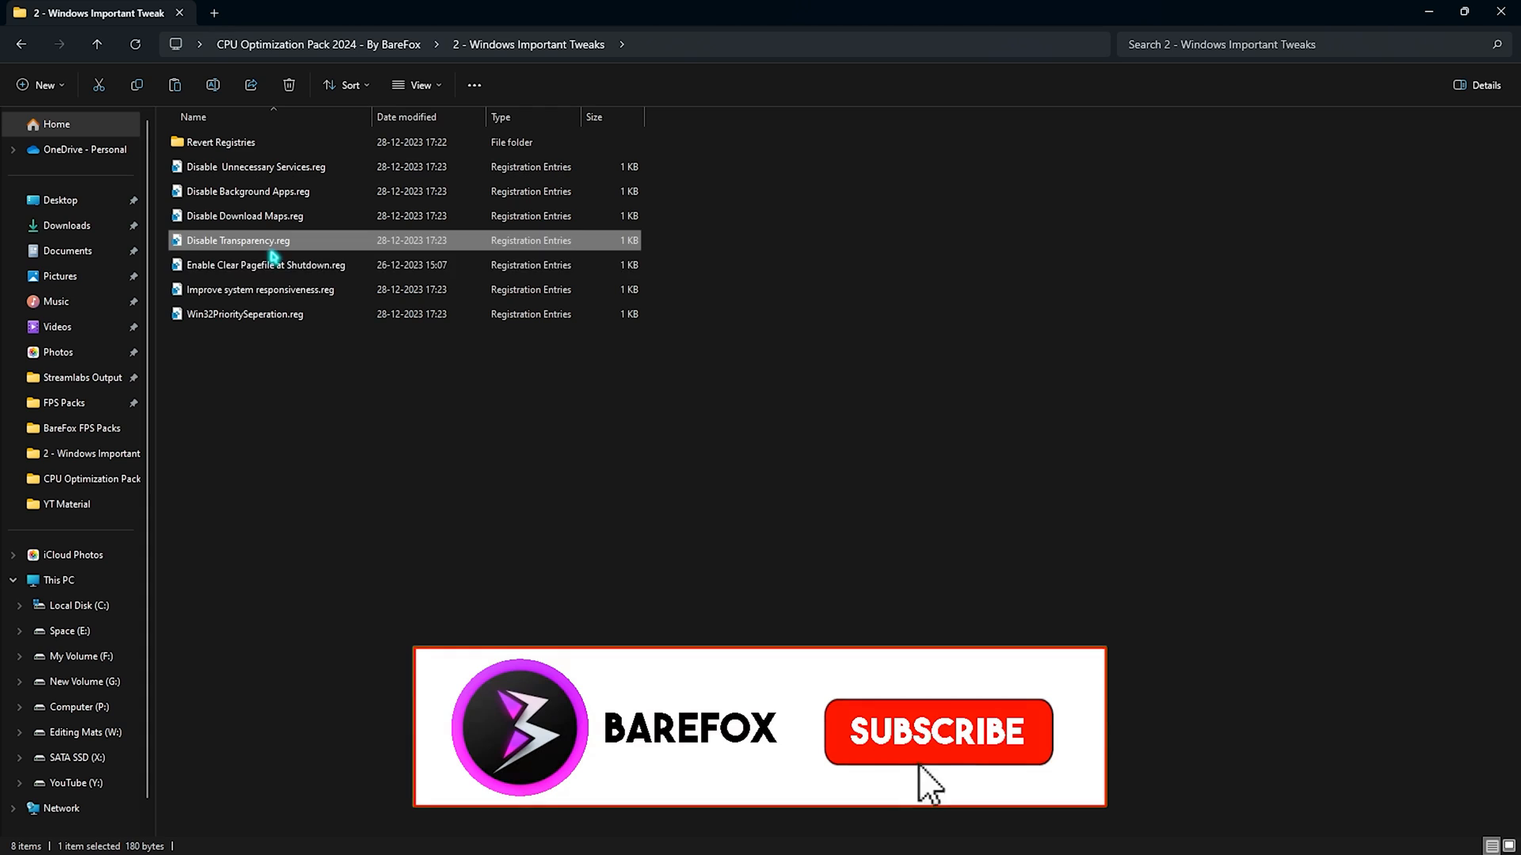
{"action": "left_click", "coordinate": [260, 288]}
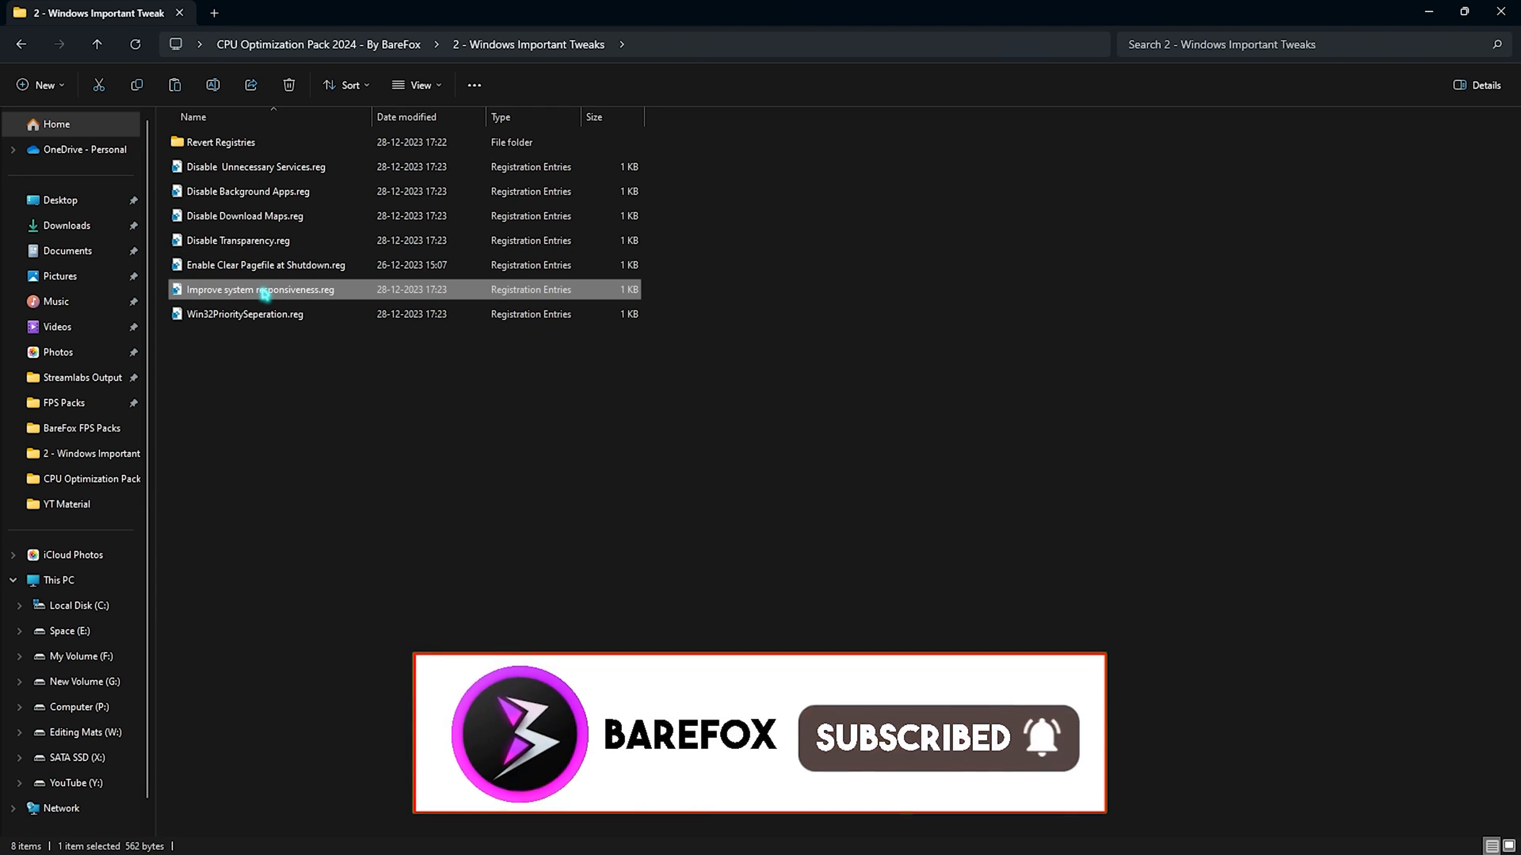
{"action": "left_click", "coordinate": [244, 314]}
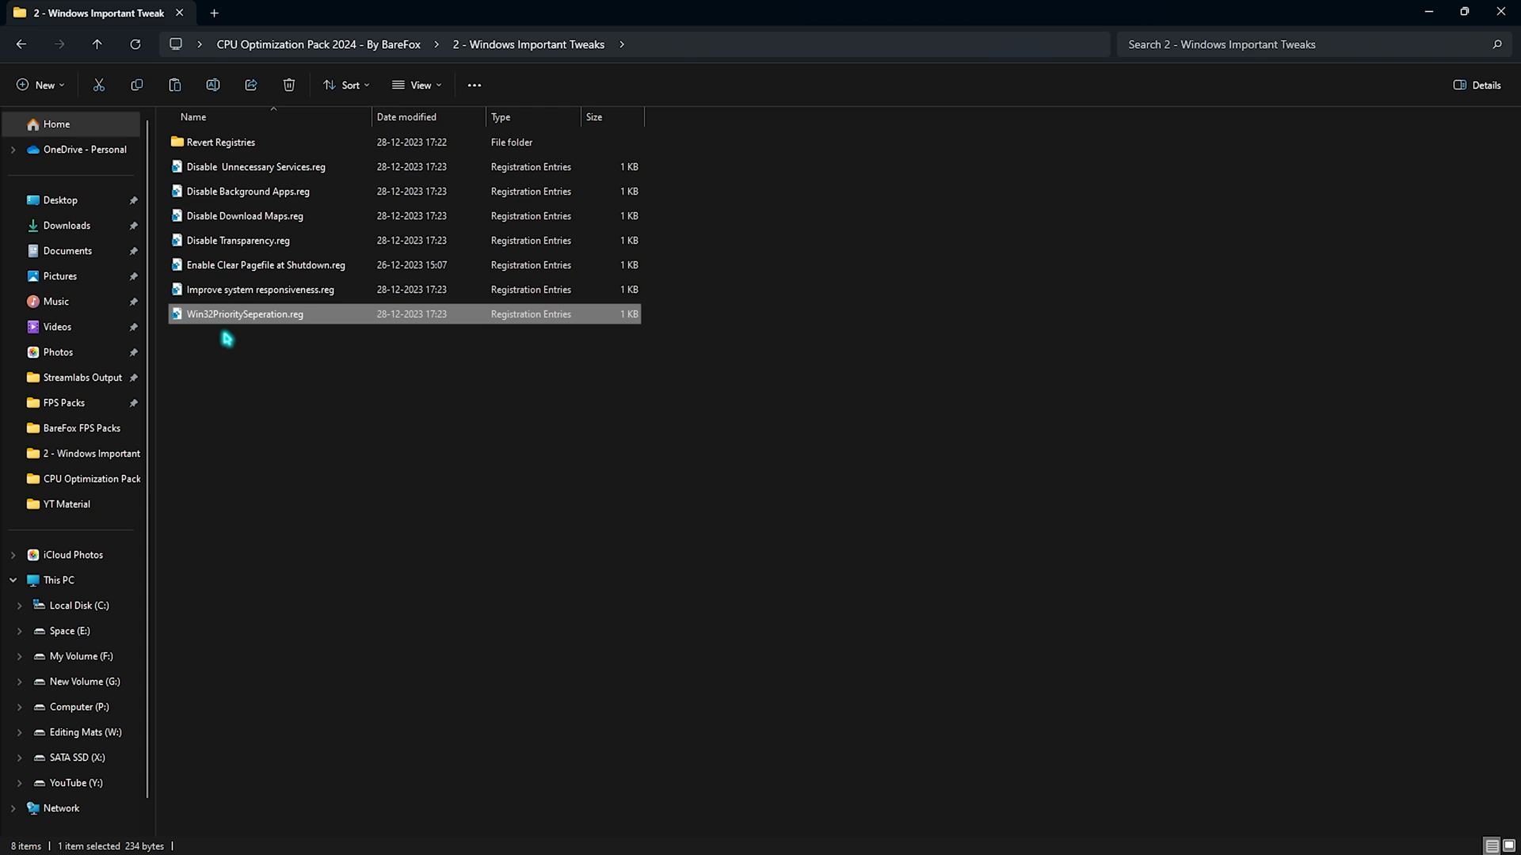
{"action": "left_click", "coordinate": [306, 434]}
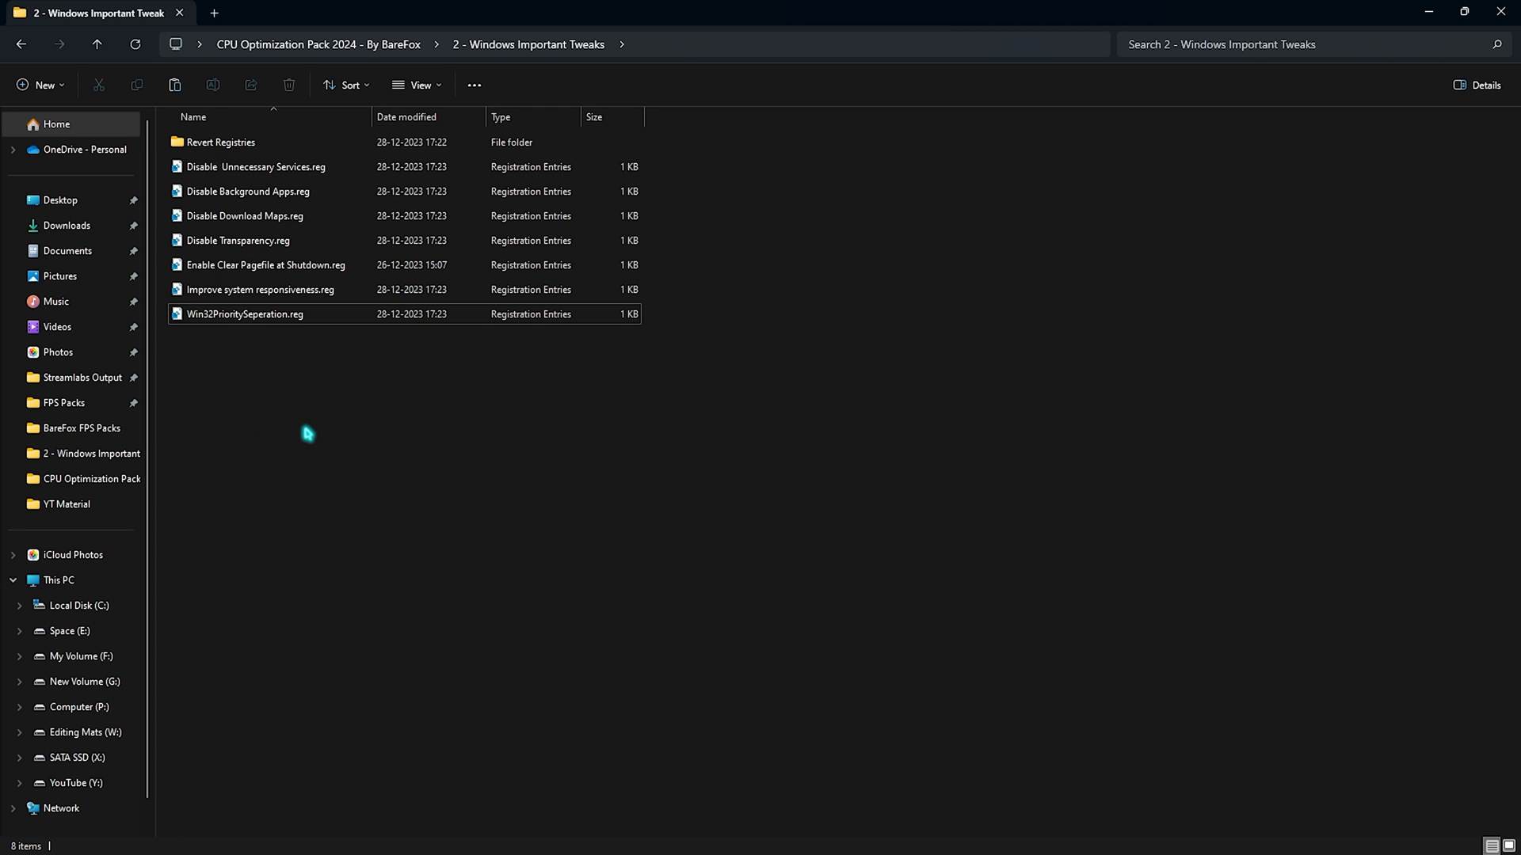
- Enter the 3- Quick-CPU folder holding the QuickCpuSetup installer
{"action": "left_click", "coordinate": [219, 141]}
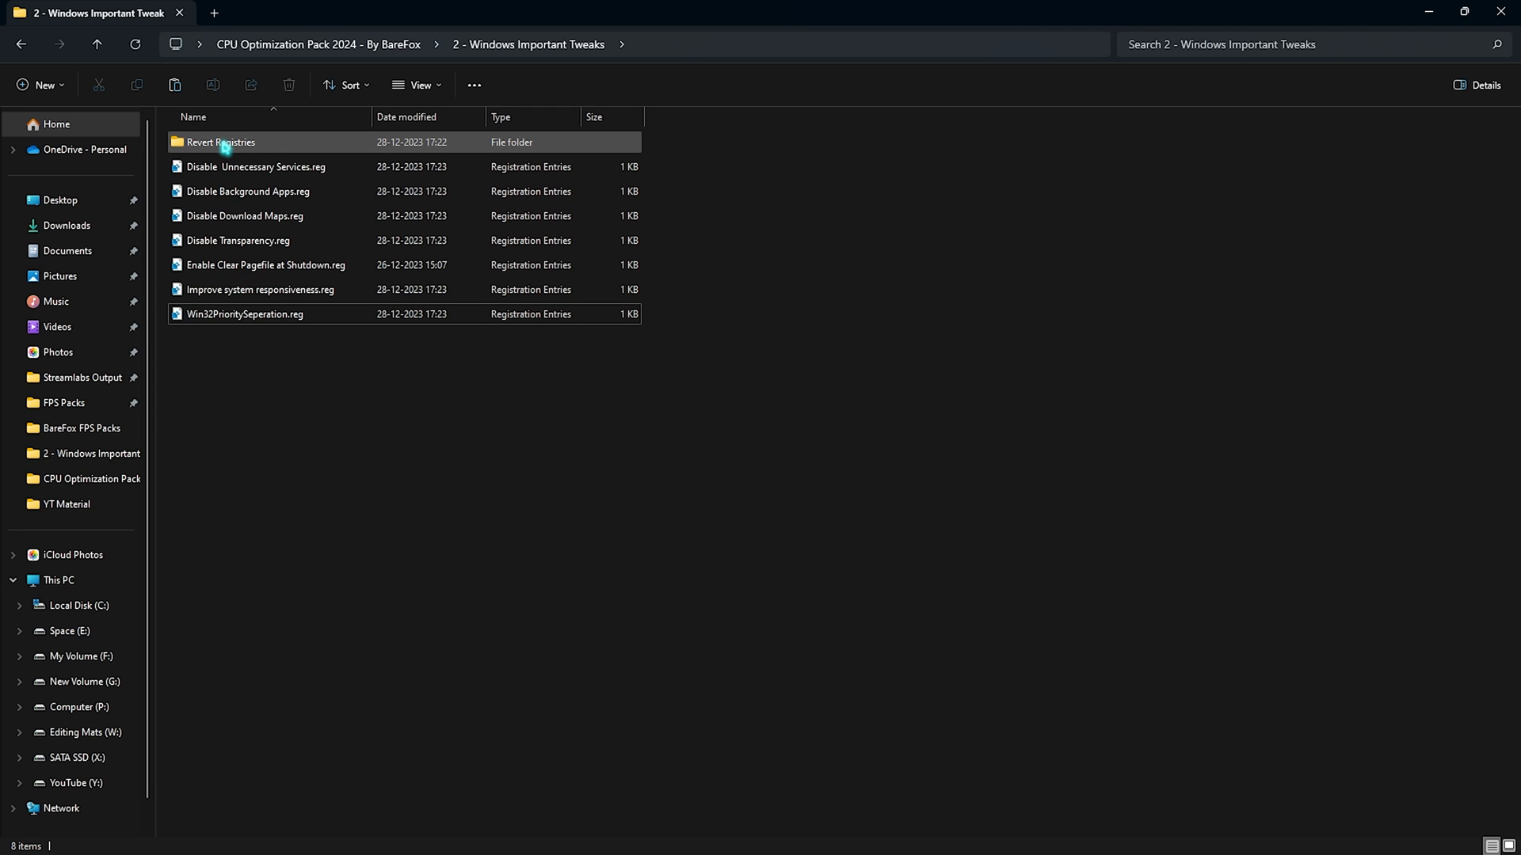
{"action": "double_click", "coordinate": [219, 141]}
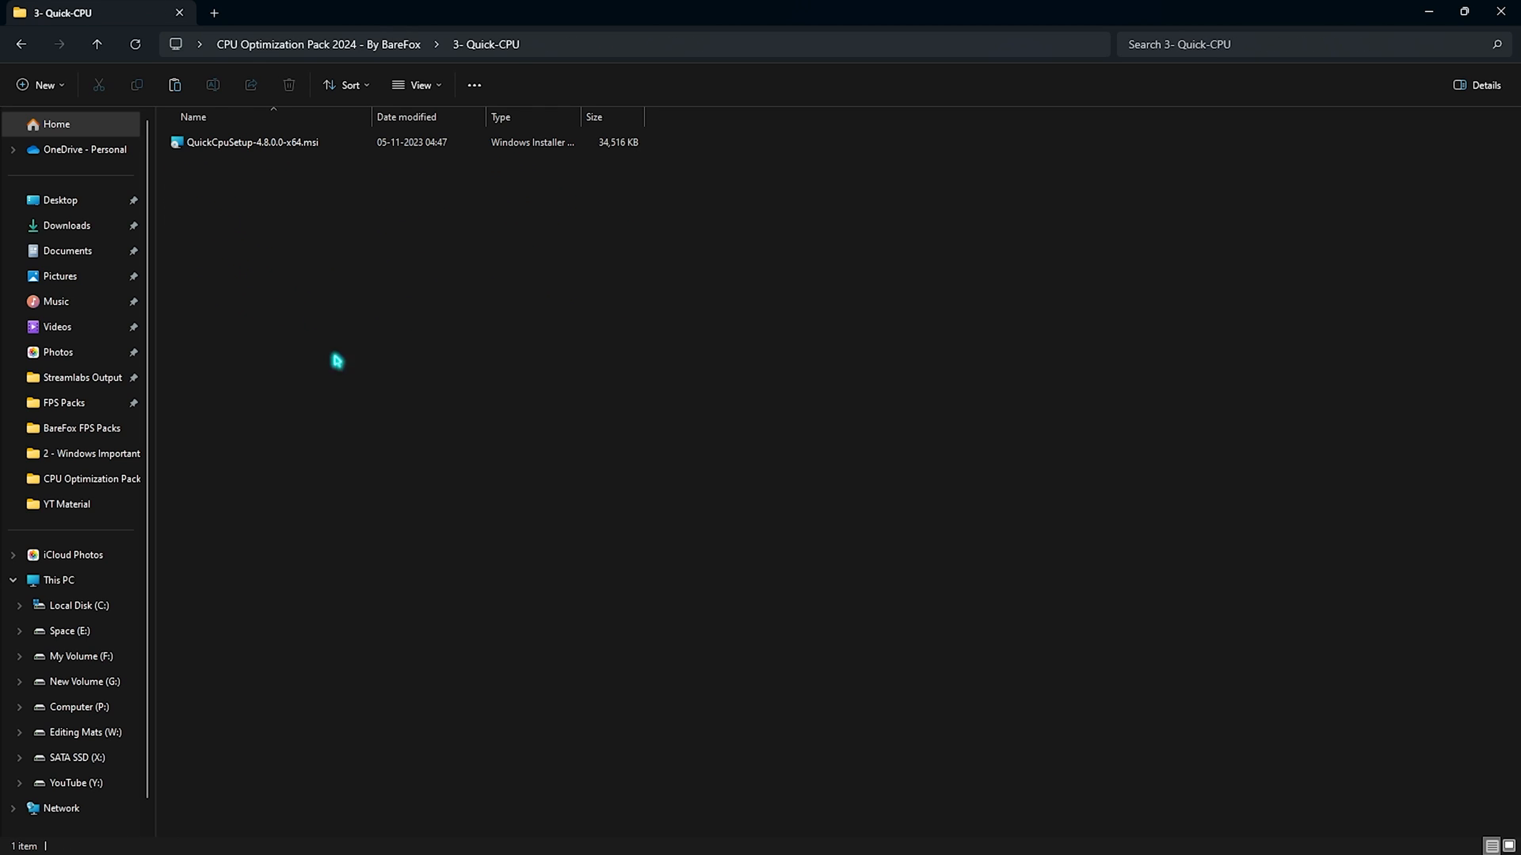
- Switch Quick CPU to maximum performance settings and accept the submitted changes
{"action": "left_click", "coordinate": [21, 44]}
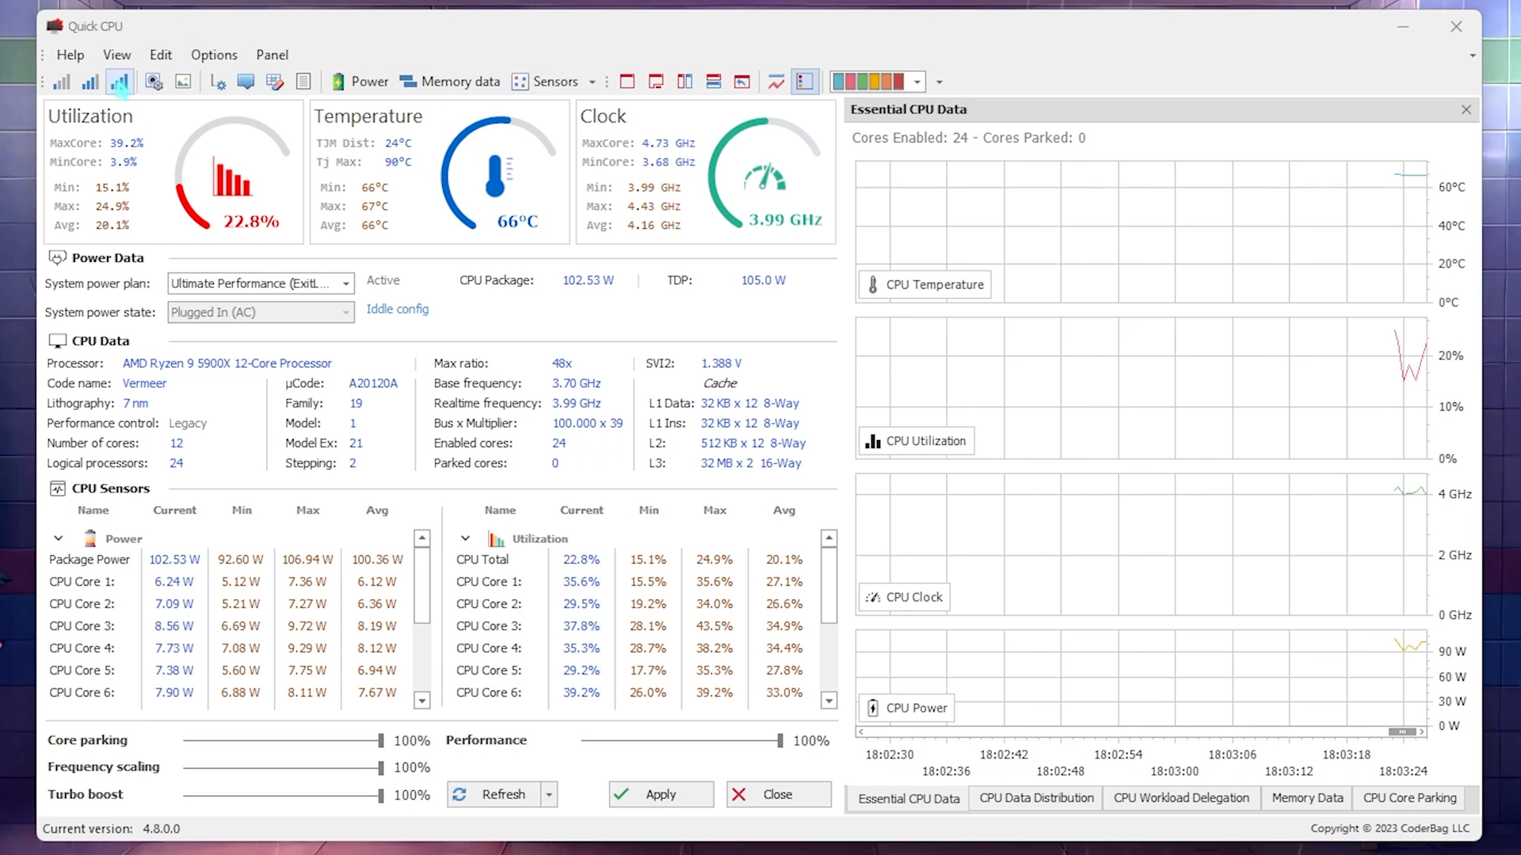
{"action": "left_click", "coordinate": [658, 794]}
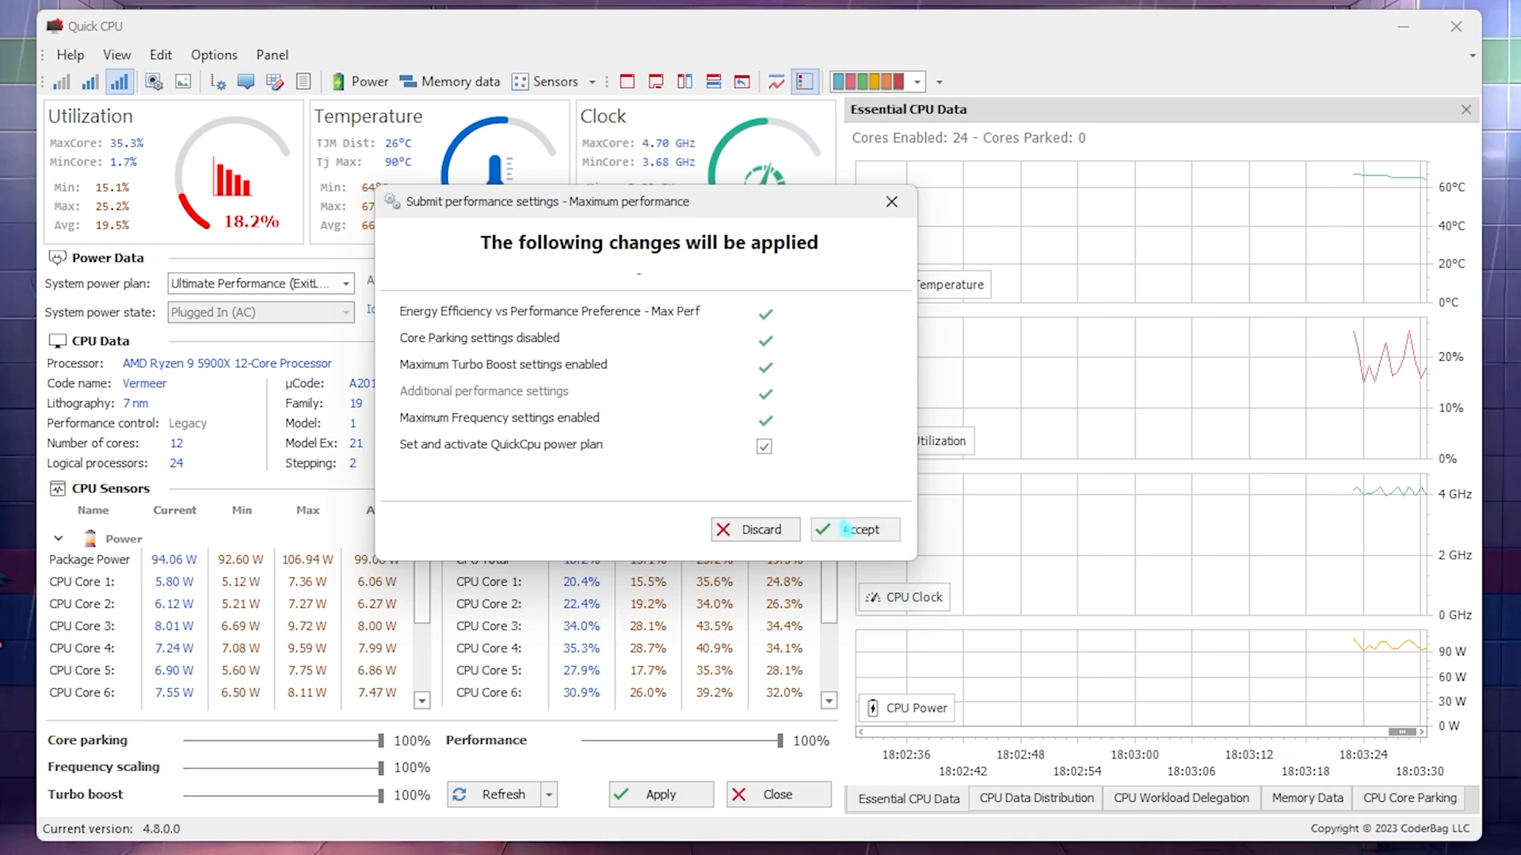
{"action": "left_click", "coordinate": [852, 529]}
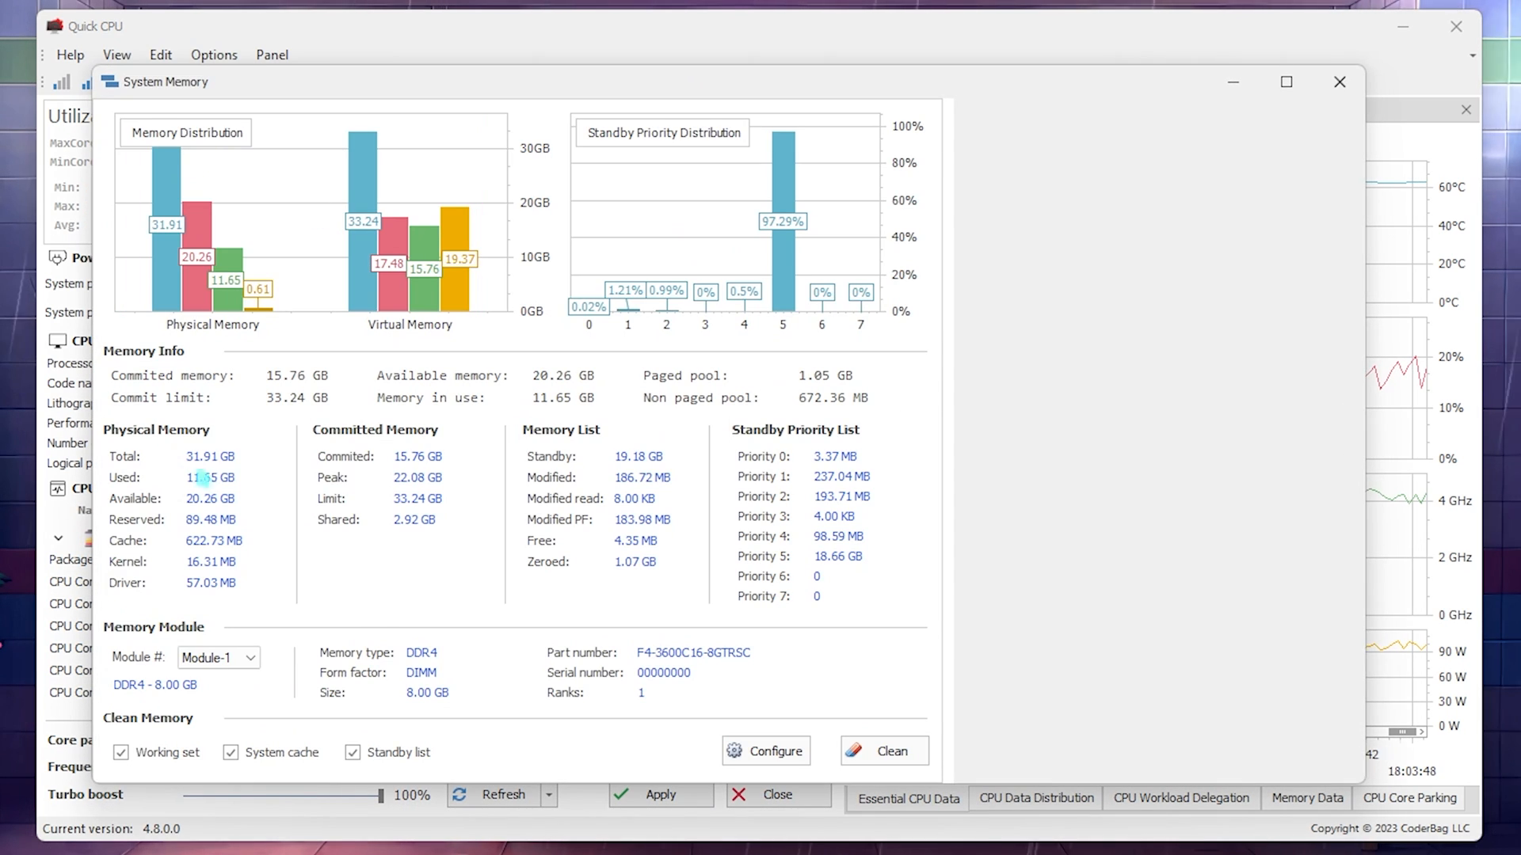
- Clean working set, system cache and standby list so used RAM drops to 5.14 GB, then minimize the window
{"action": "left_click", "coordinate": [776, 750]}
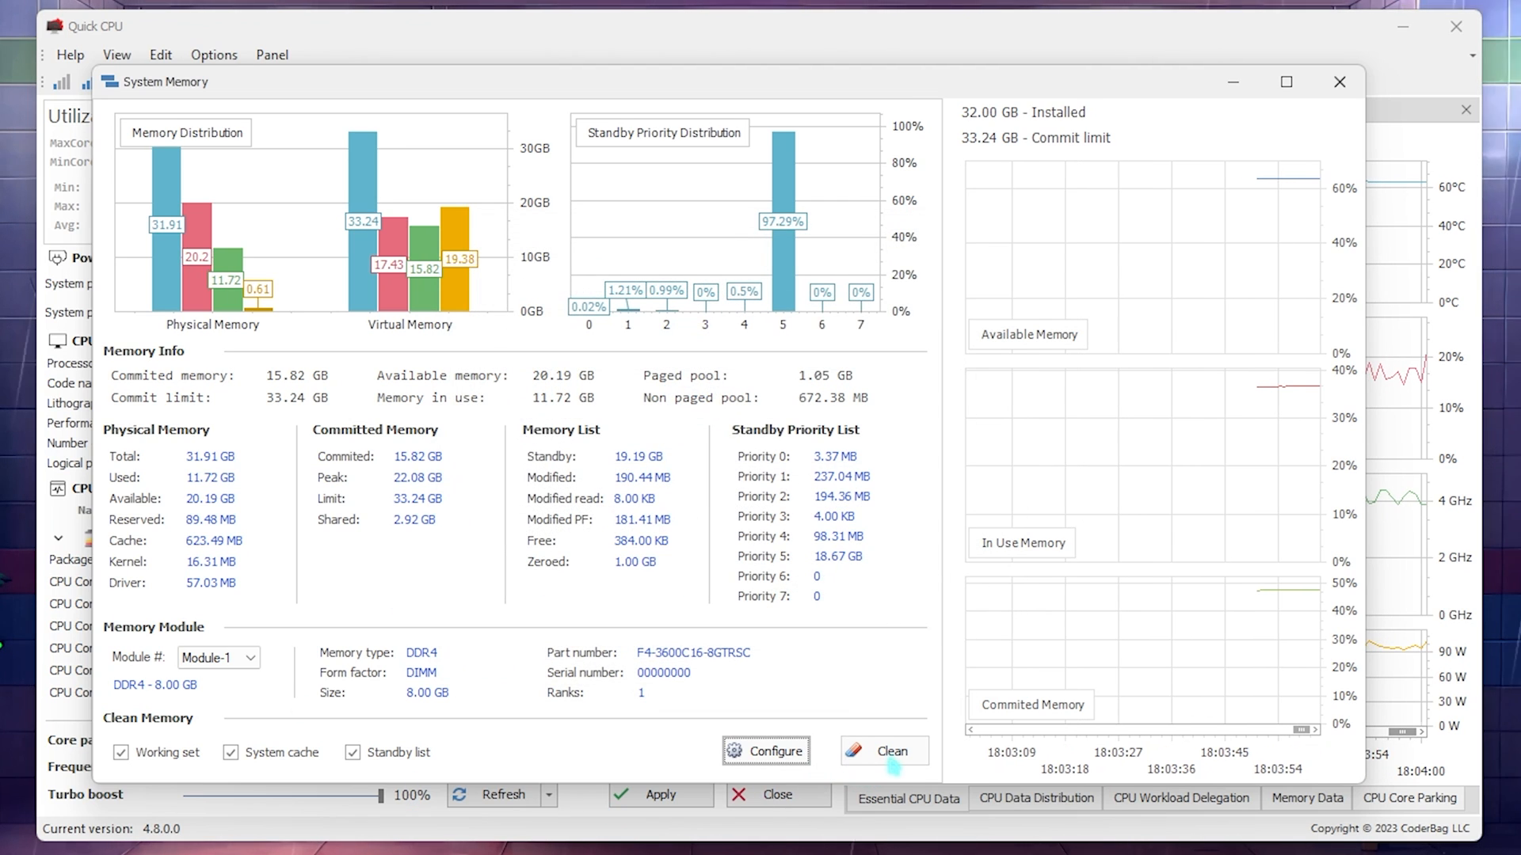
{"action": "left_click", "coordinate": [884, 751]}
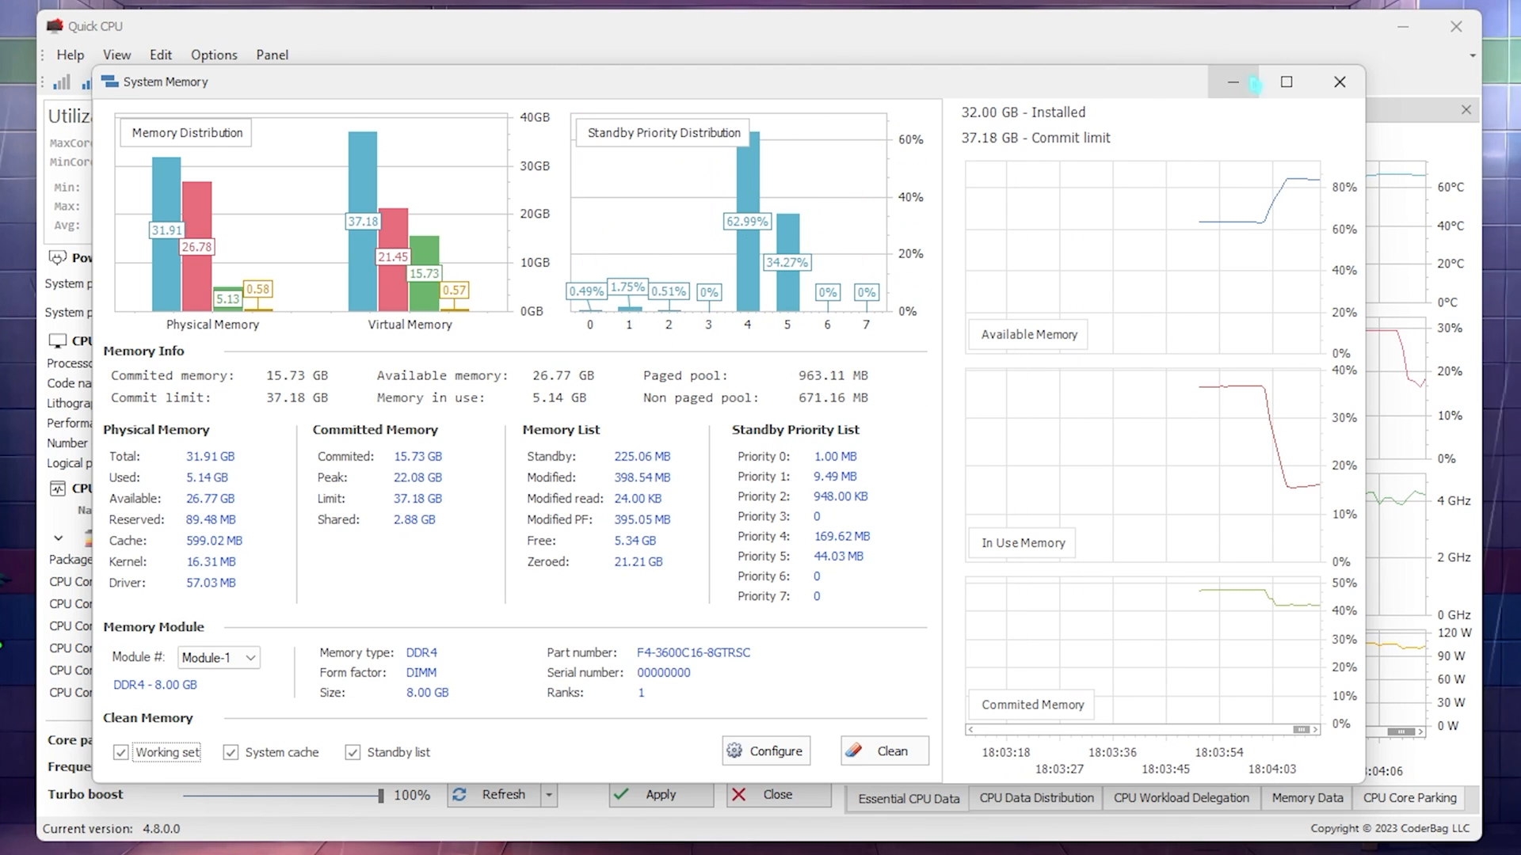
{"action": "left_click", "coordinate": [1340, 81]}
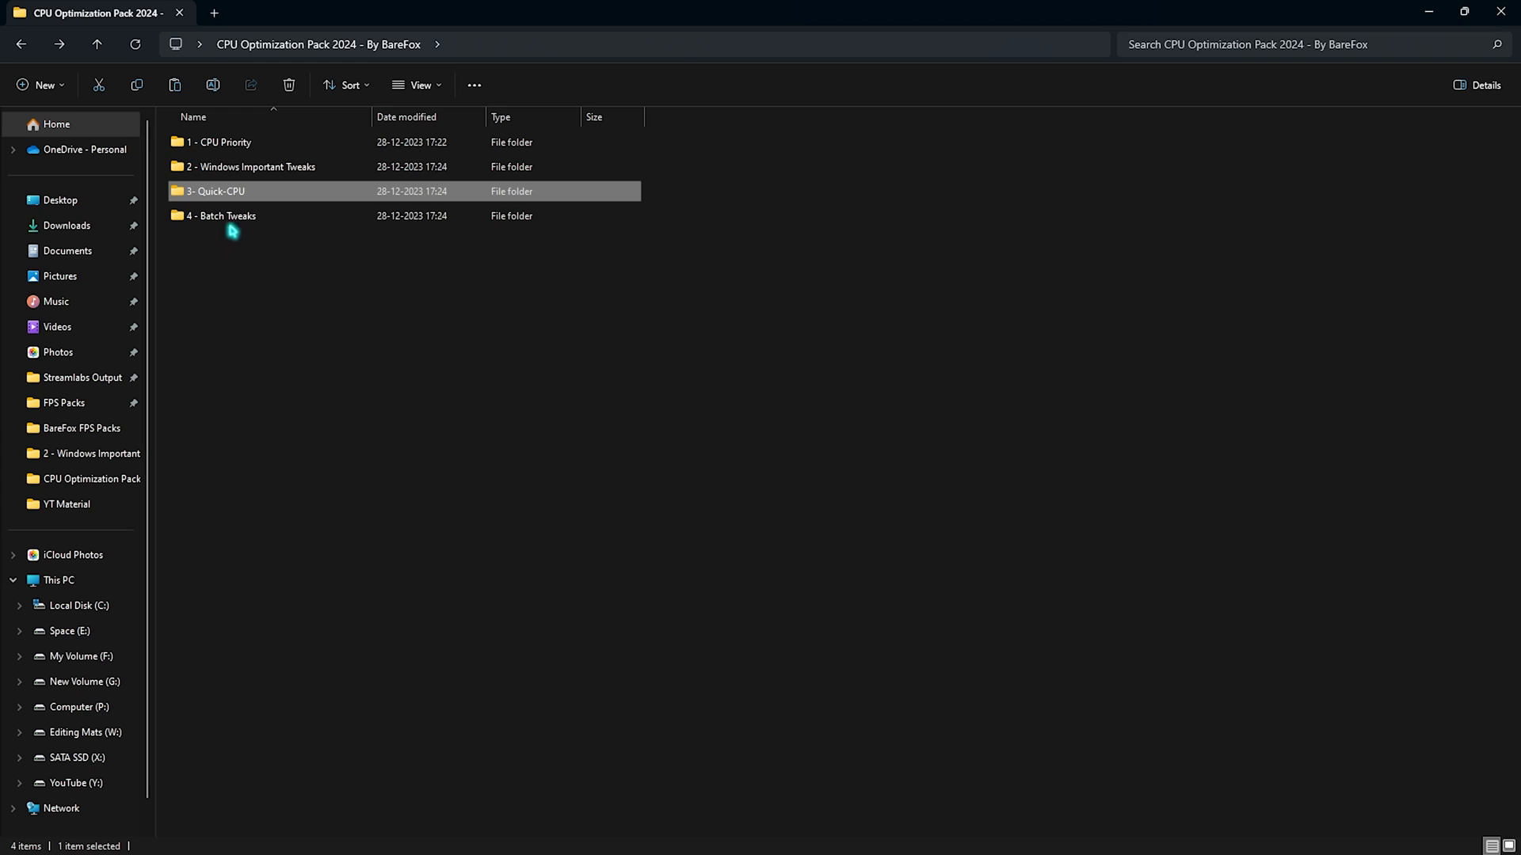
- Run Clean Temporary Files.bat as administrator from 4 - Batch Tweaks, then select Useful Tweaks.bat
{"action": "double_click", "coordinate": [223, 215]}
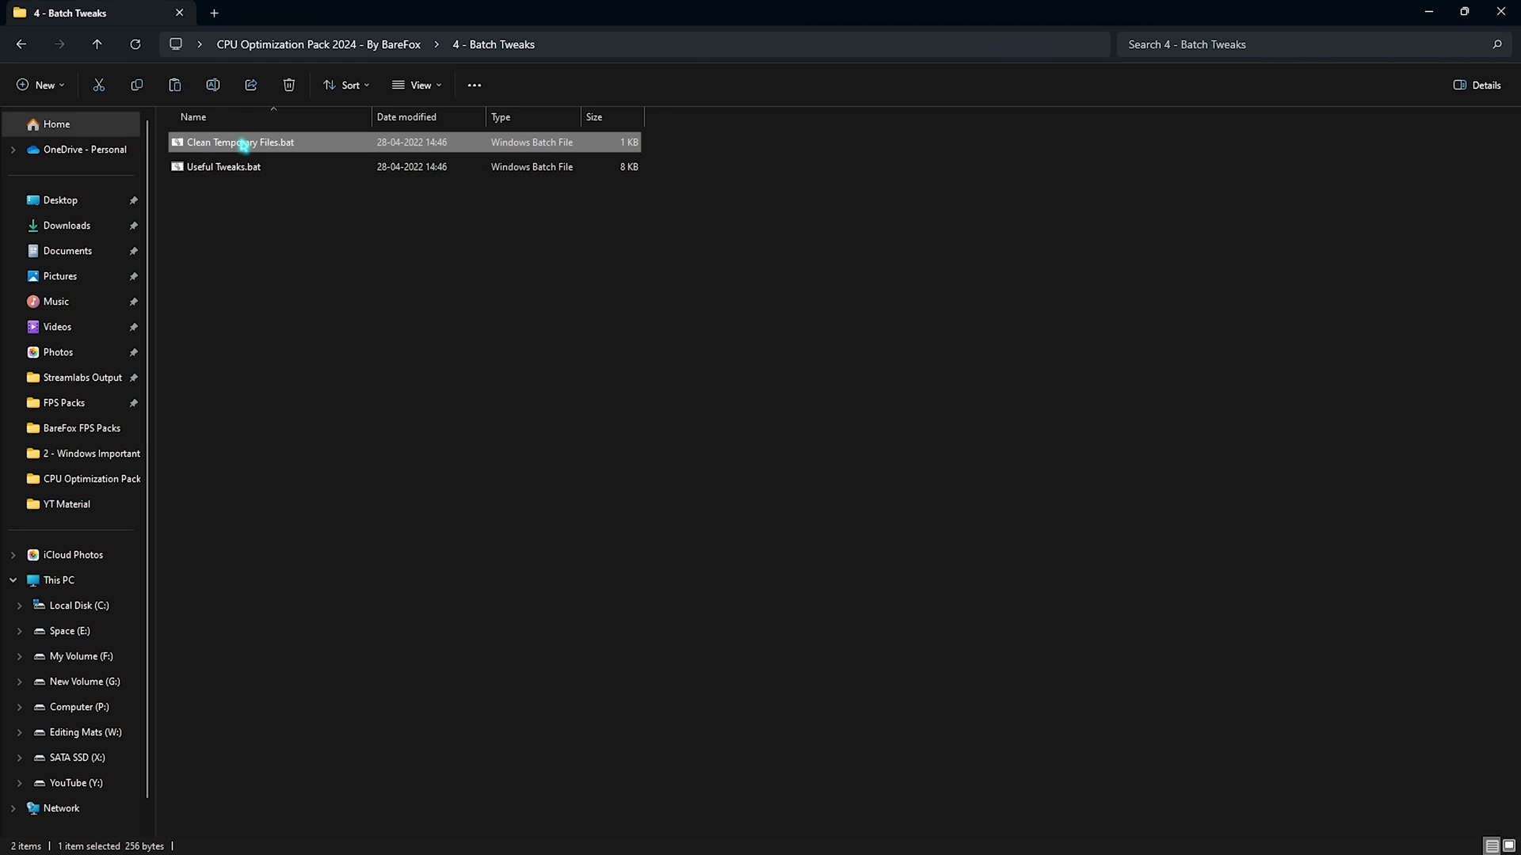
{"action": "right_click", "coordinate": [238, 141]}
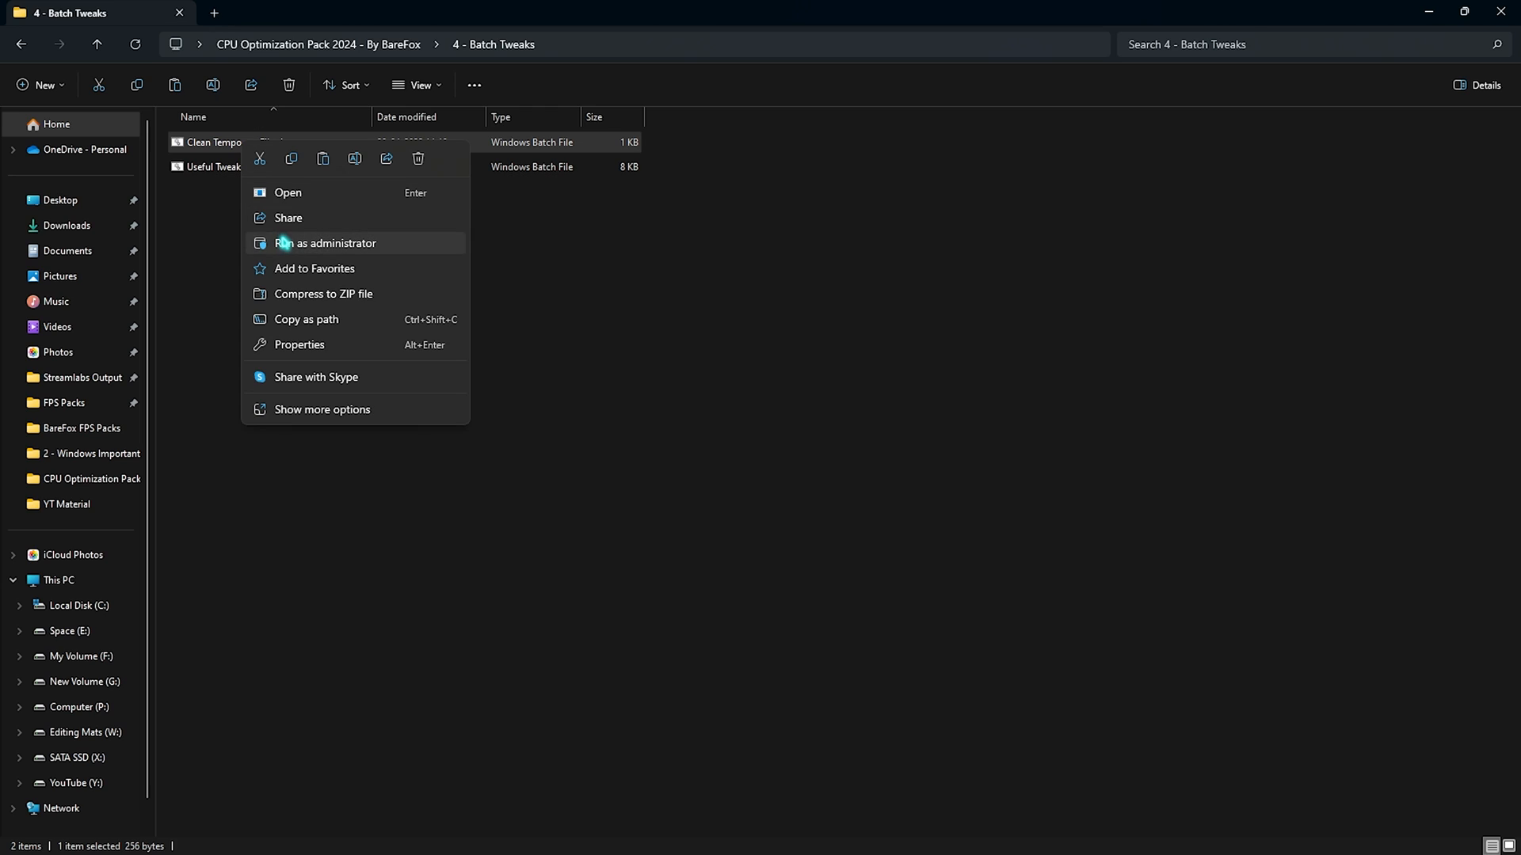
{"action": "left_click", "coordinate": [326, 242]}
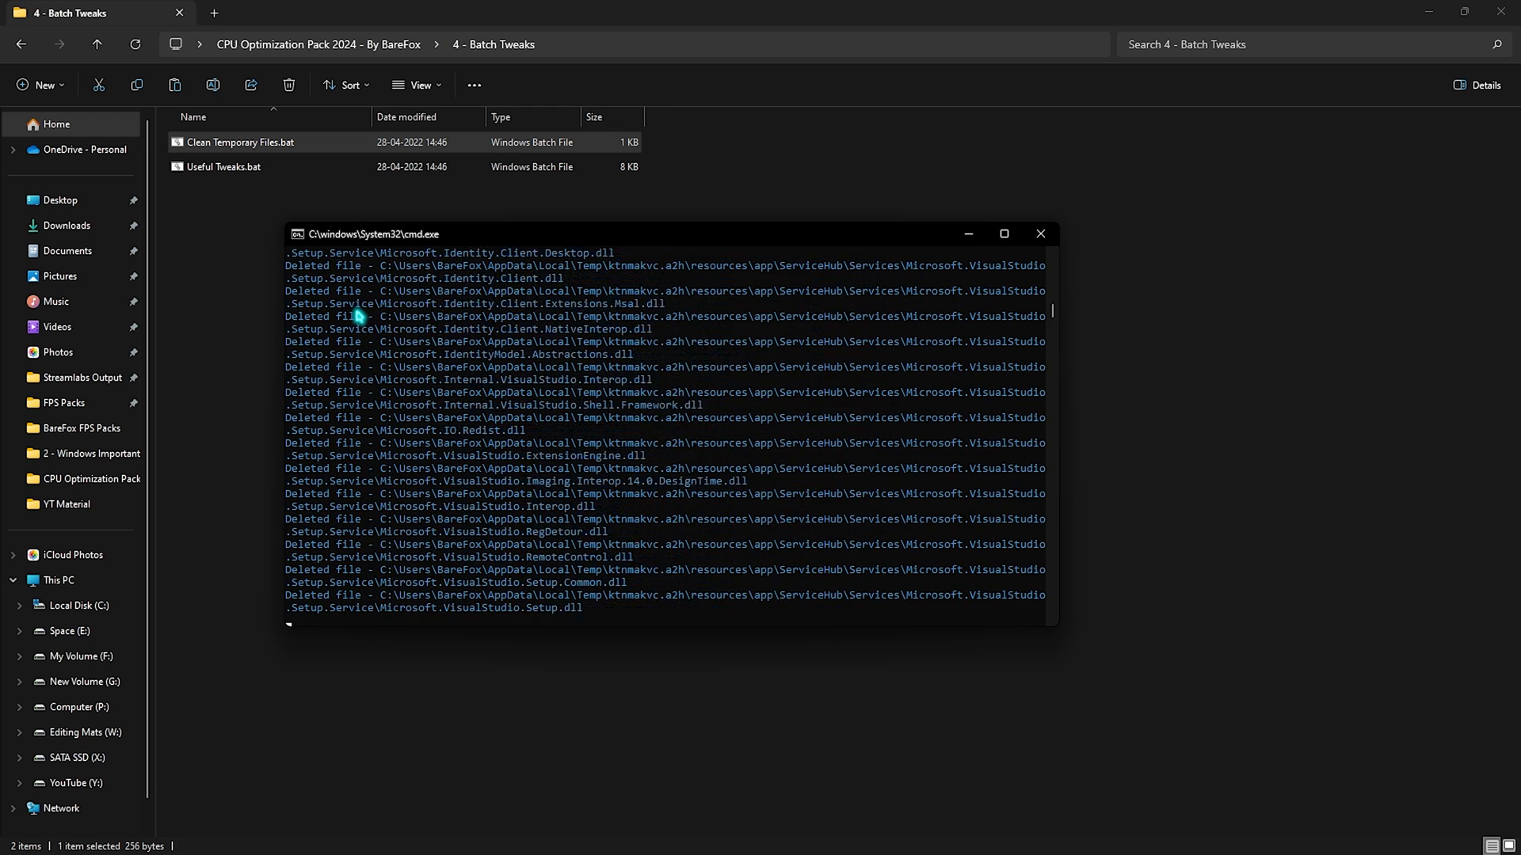
{"action": "left_click", "coordinate": [1040, 235]}
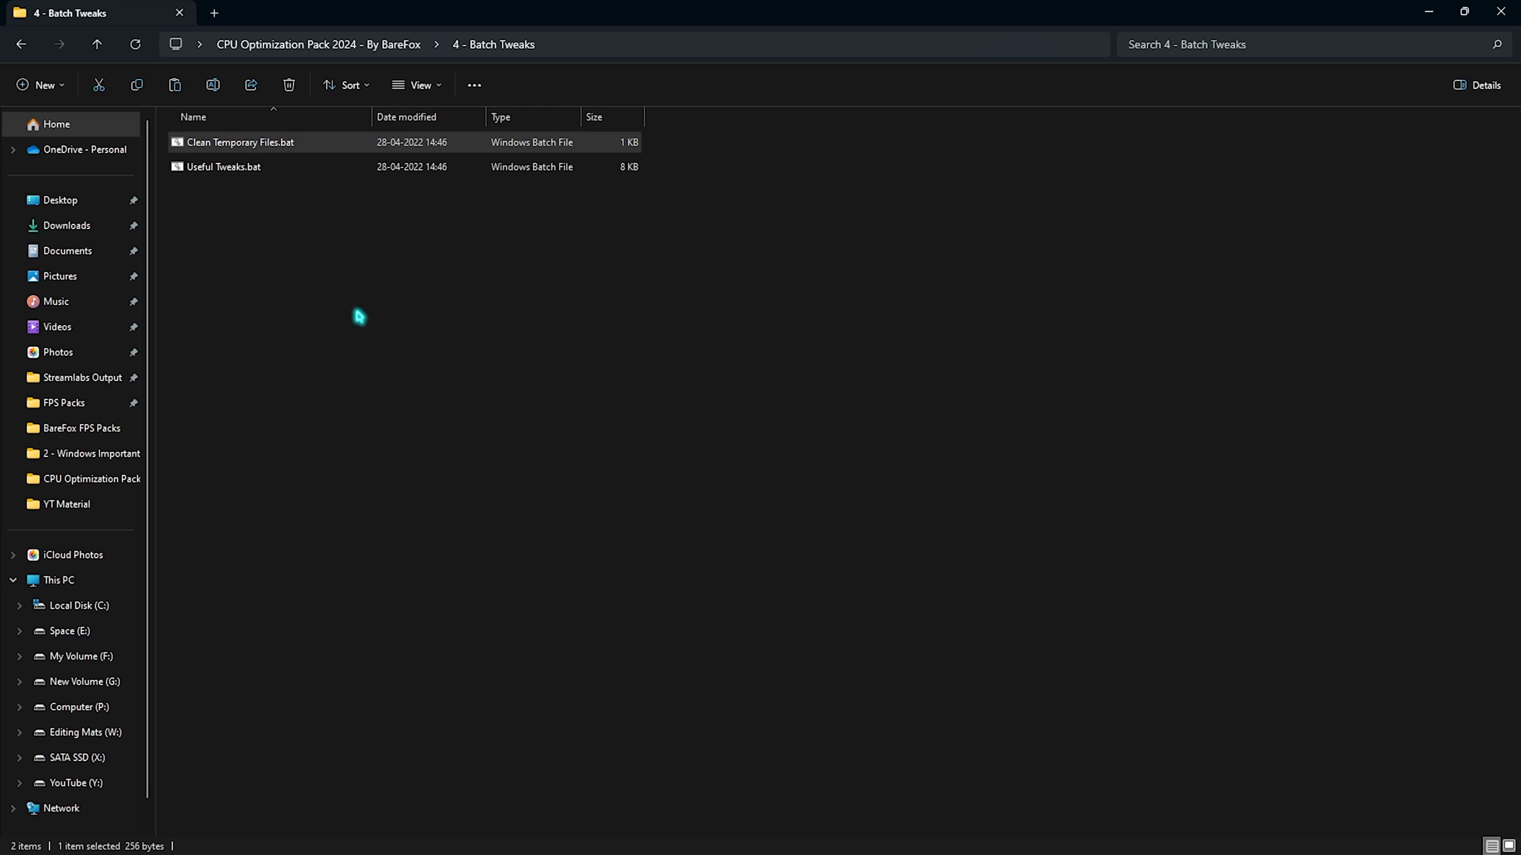
{"action": "left_click", "coordinate": [223, 166]}
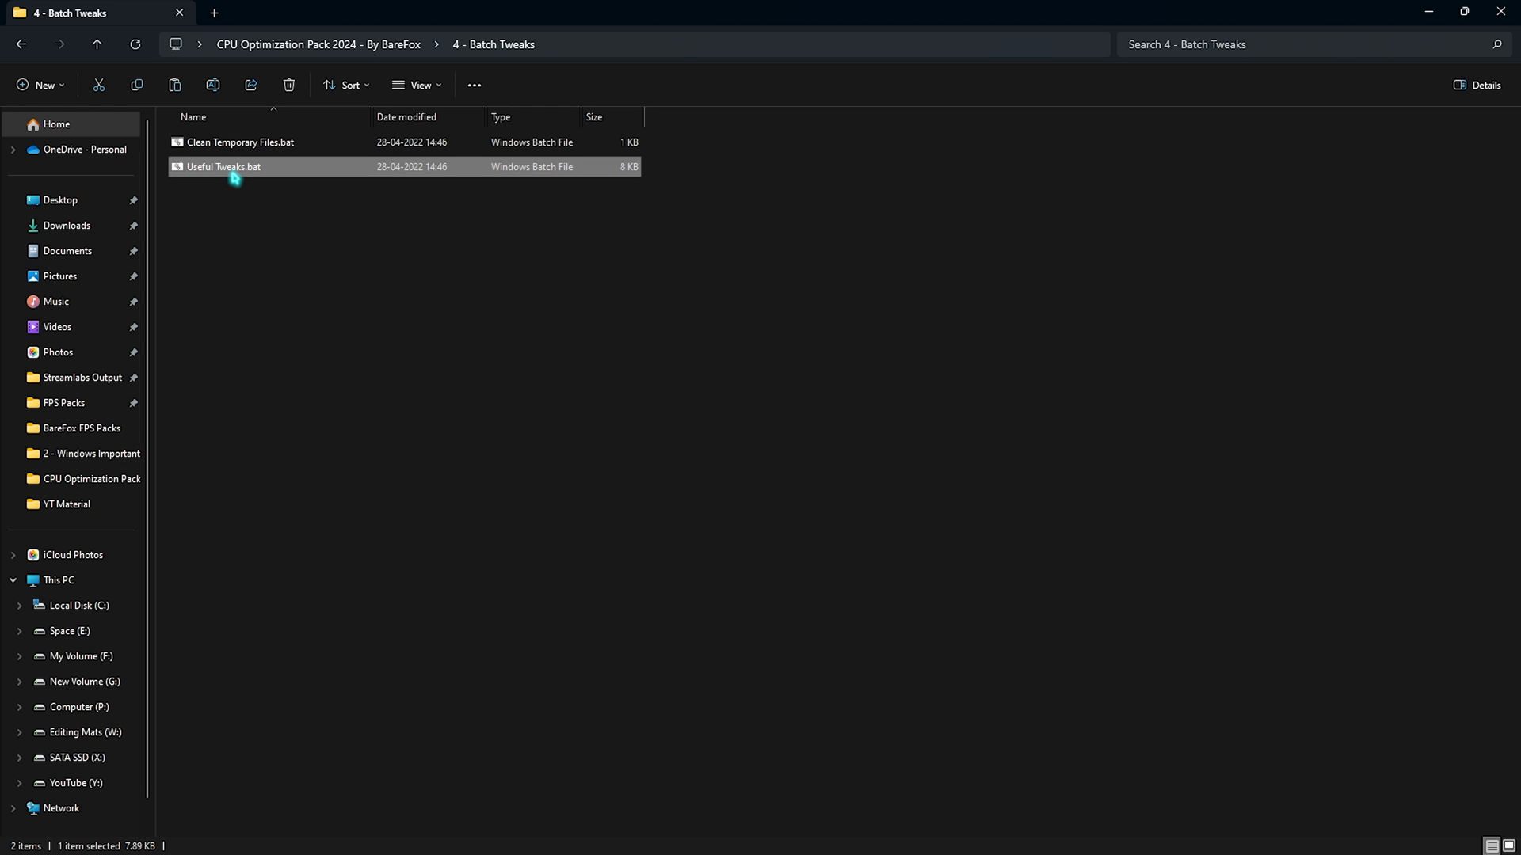
- Open Useful Tweaks.bat in Notepad to review its bcdedit, network reset and Spectre/Meltdown commands
{"action": "double_click", "coordinate": [227, 167]}
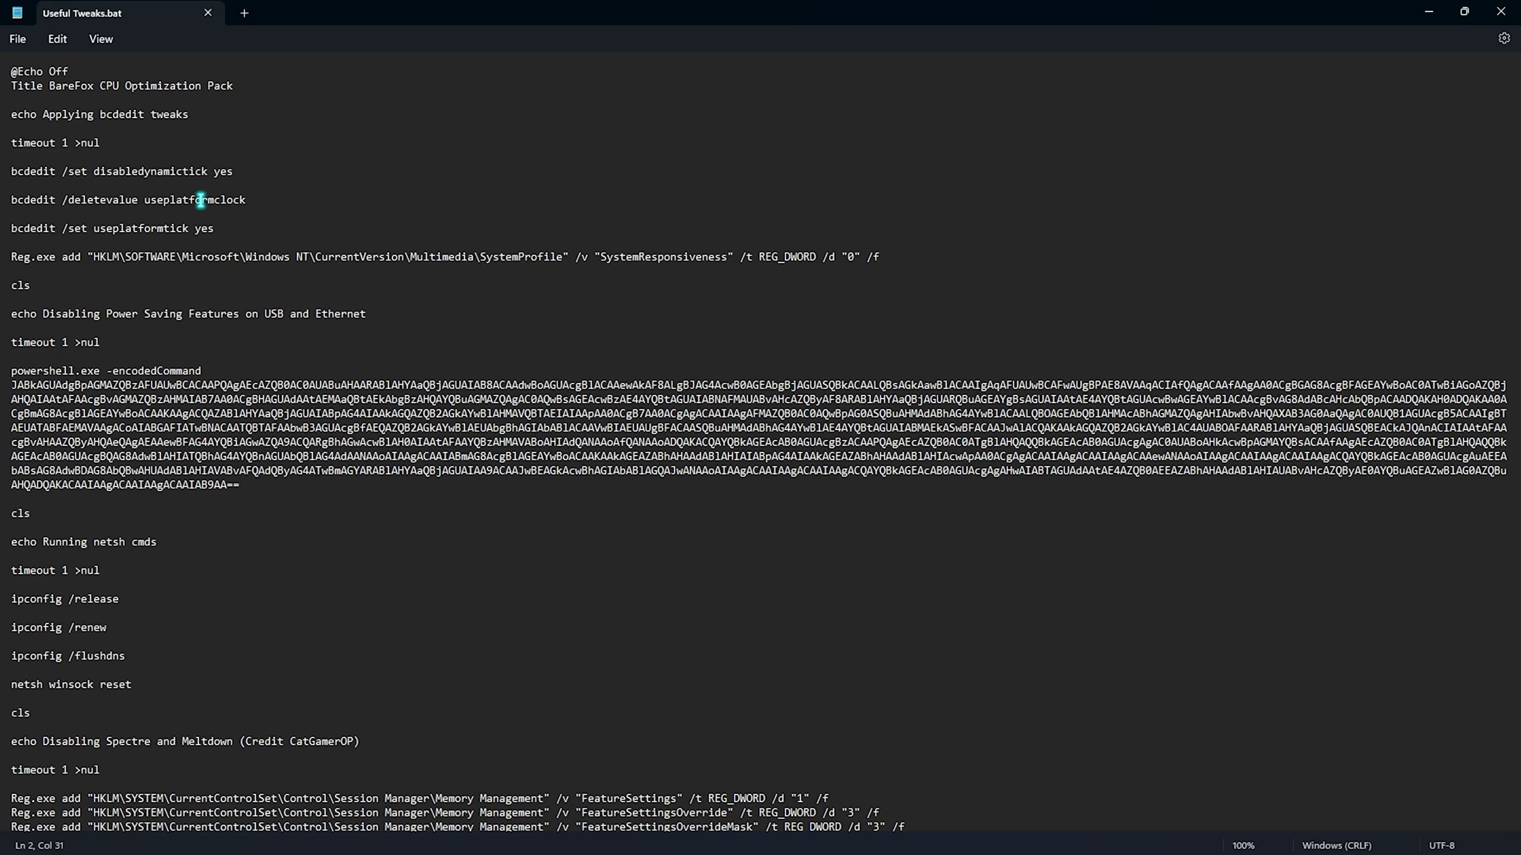
{"action": "mouse_move", "coordinate": [1475, 10]}
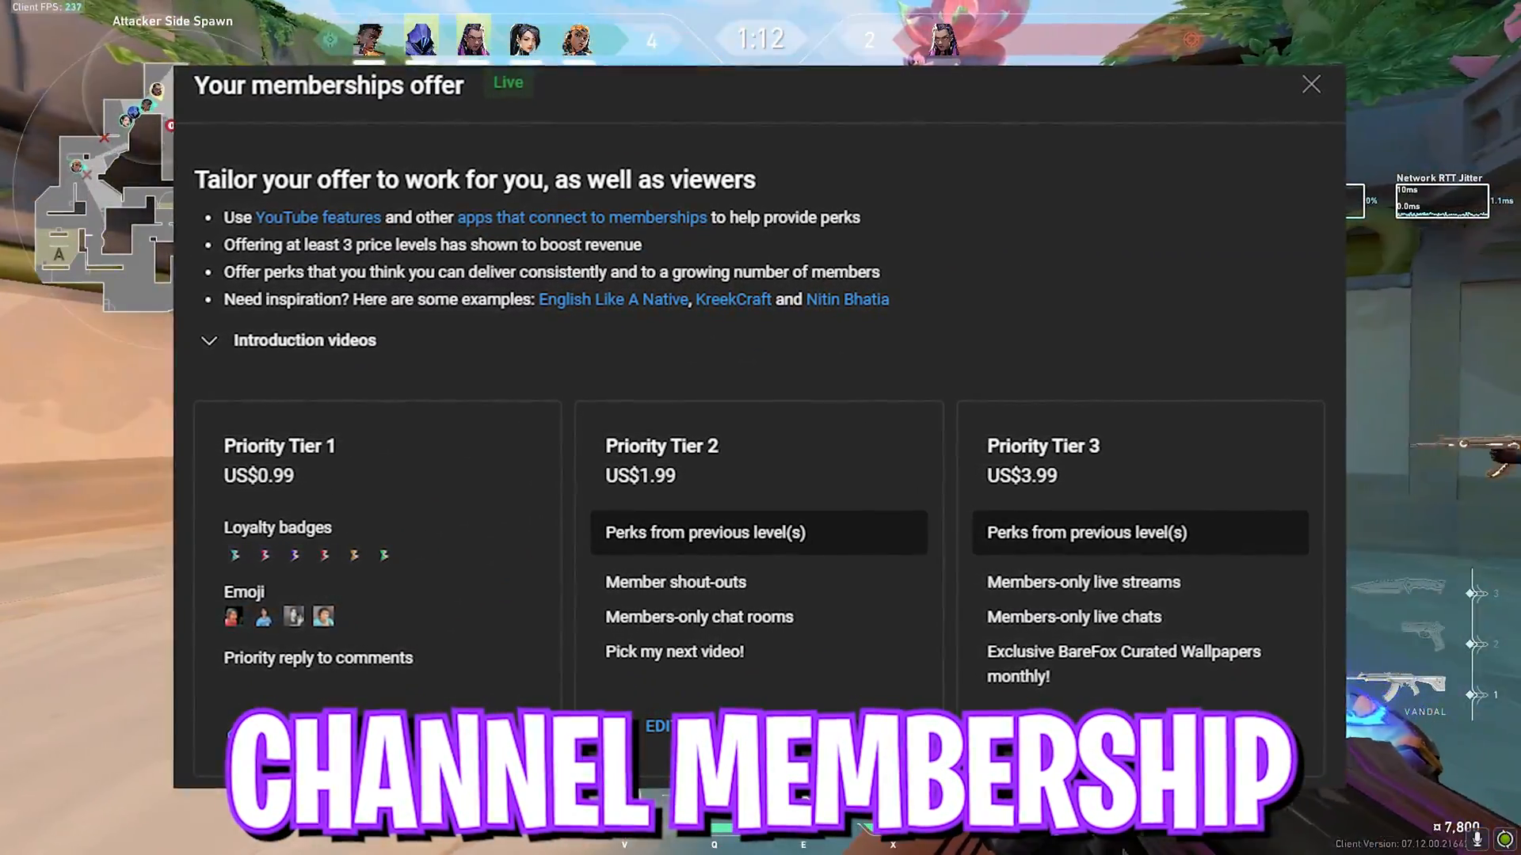
{"action": "left_click", "coordinate": [1310, 84]}
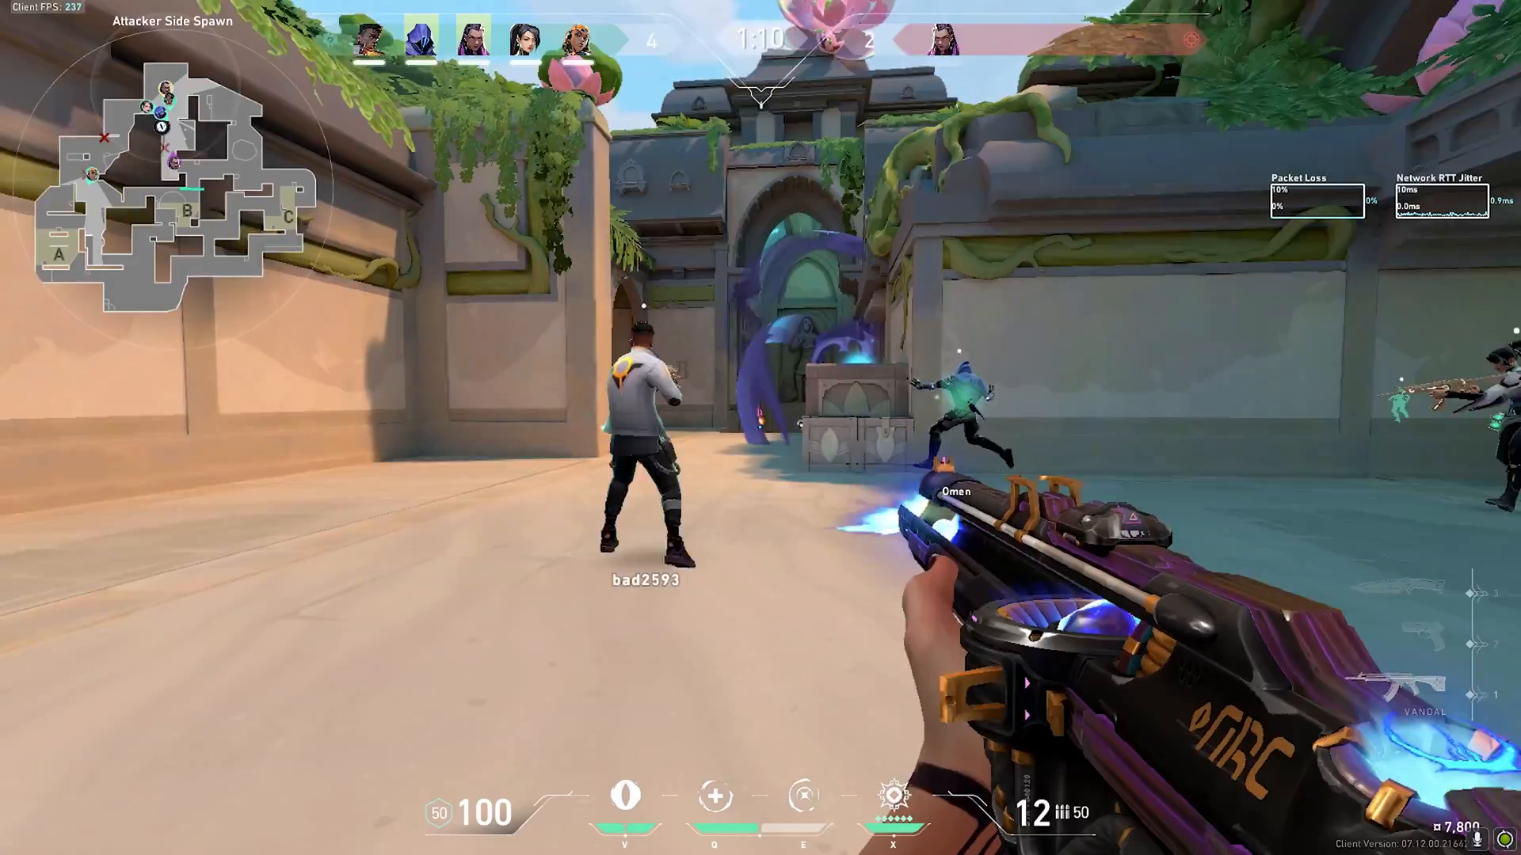